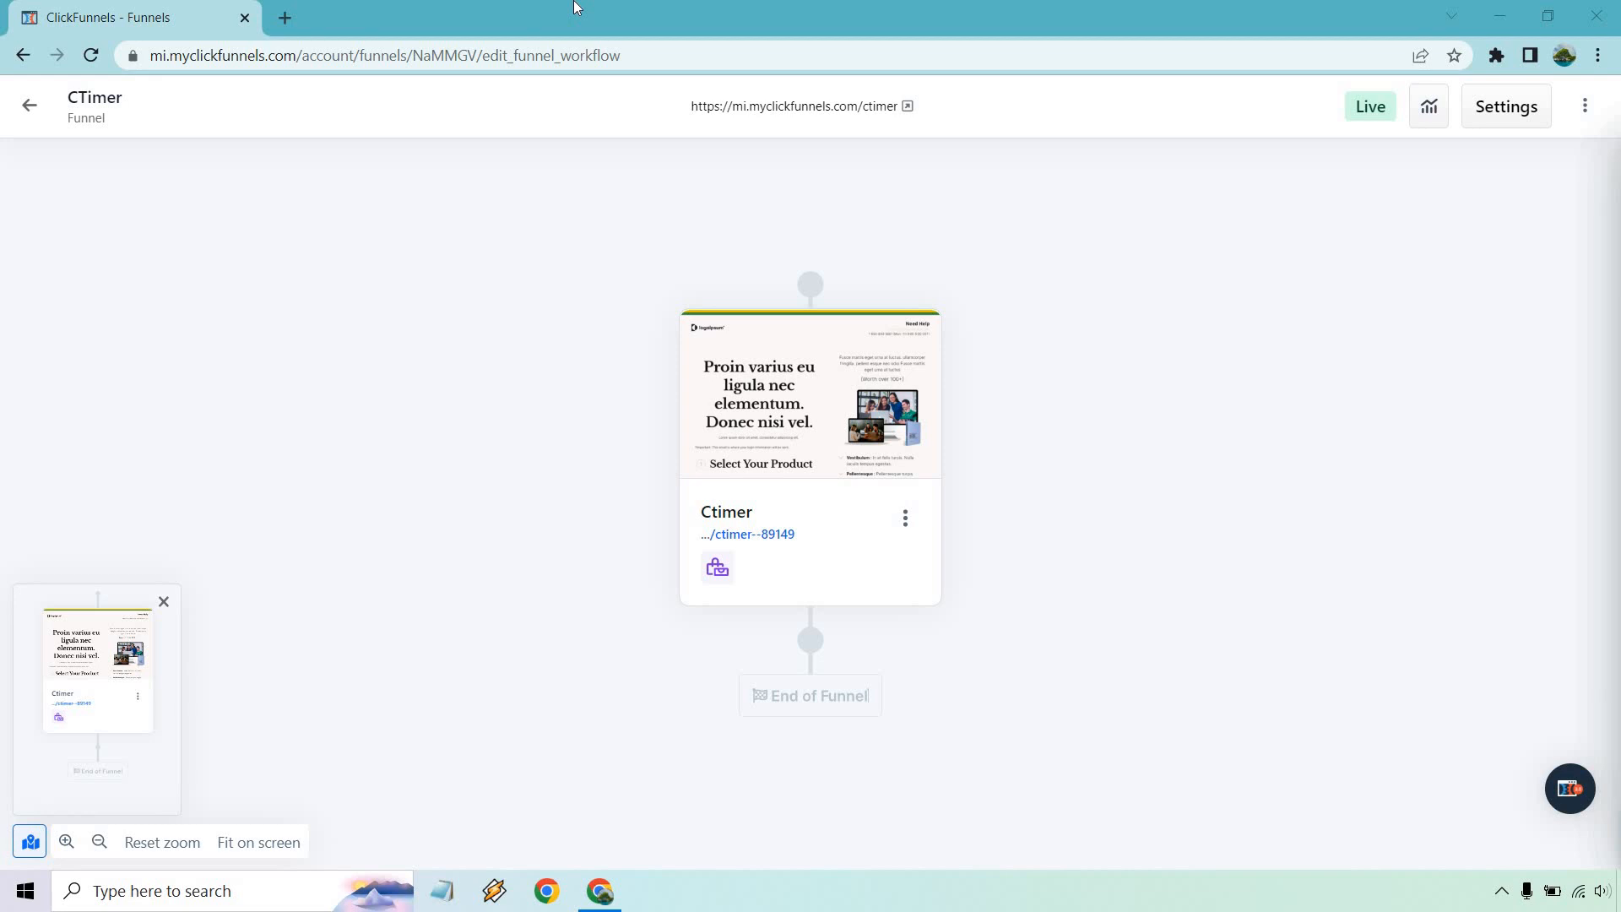
pyautogui.moveTo(1179, 323)
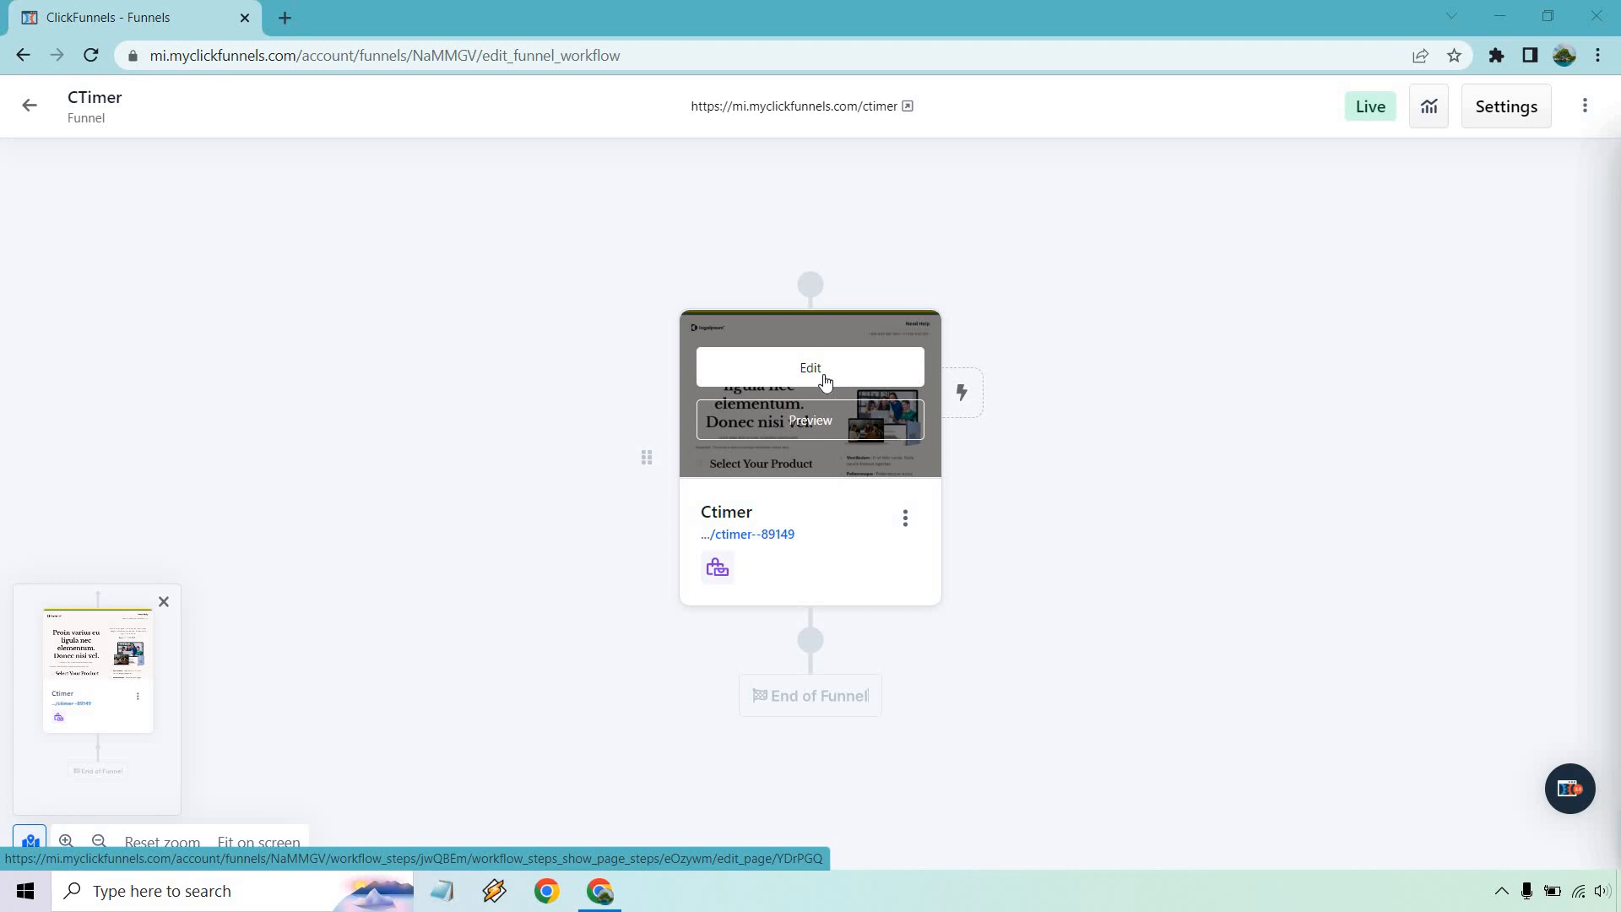
# Open the Ctimer funnel page in the page editor and review its headline and product section
pyautogui.click(810, 367)
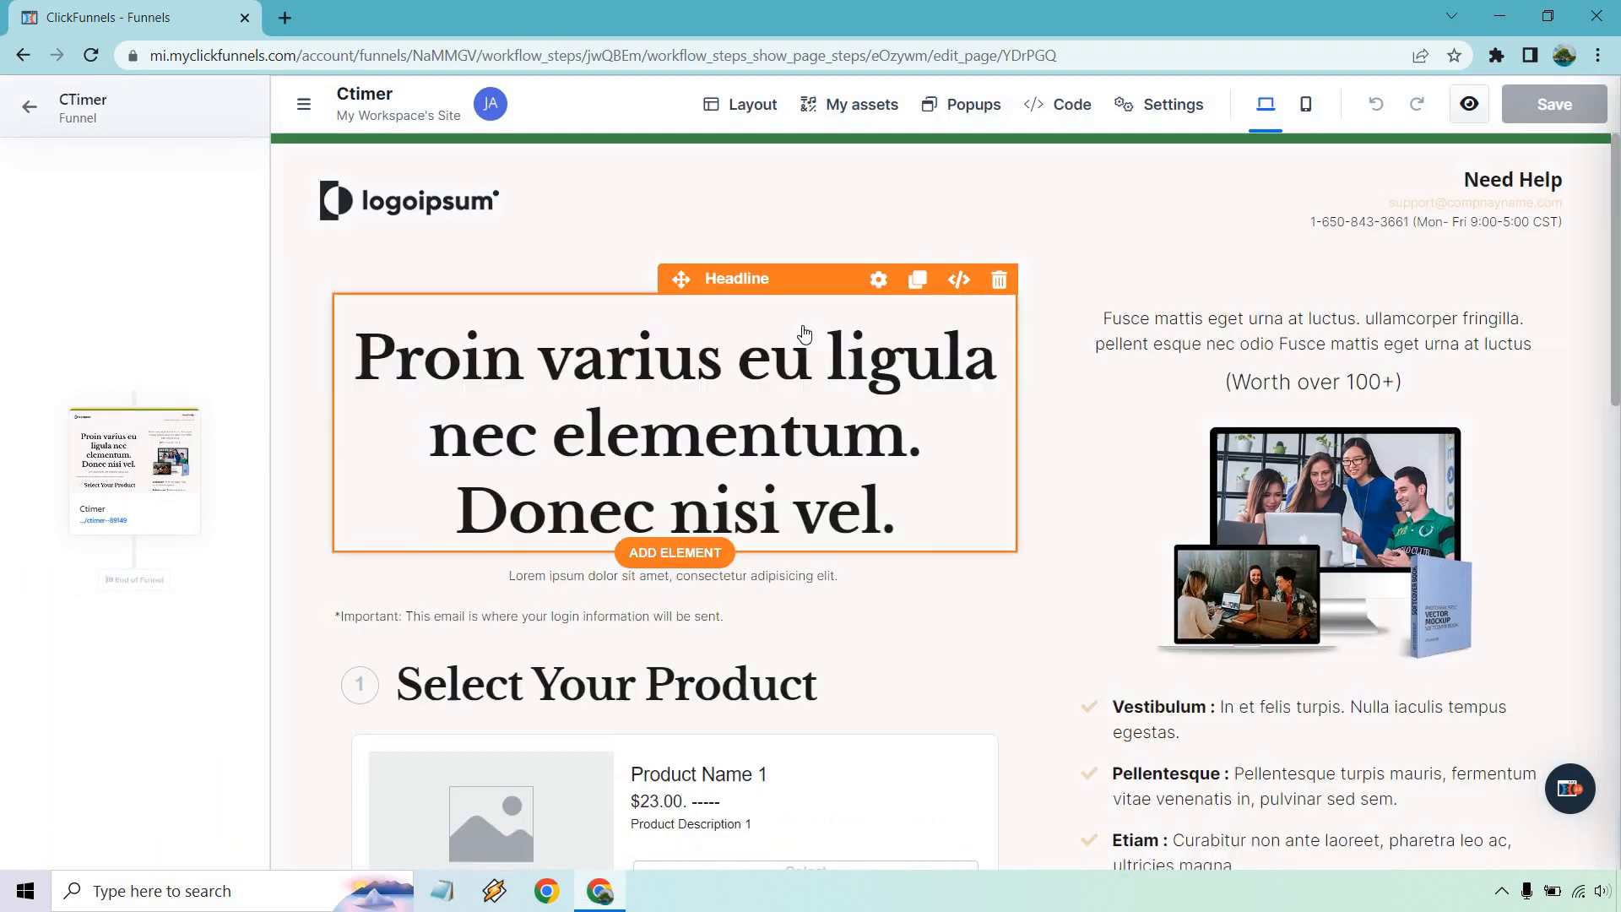
pyautogui.moveTo(708, 530)
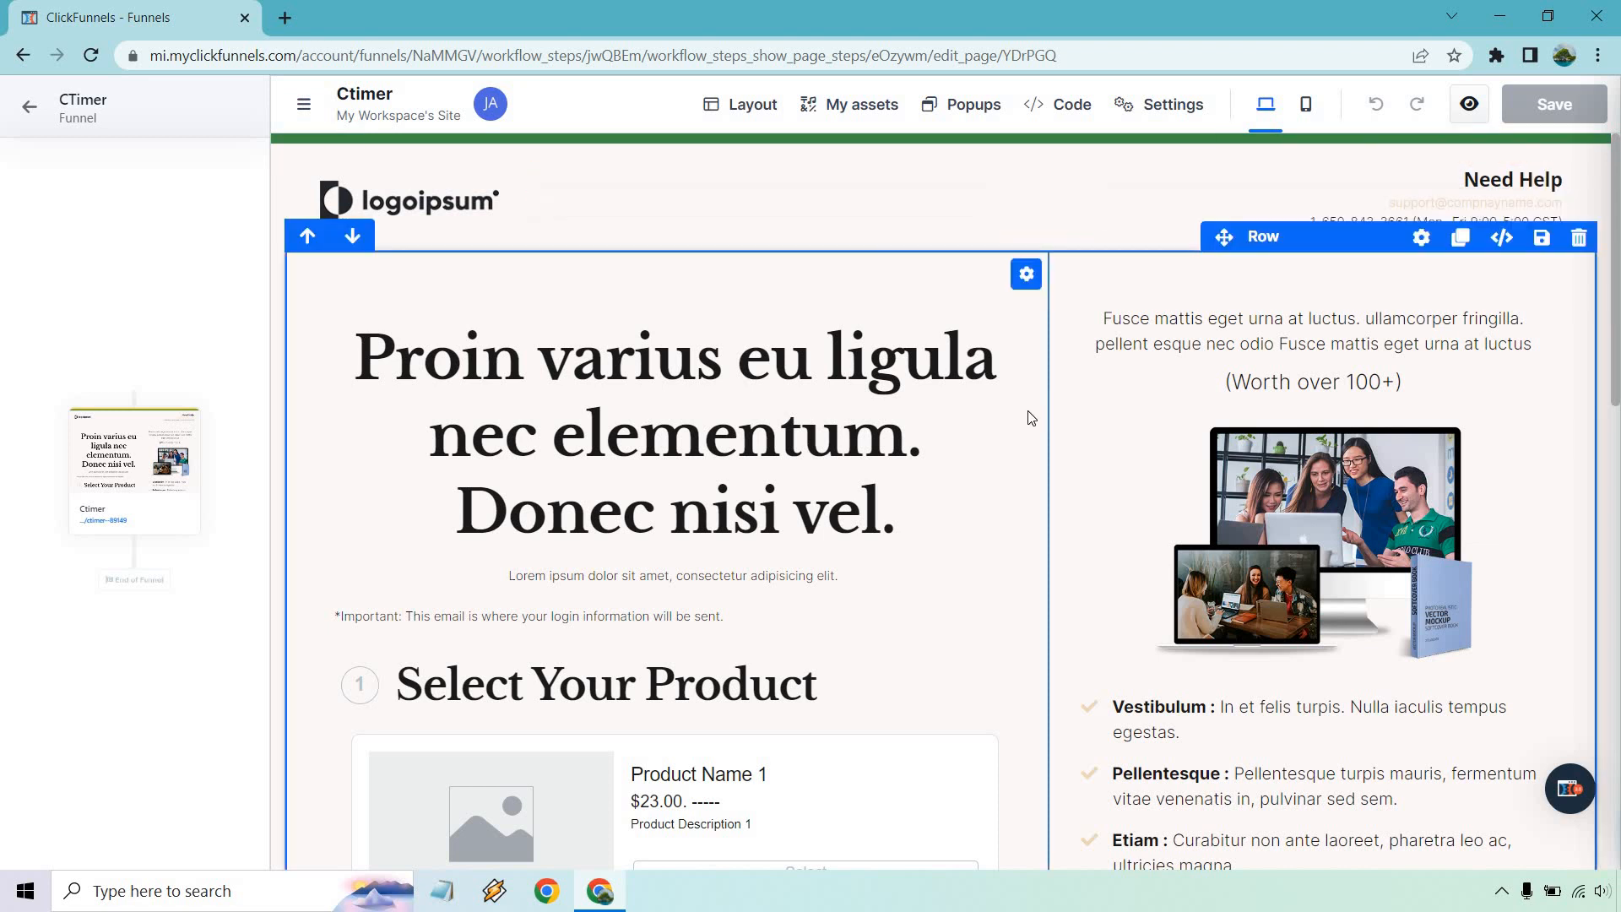
pyautogui.moveTo(1030, 411)
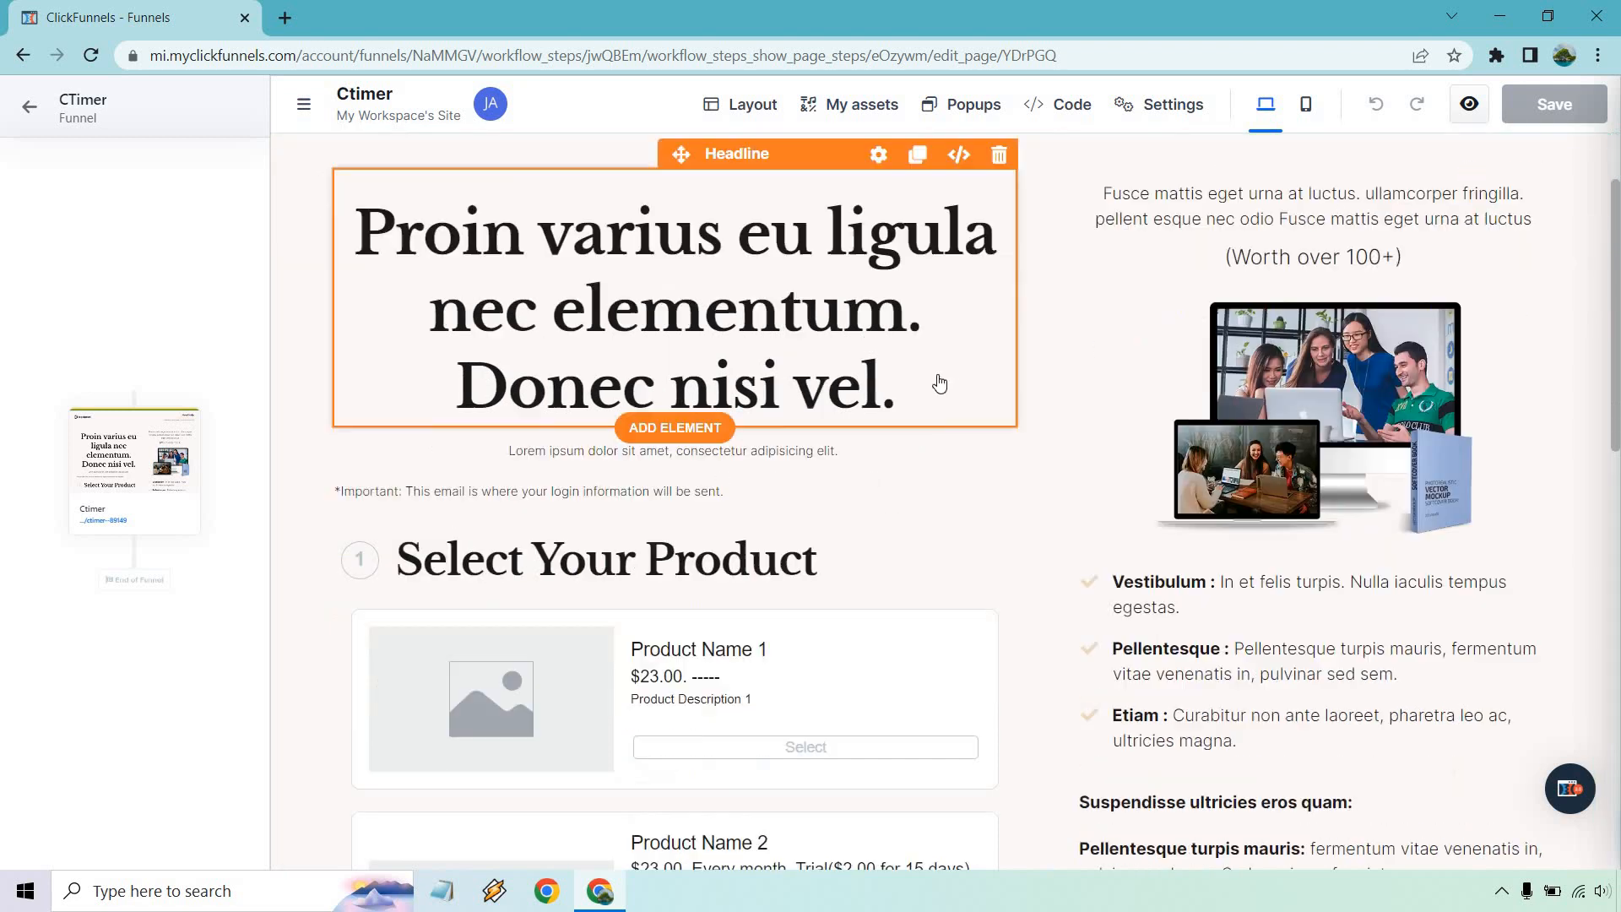
pyautogui.scroll(-3)
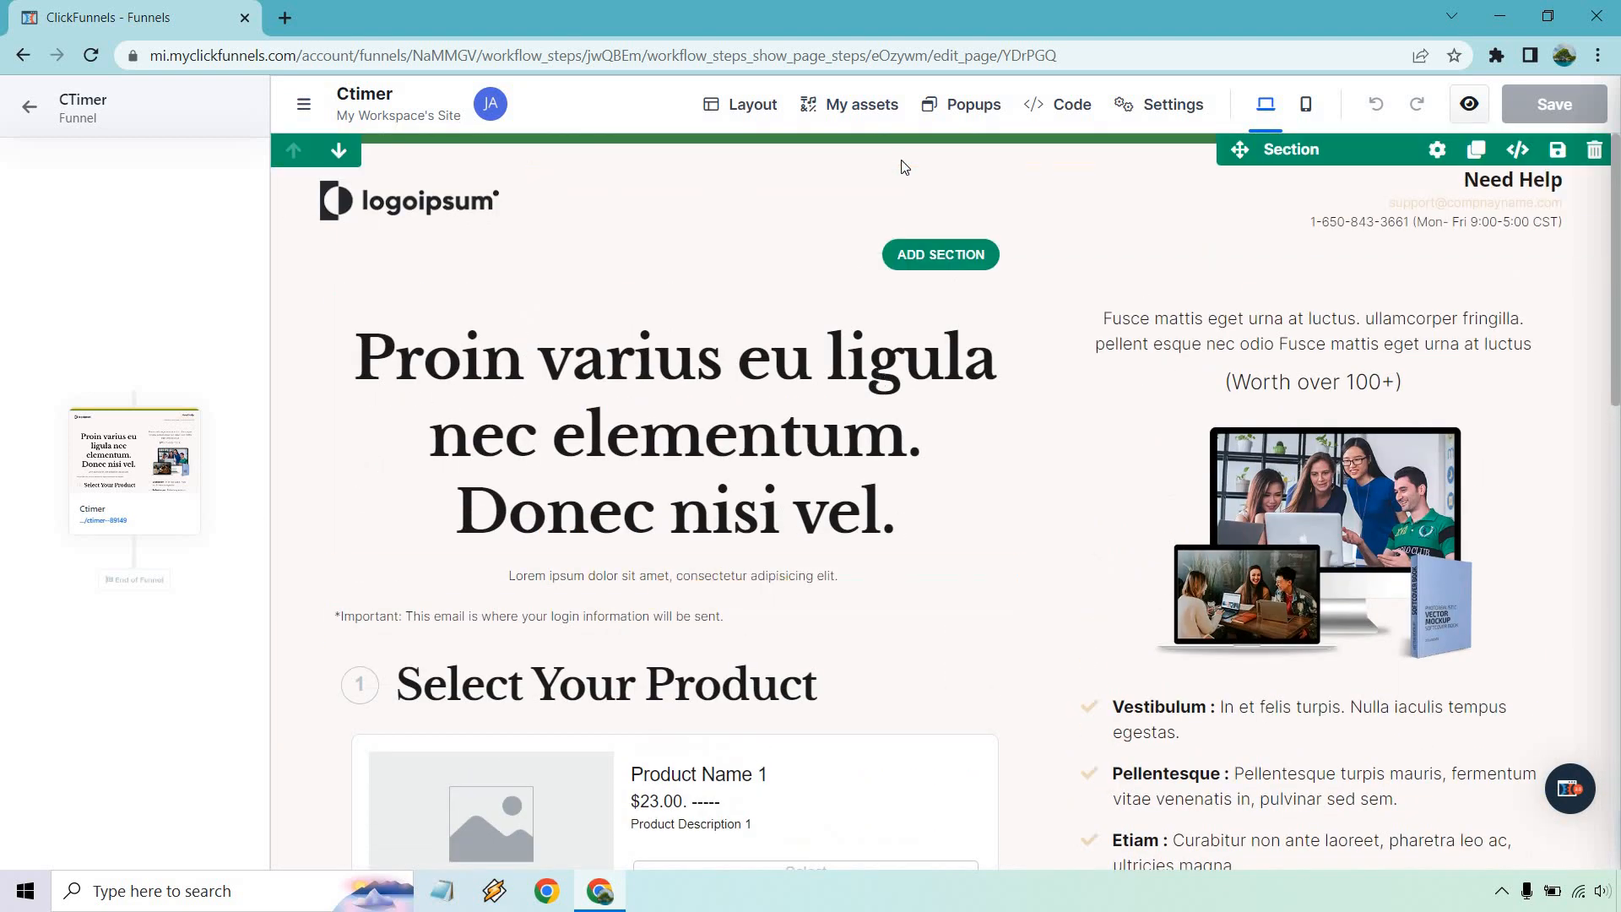
pyautogui.scroll(-3)
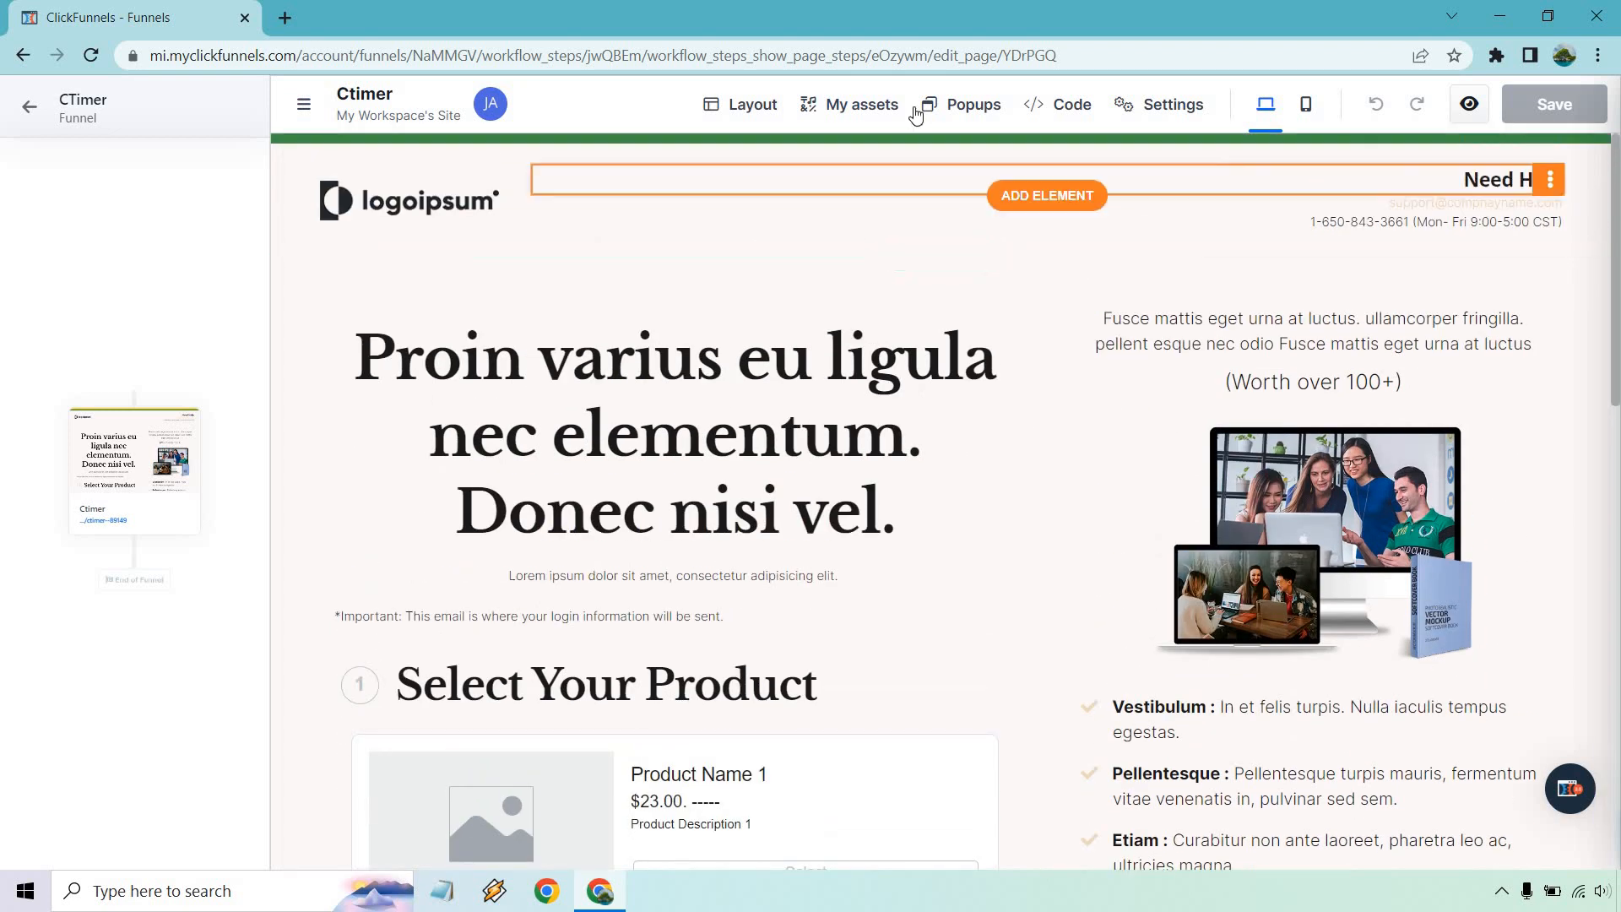
# Insert a Countdown element at the headline and position it above the headline
pyautogui.click(673, 434)
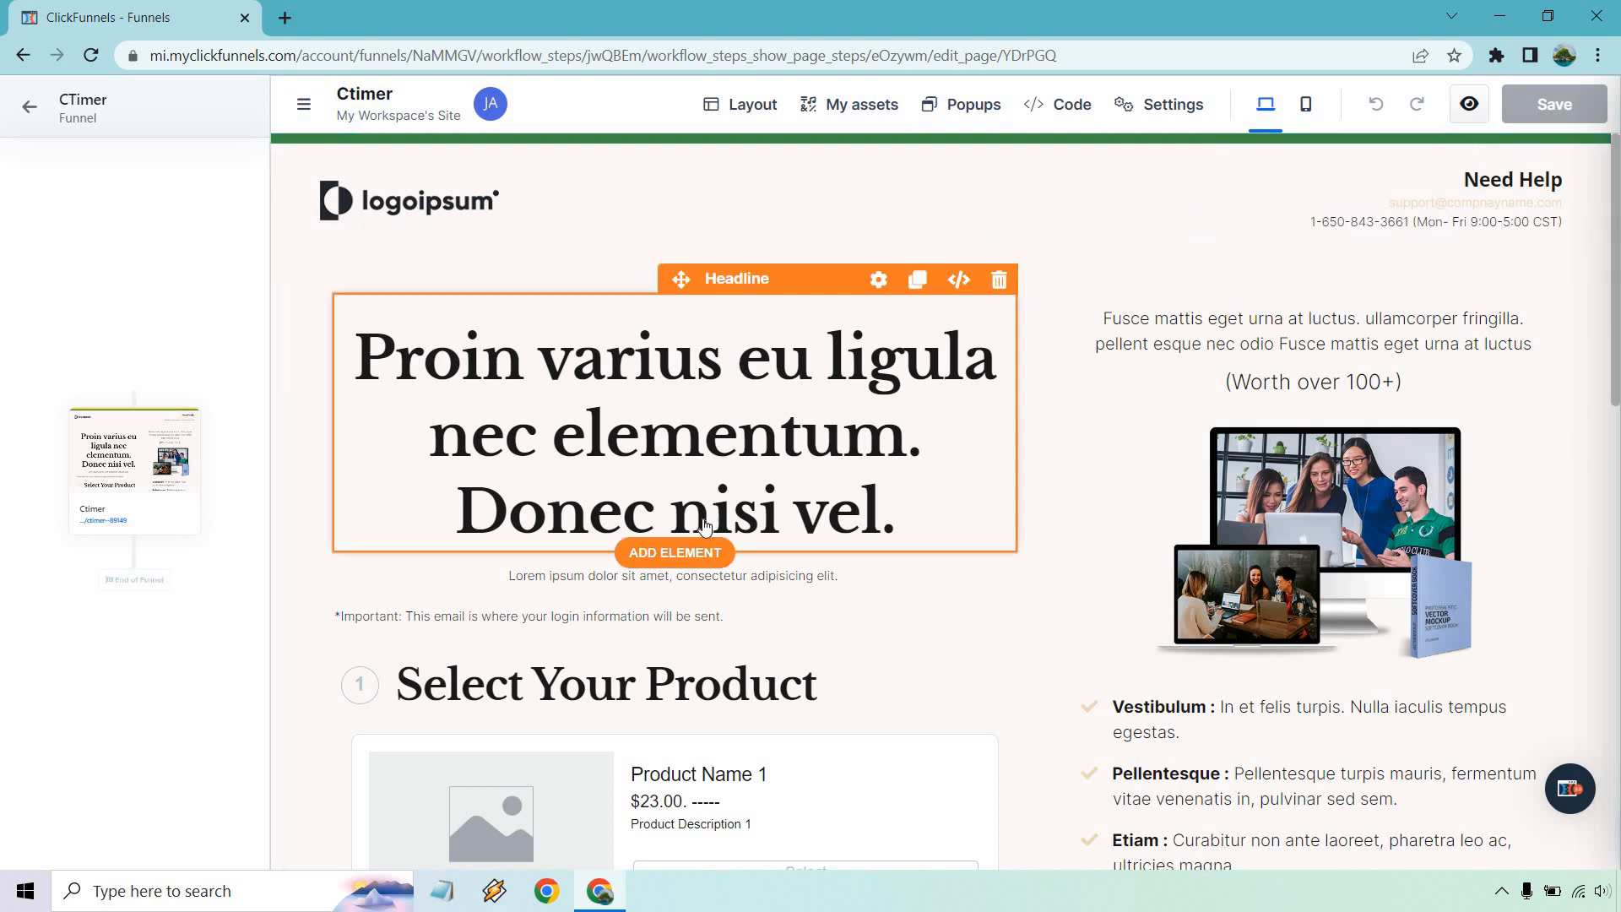
pyautogui.click(673, 553)
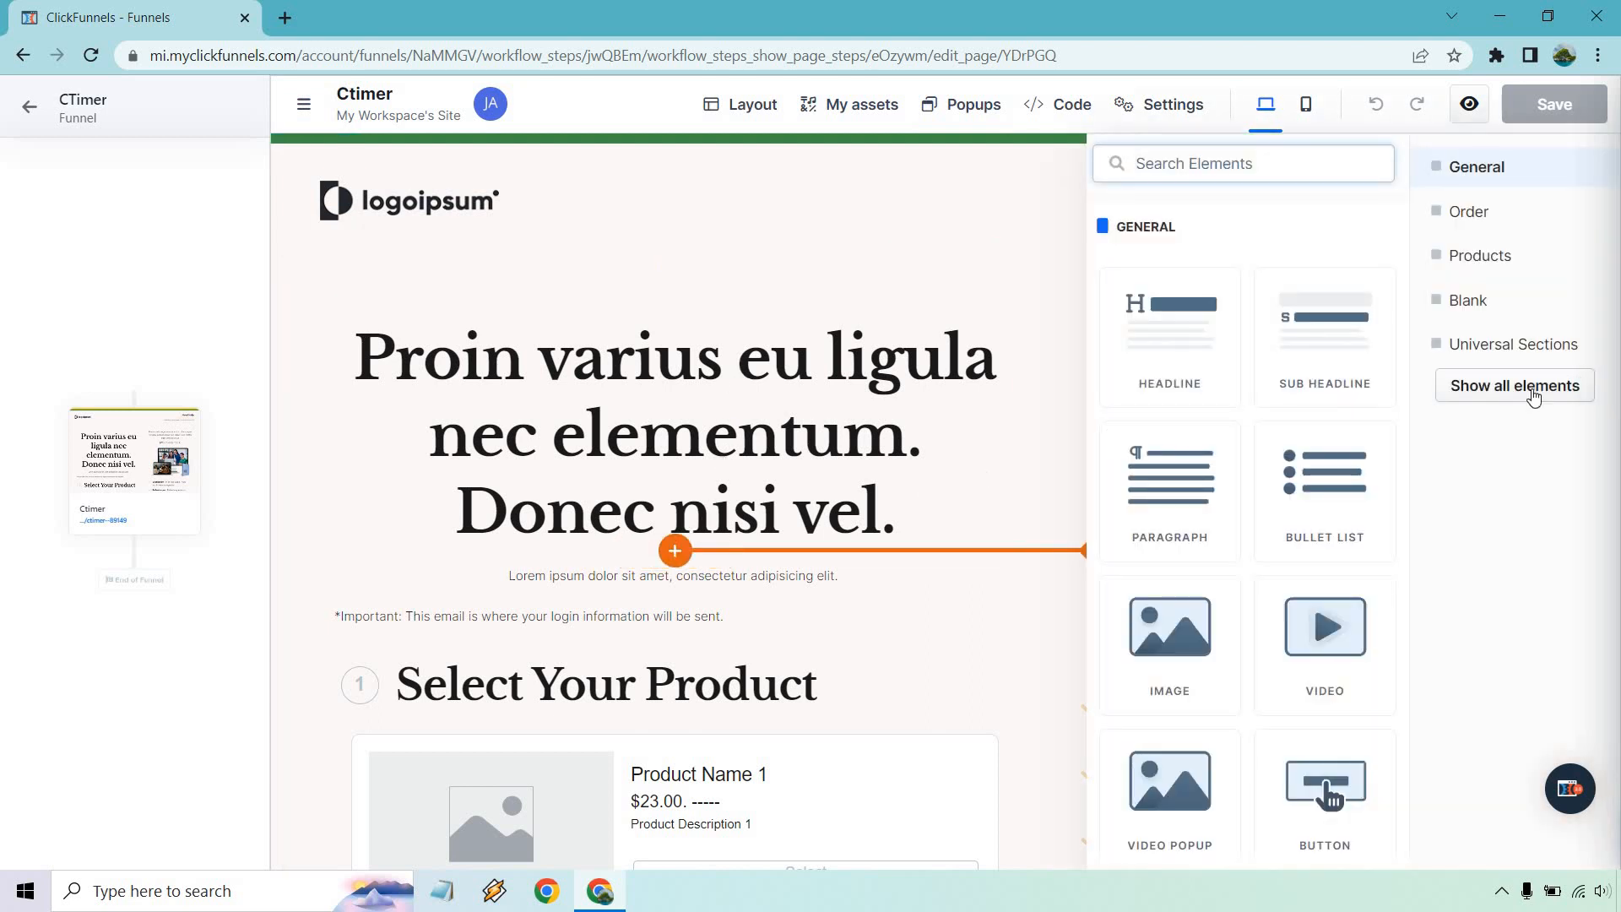
pyautogui.scroll(-3)
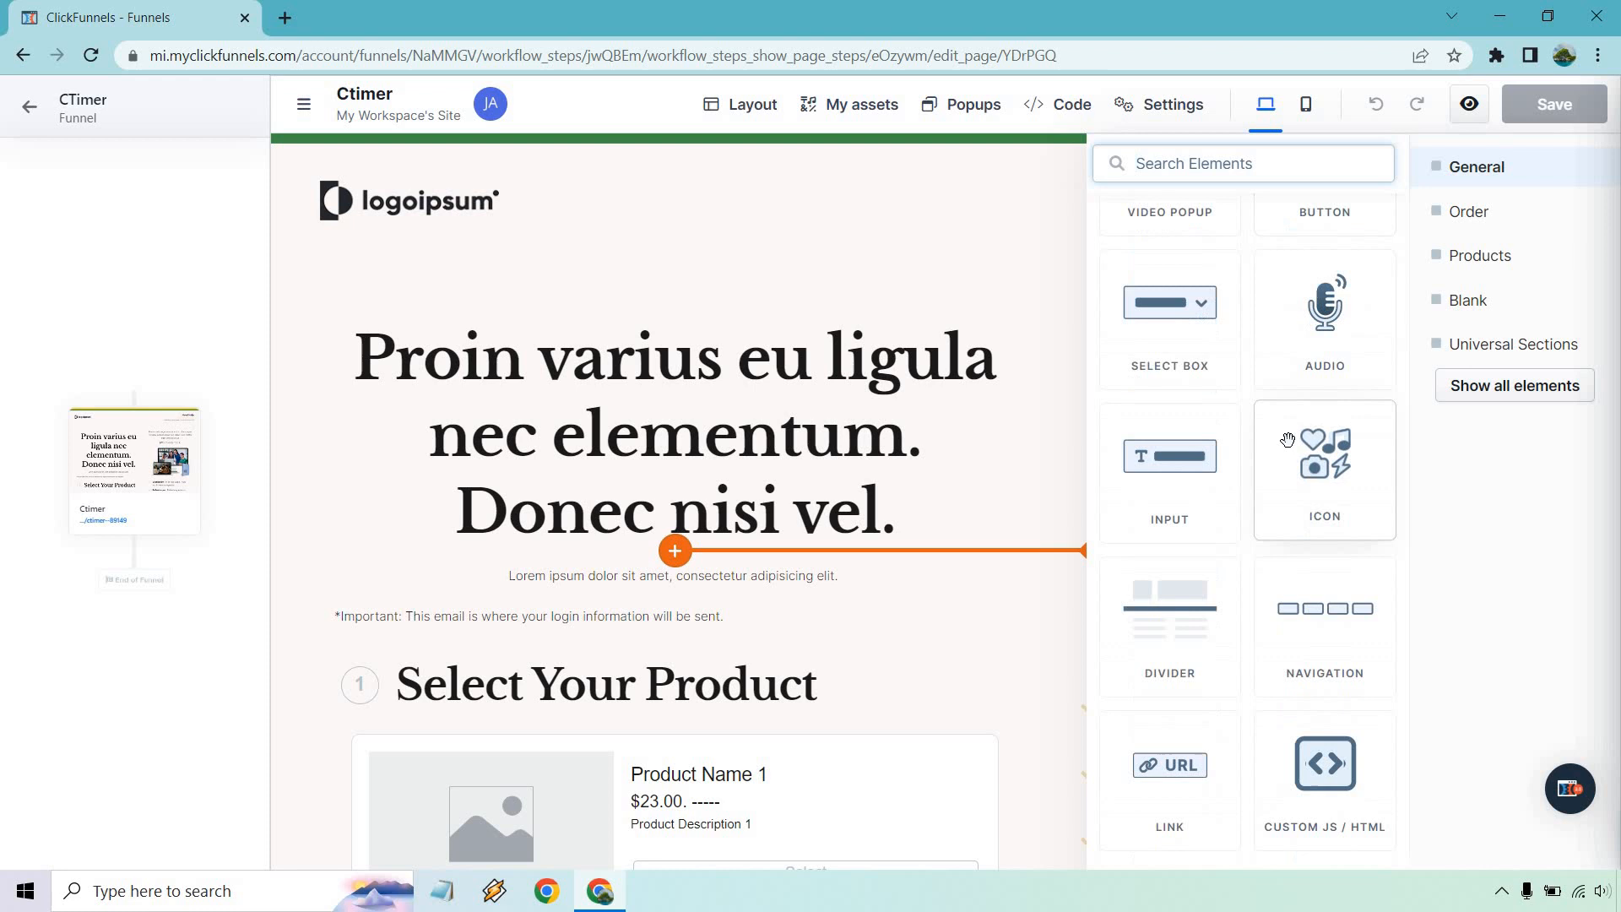
pyautogui.scroll(-3)
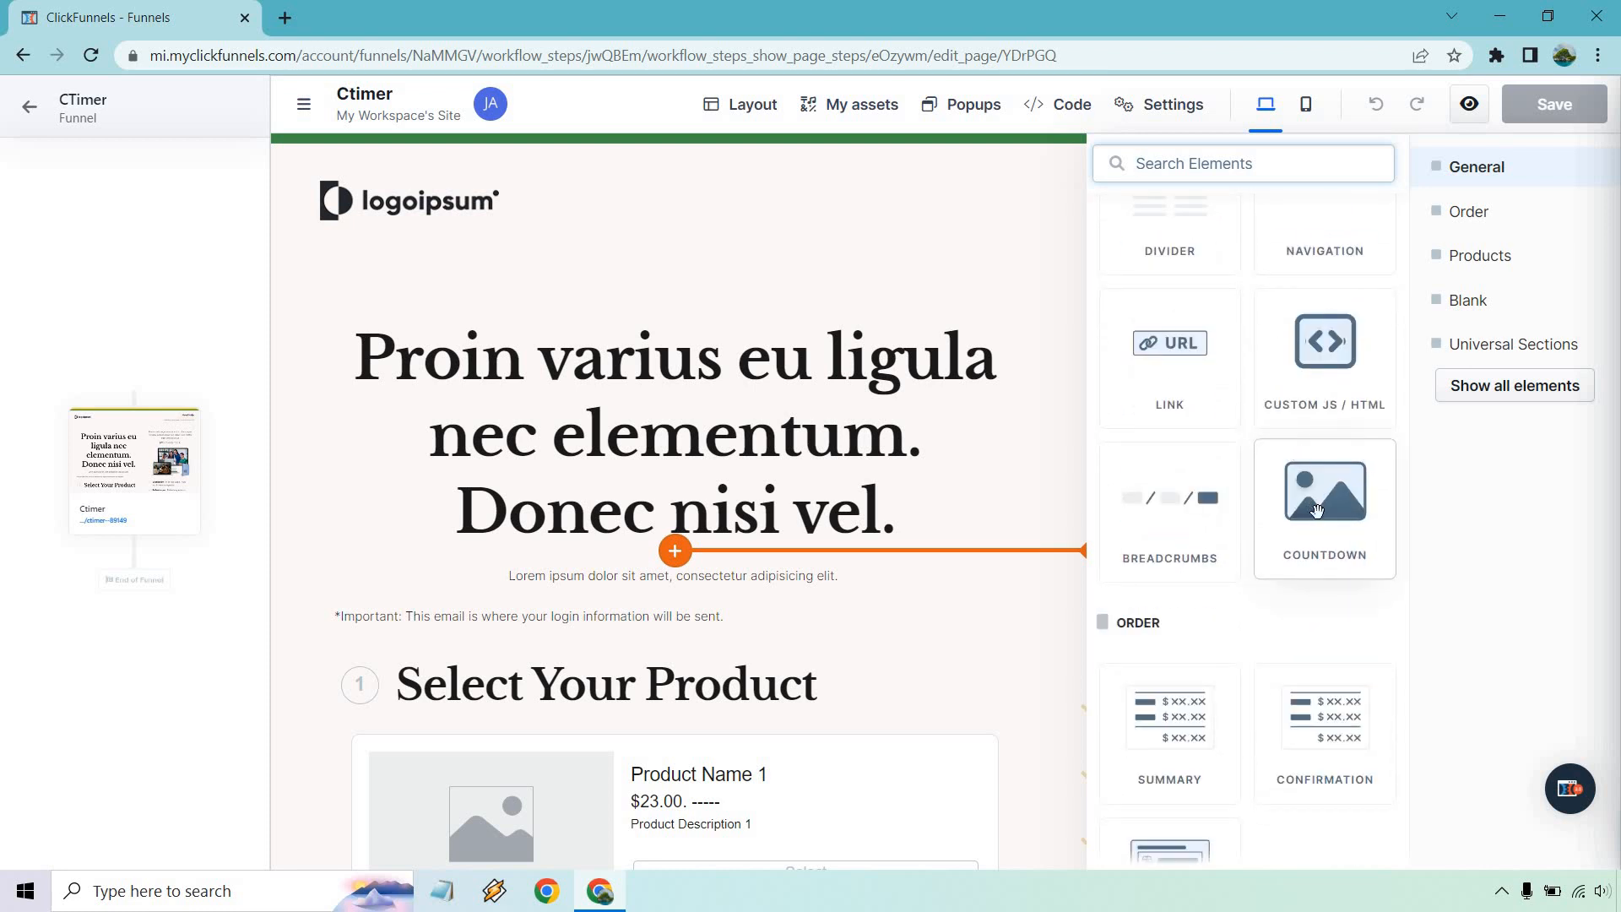
pyautogui.click(1324, 497)
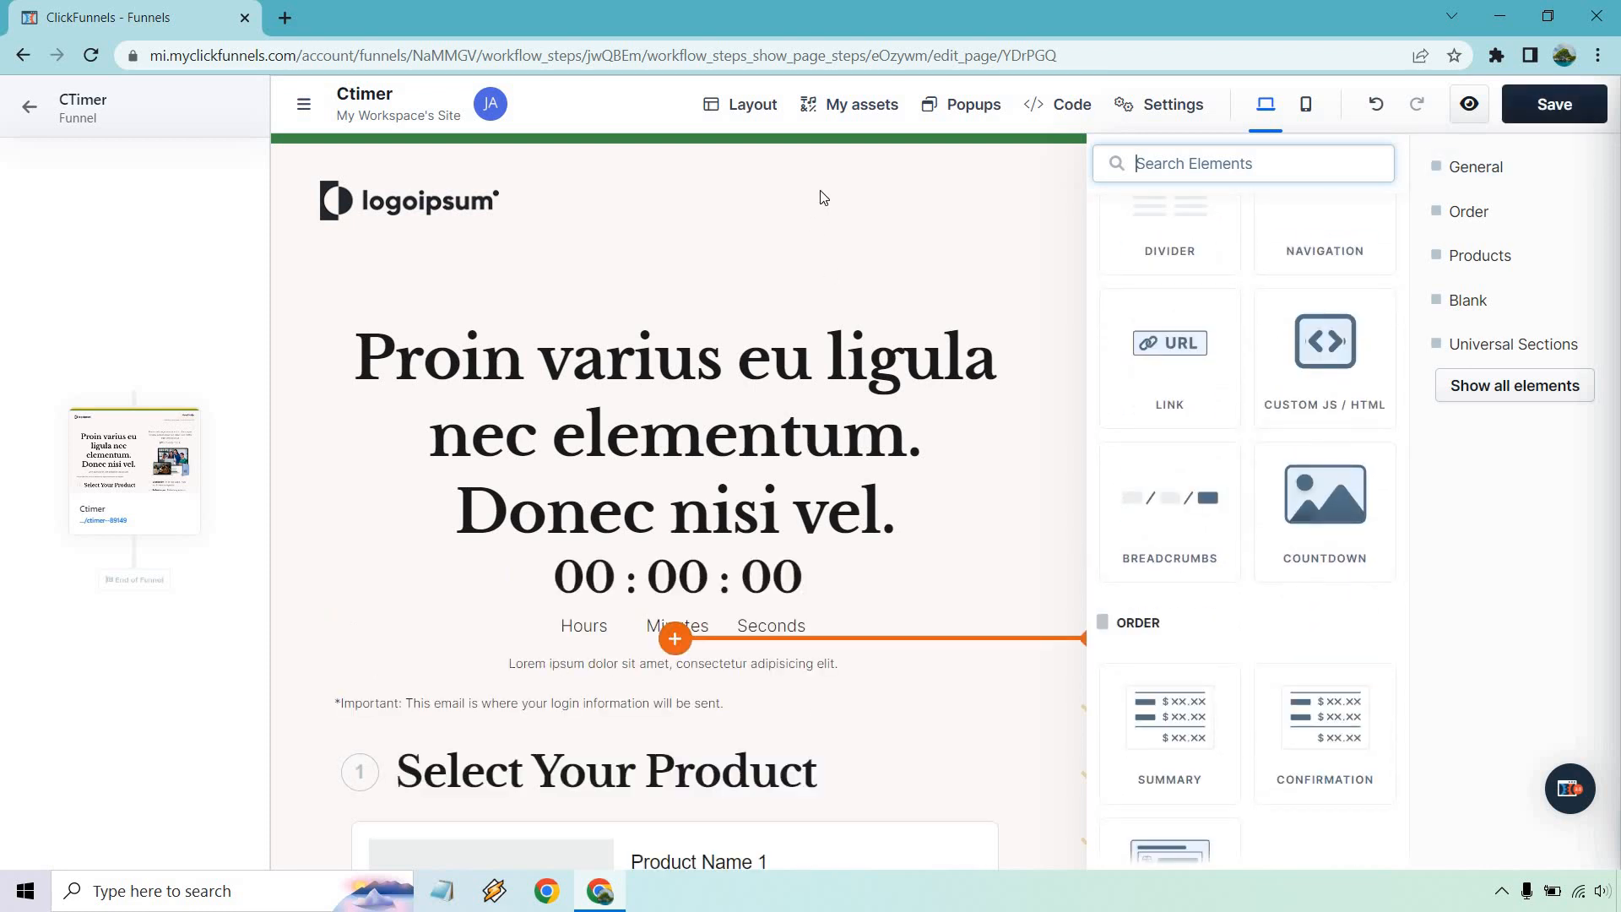
pyautogui.click(674, 576)
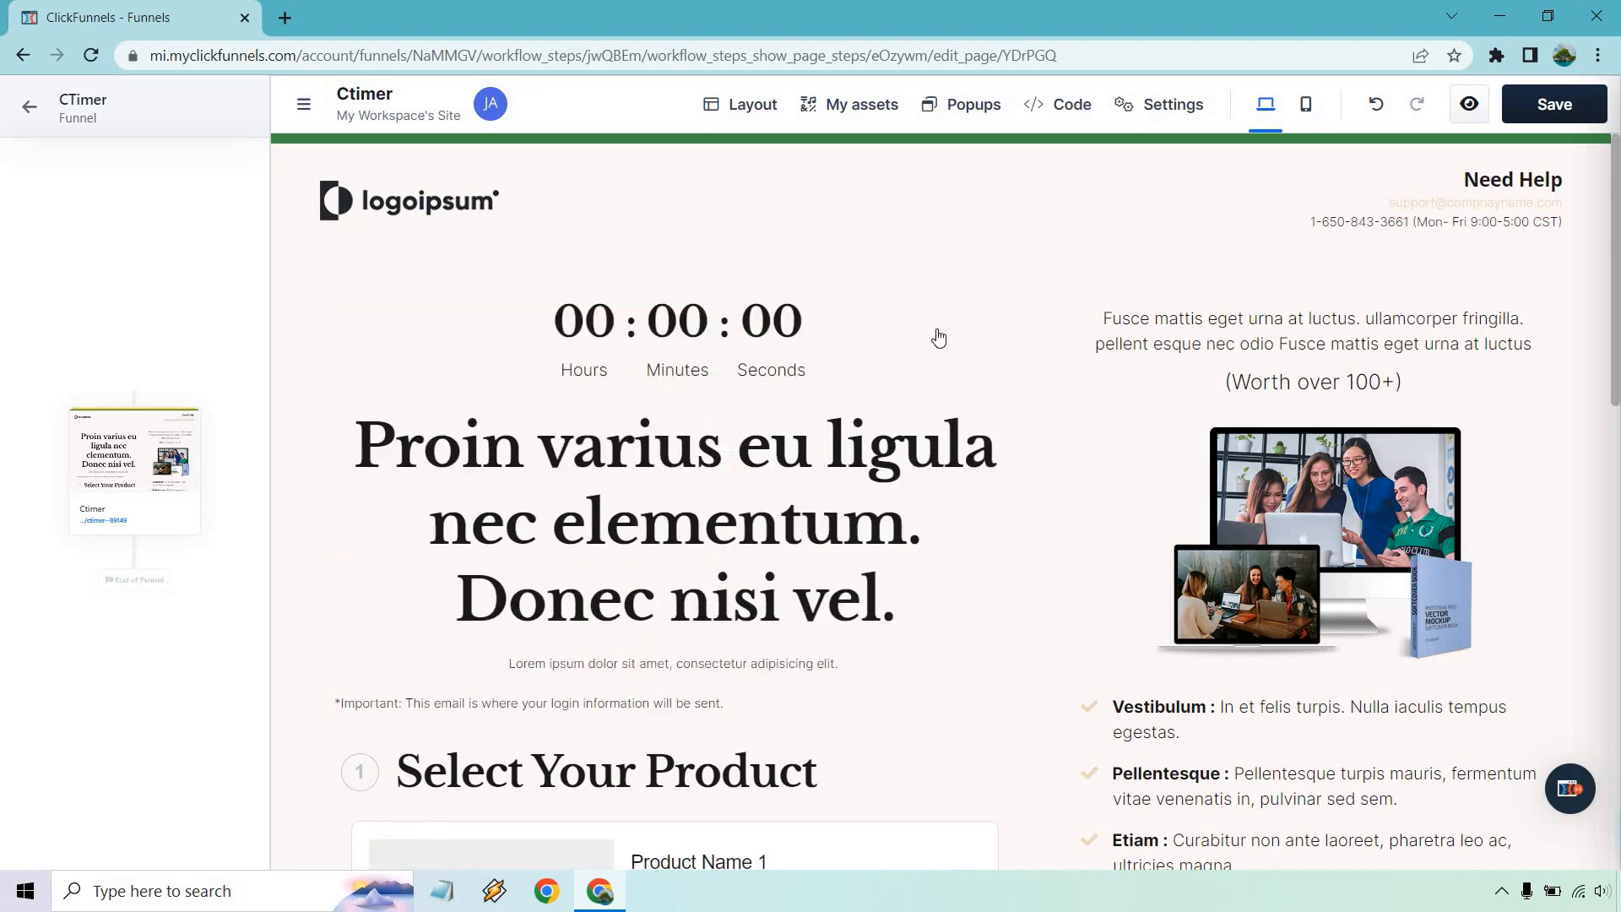
pyautogui.click(1174, 105)
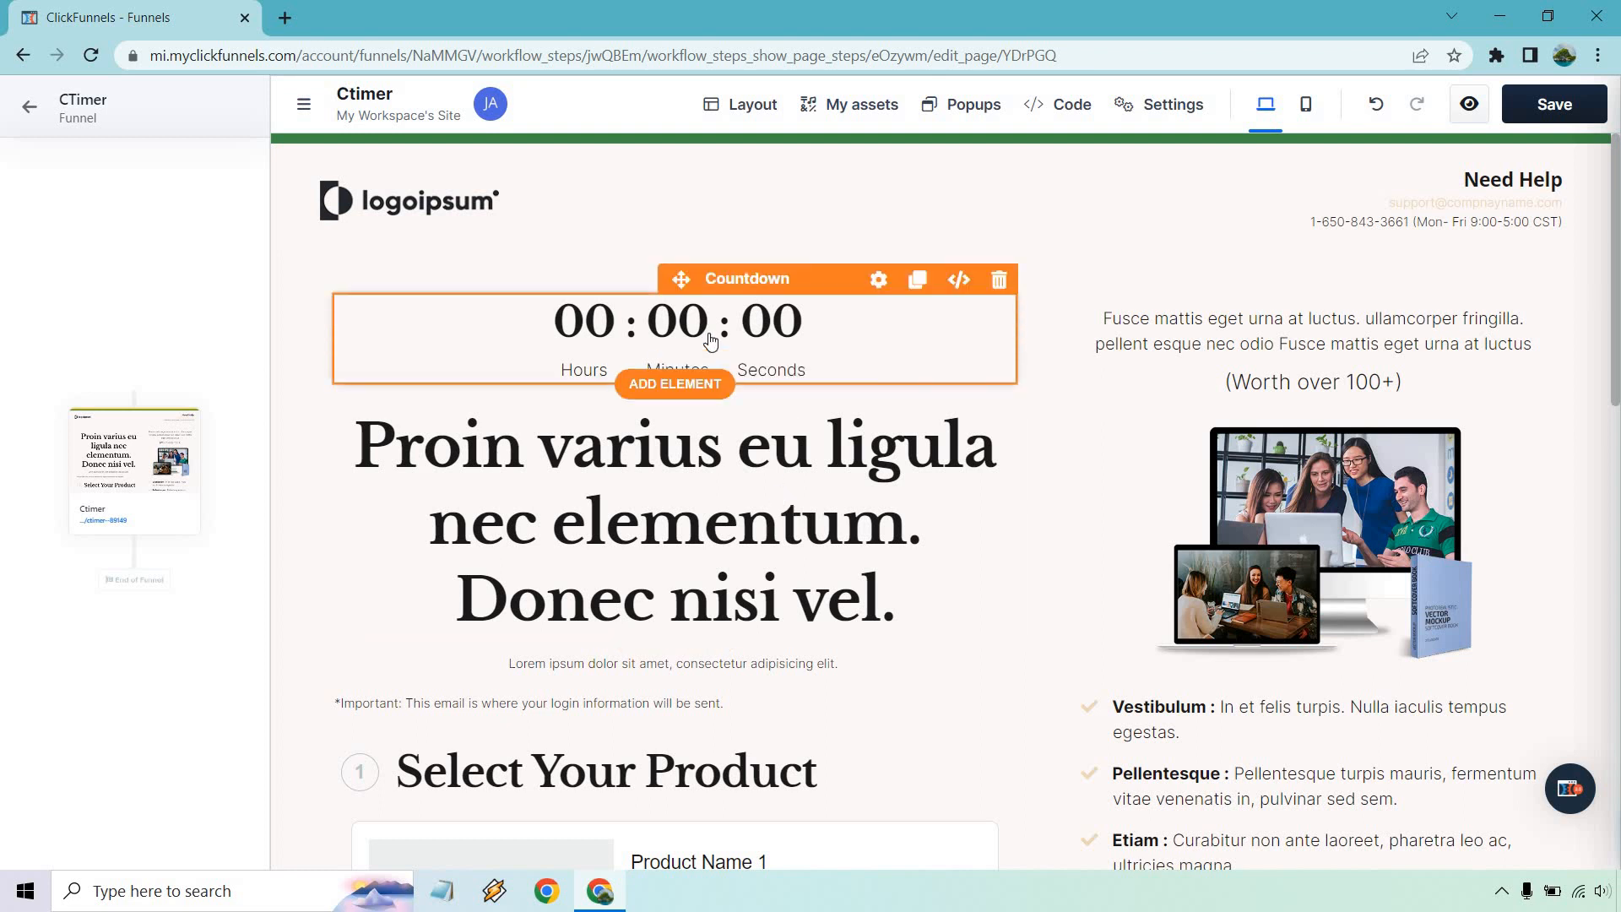
# Make the timer a Countdown type ending 12/04/2022 at 11:00 PM EST
pyautogui.click(878, 279)
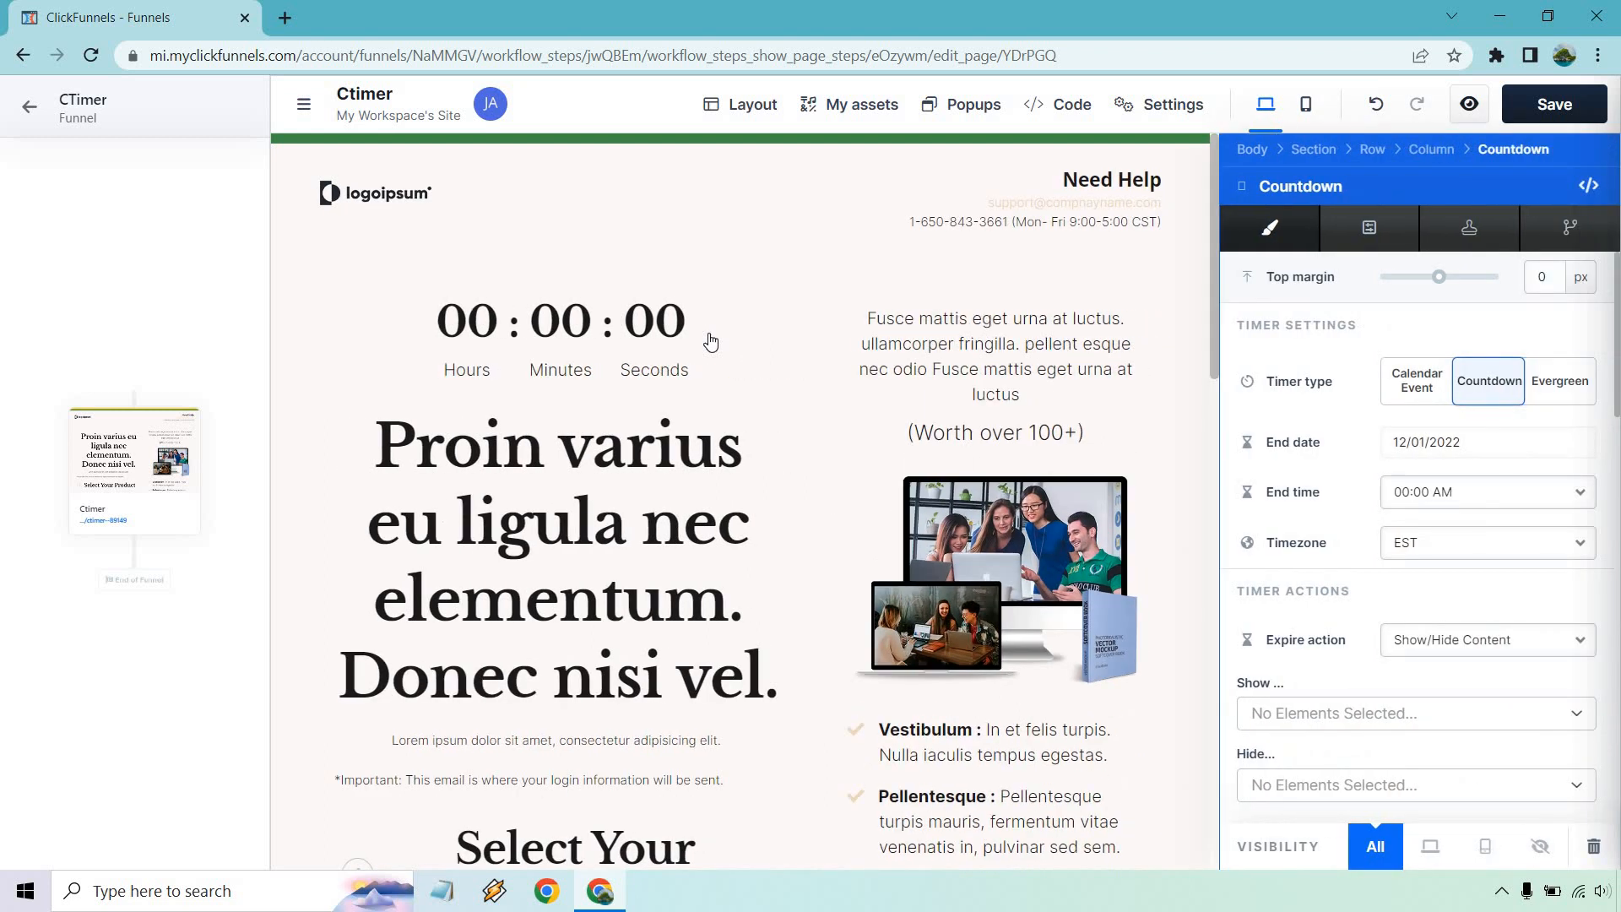
pyautogui.click(1415, 381)
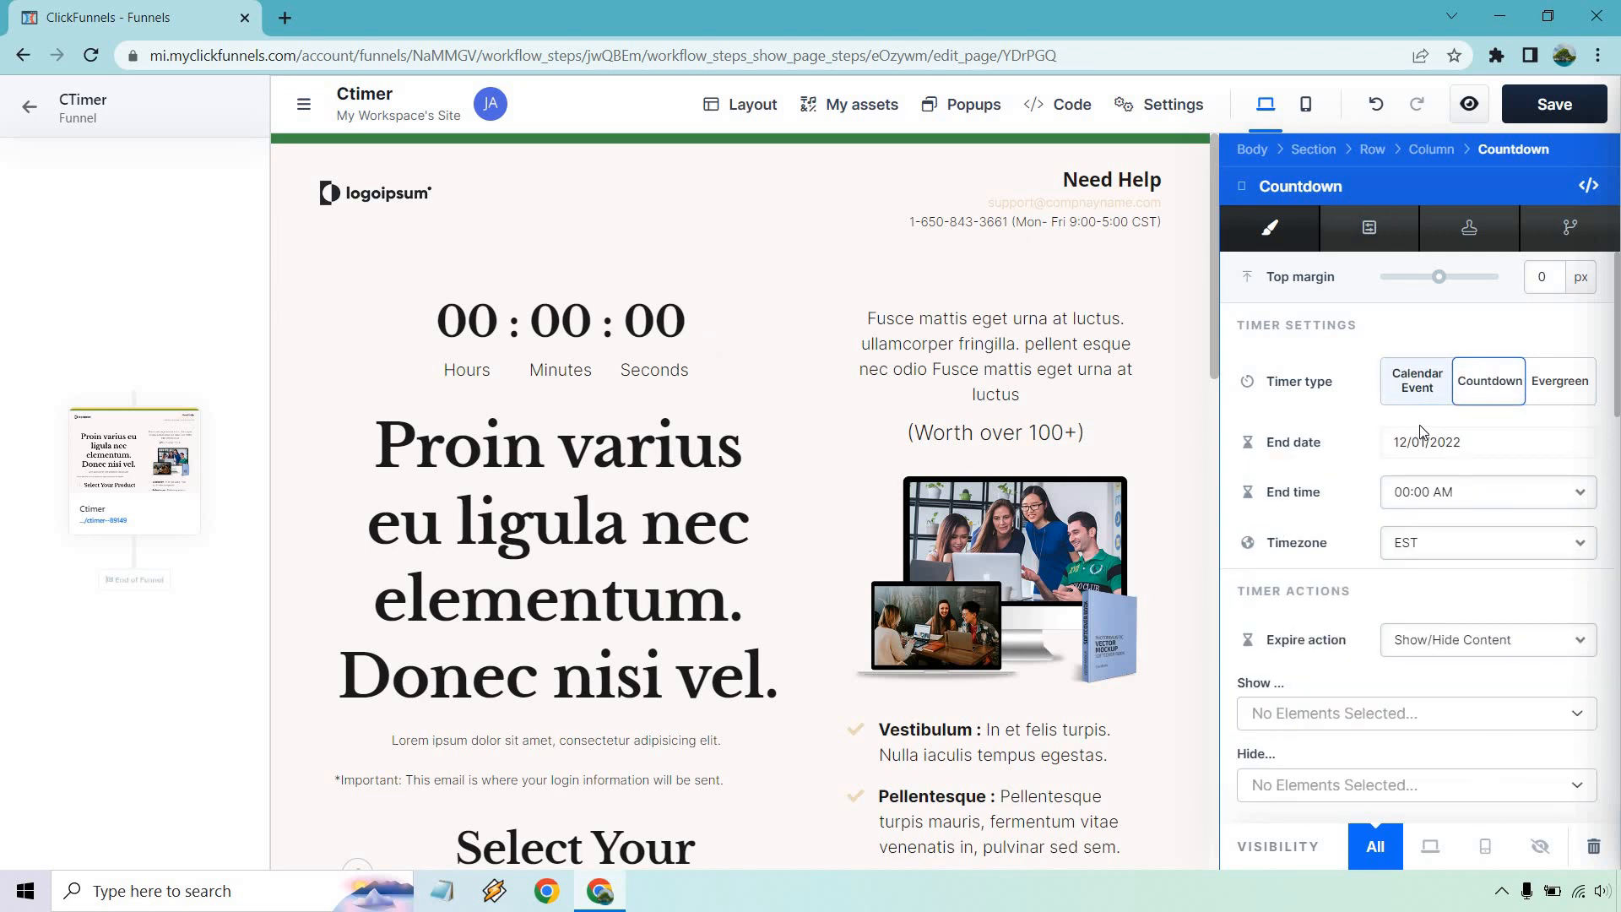
pyautogui.click(1561, 381)
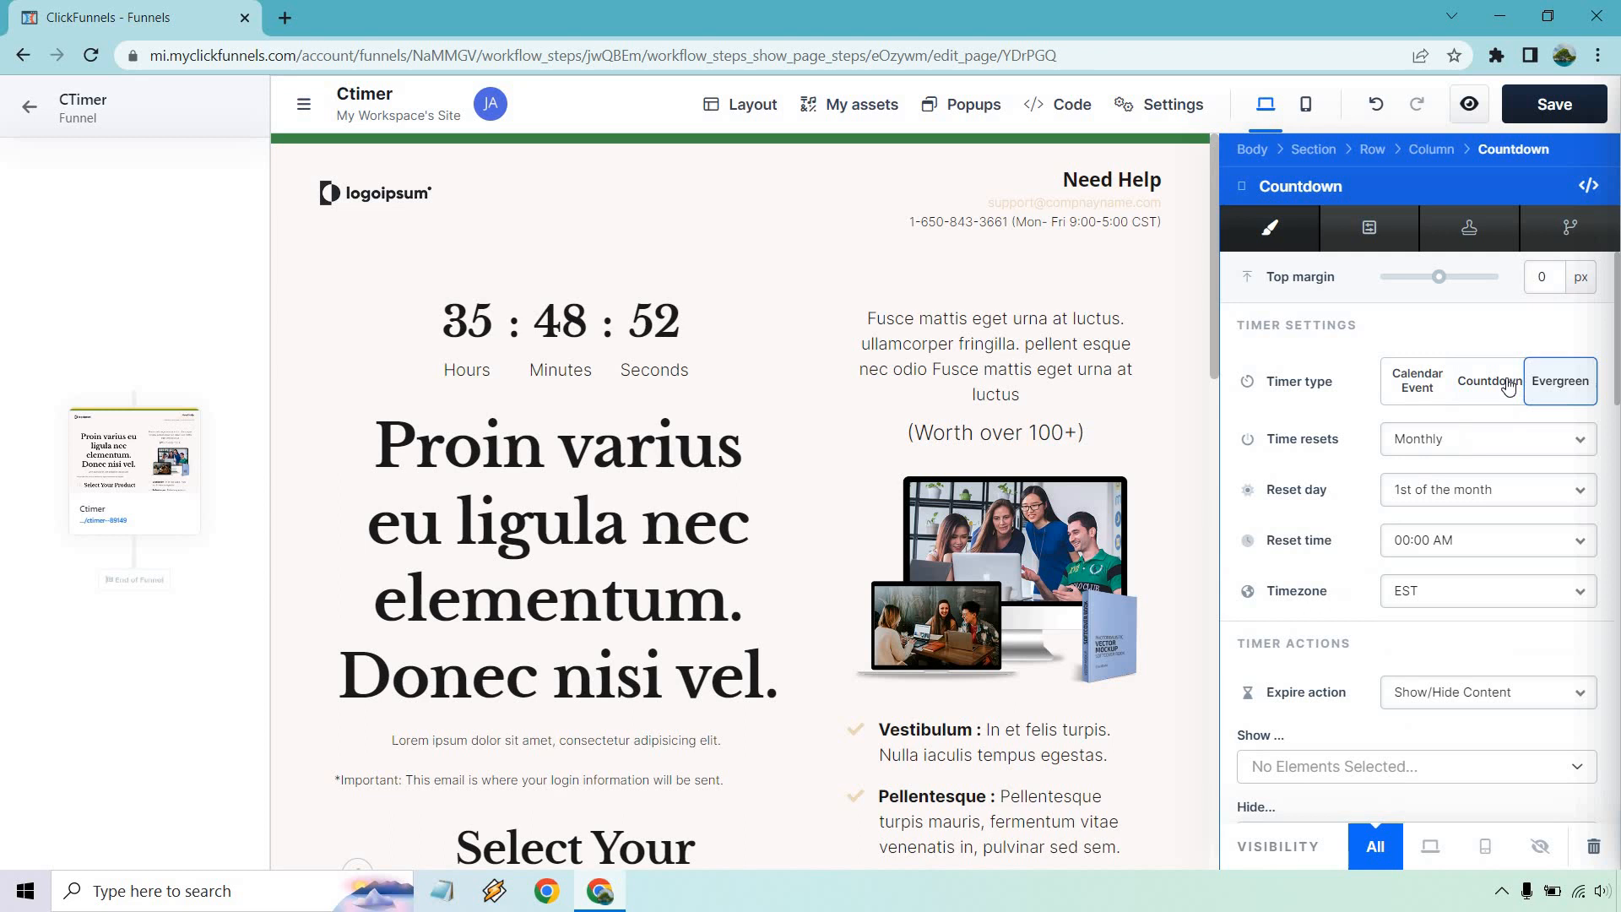
pyautogui.click(1488, 381)
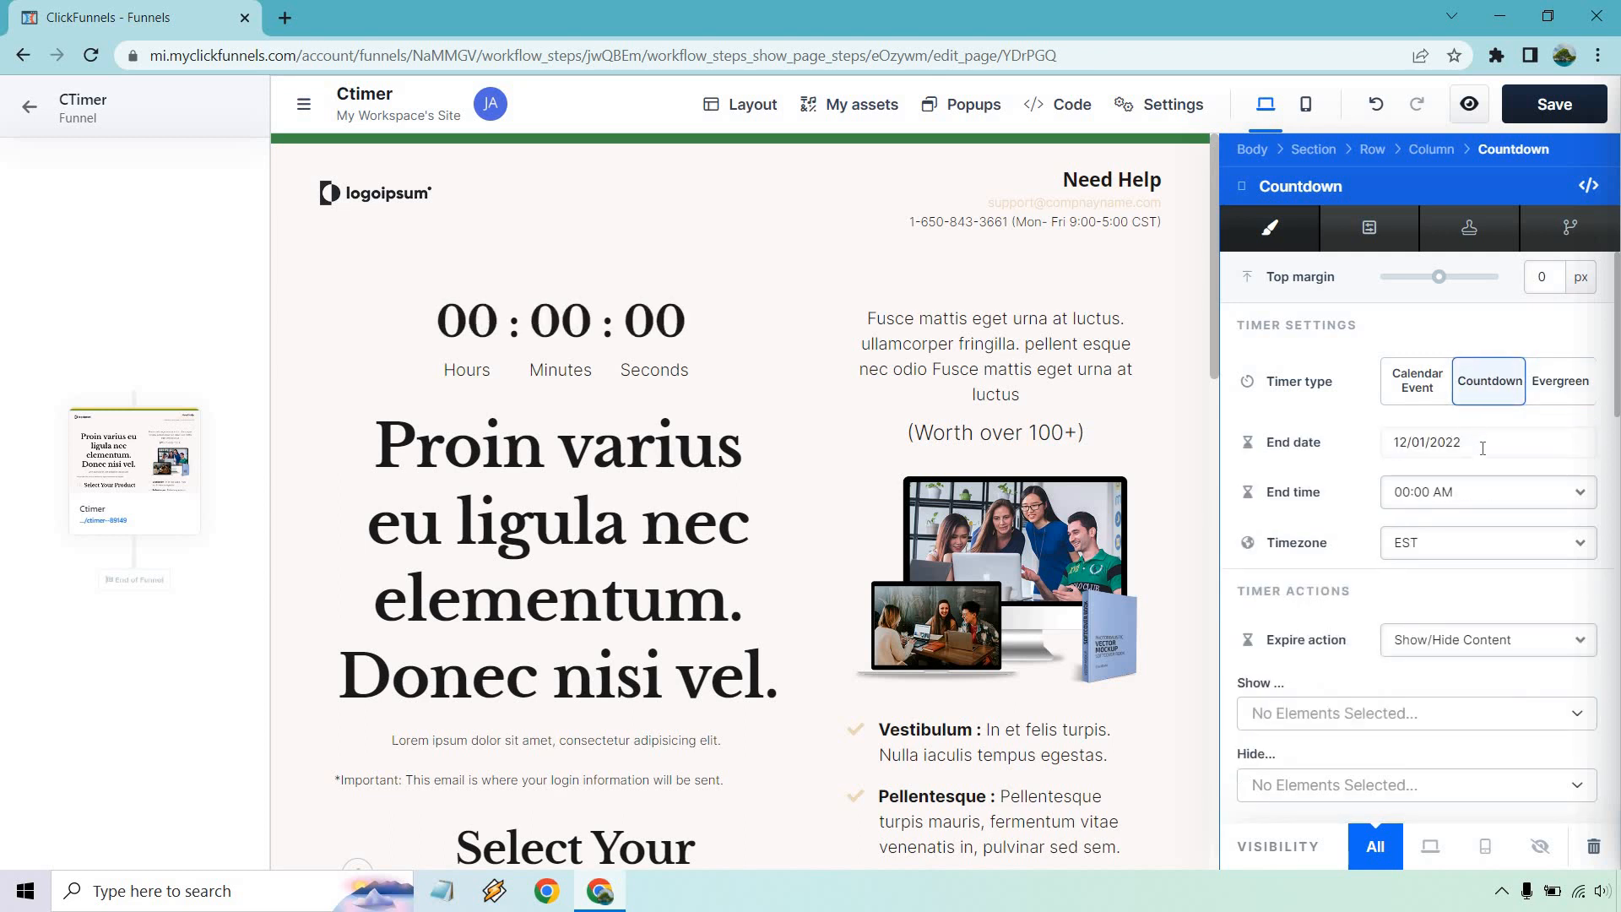
pyautogui.moveTo(1481, 443)
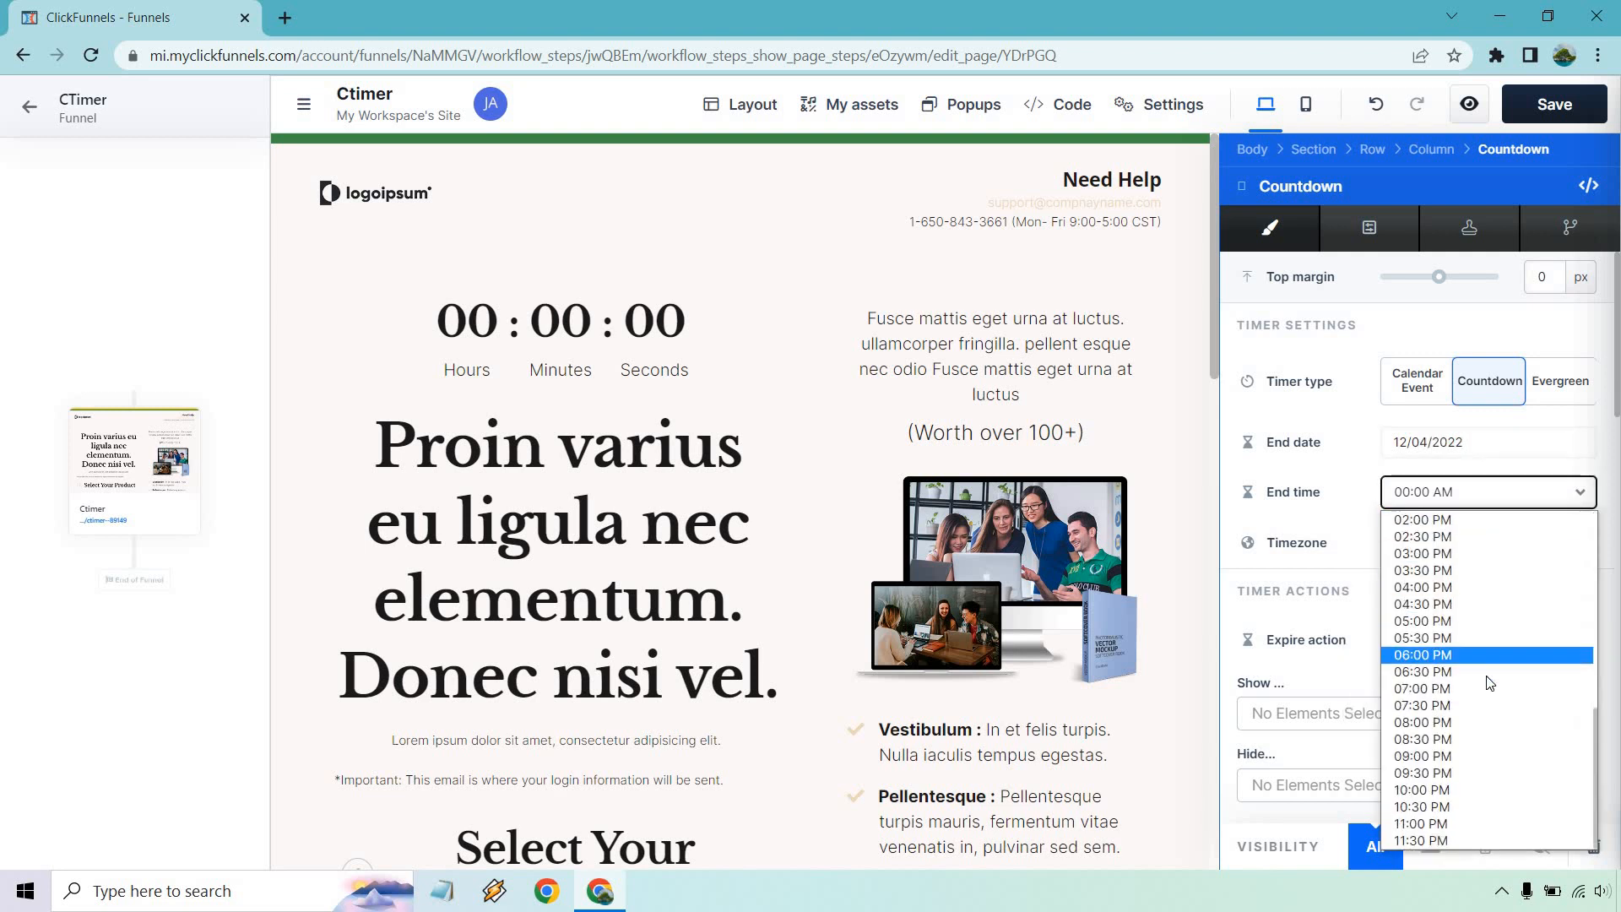
pyautogui.click(1420, 823)
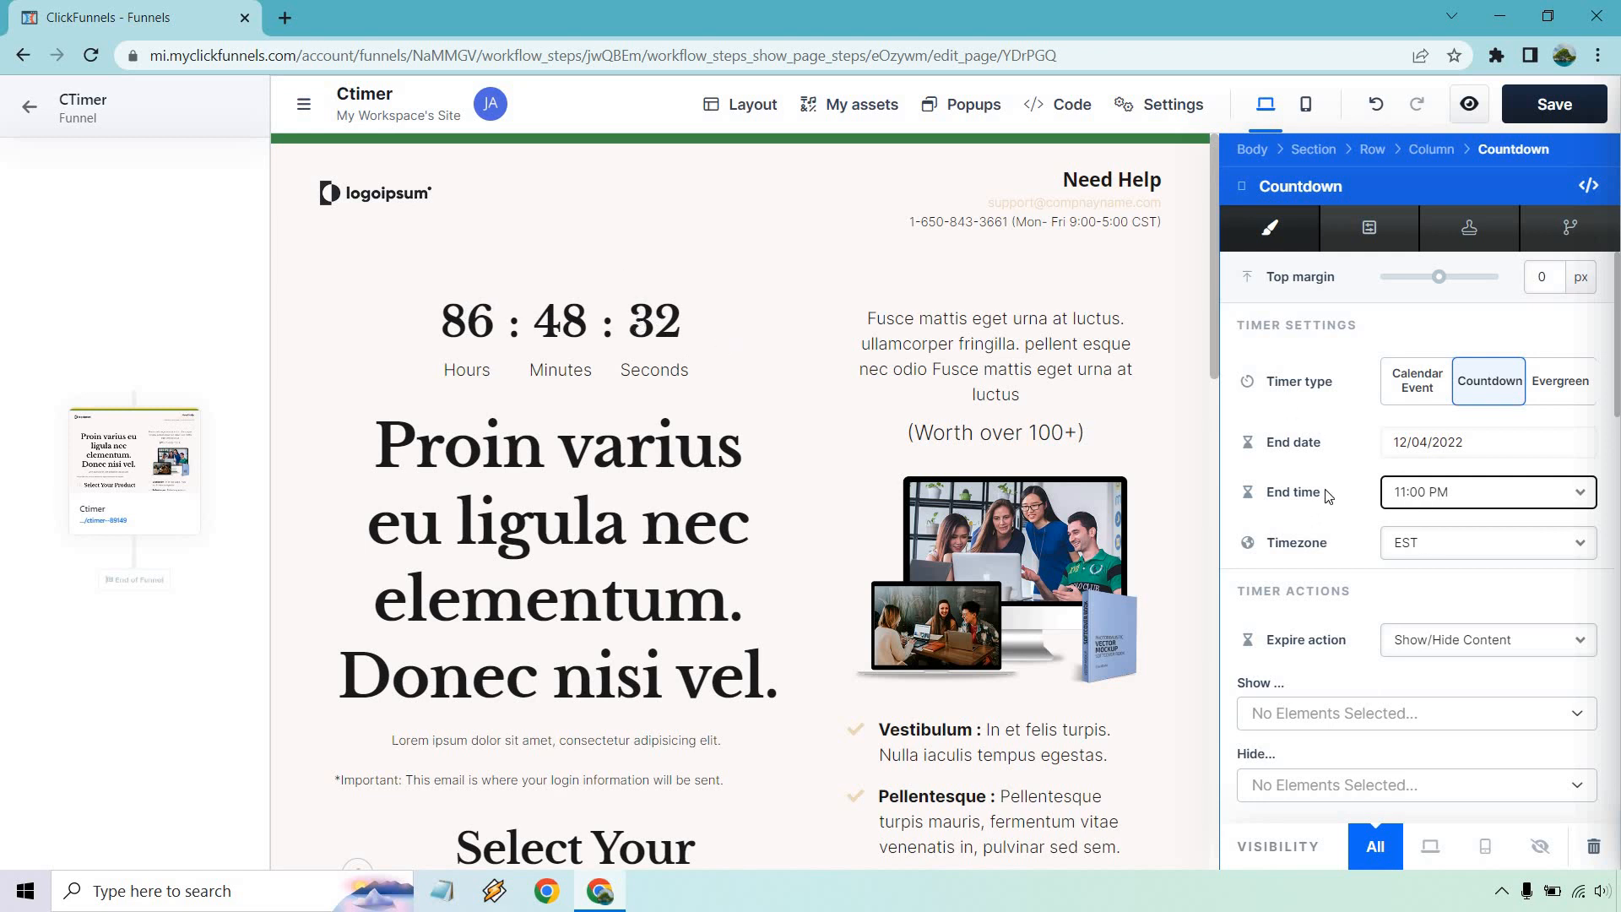
pyautogui.scroll(-3)
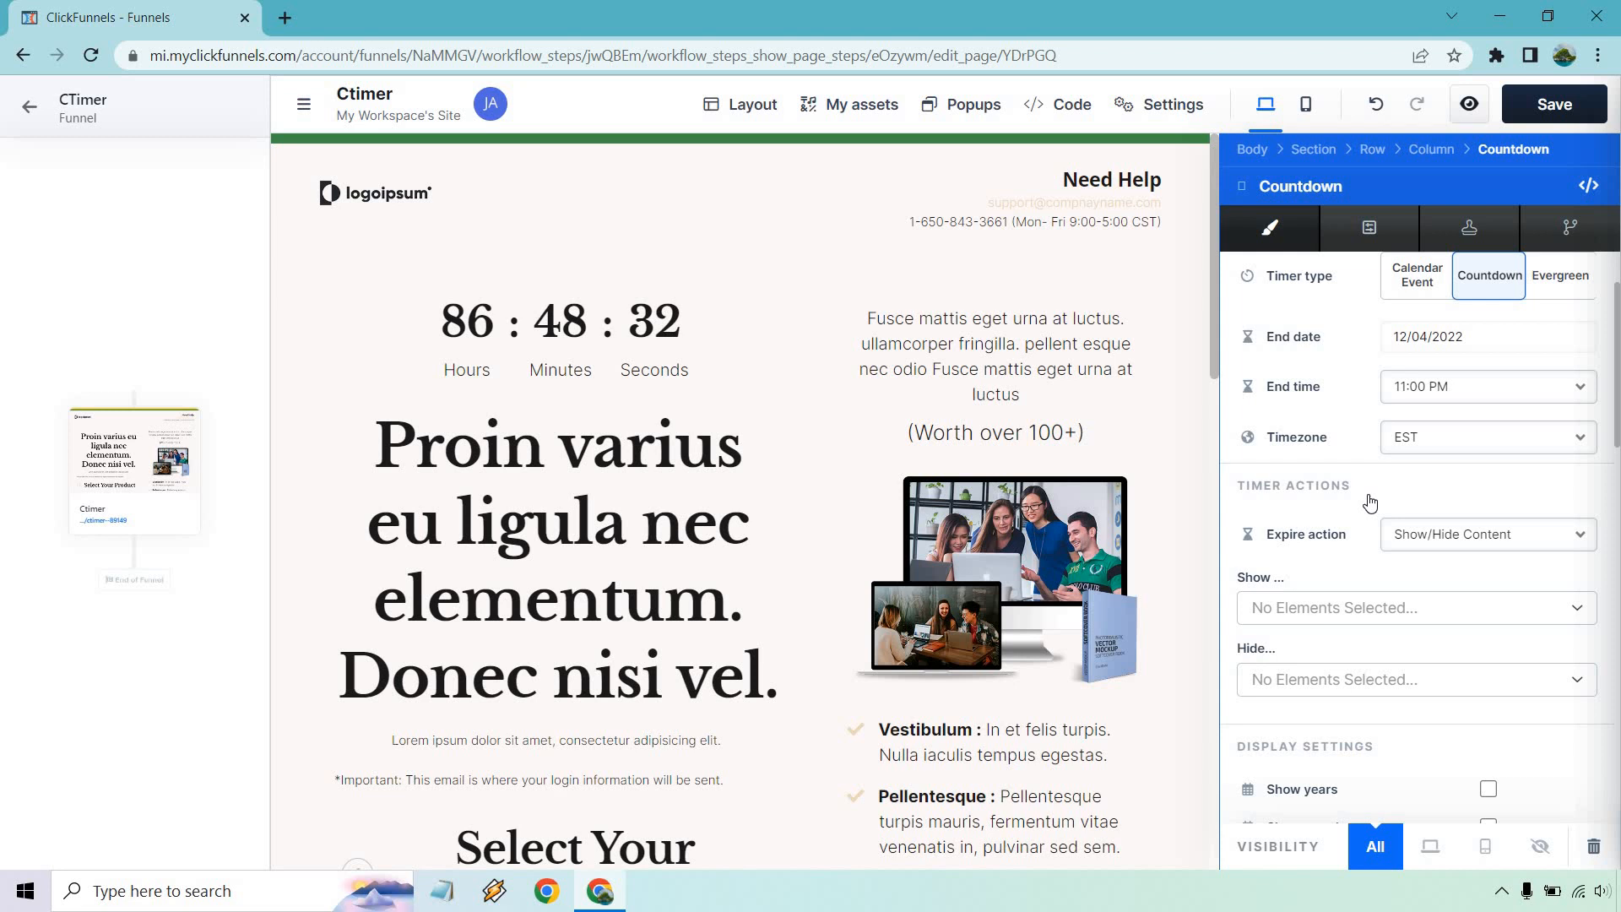
pyautogui.moveTo(1404, 580)
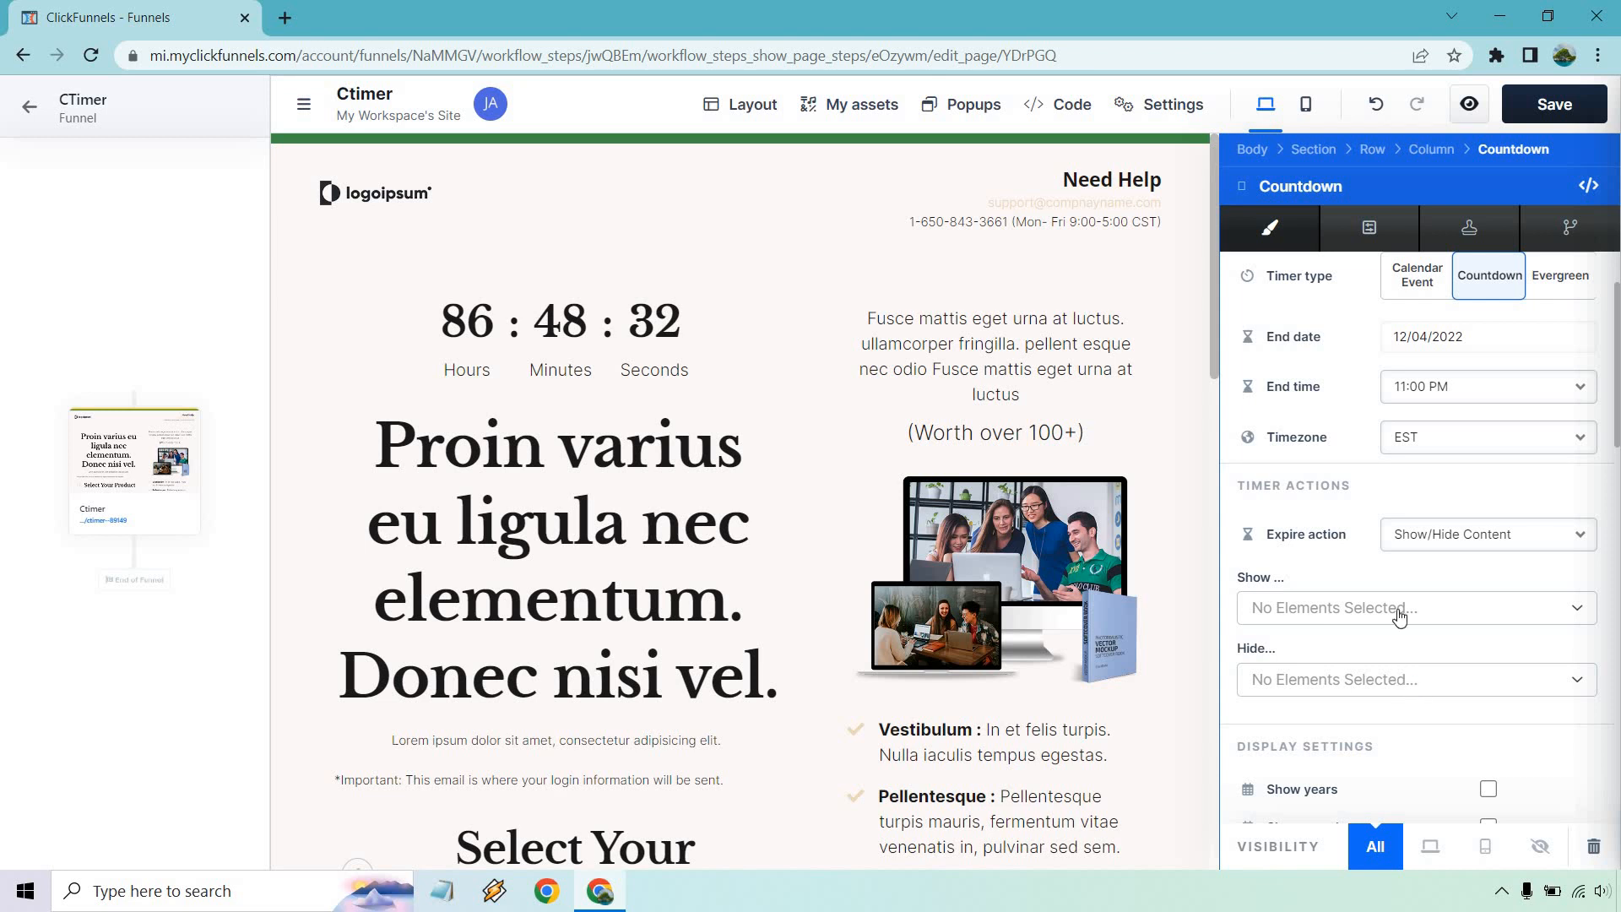
pyautogui.moveTo(1395, 616)
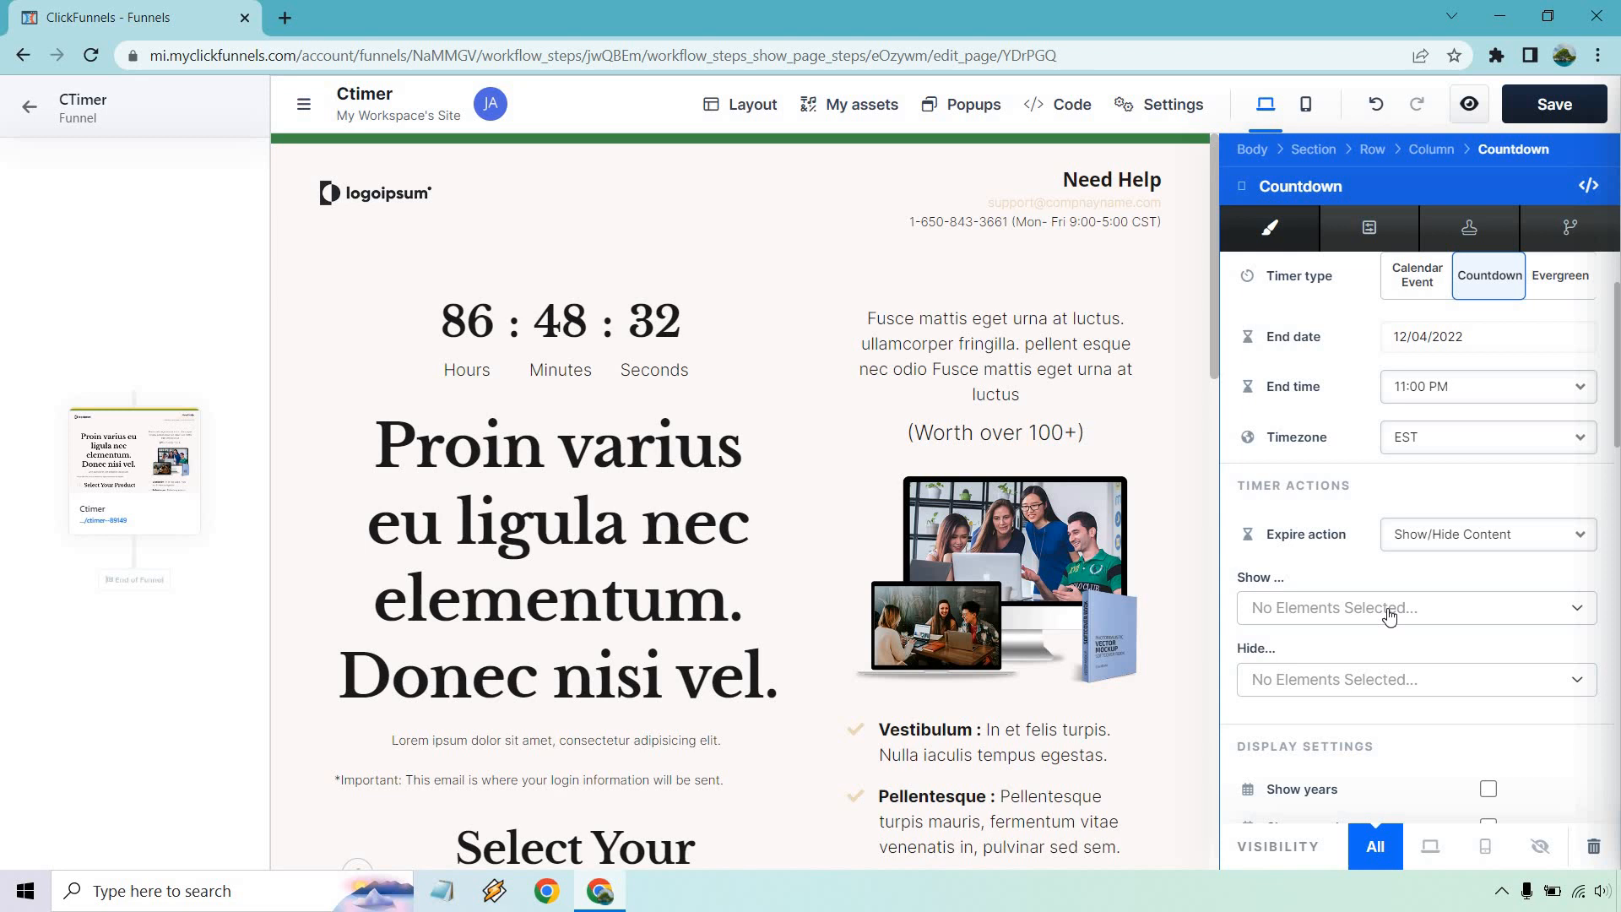
pyautogui.moveTo(1393, 617)
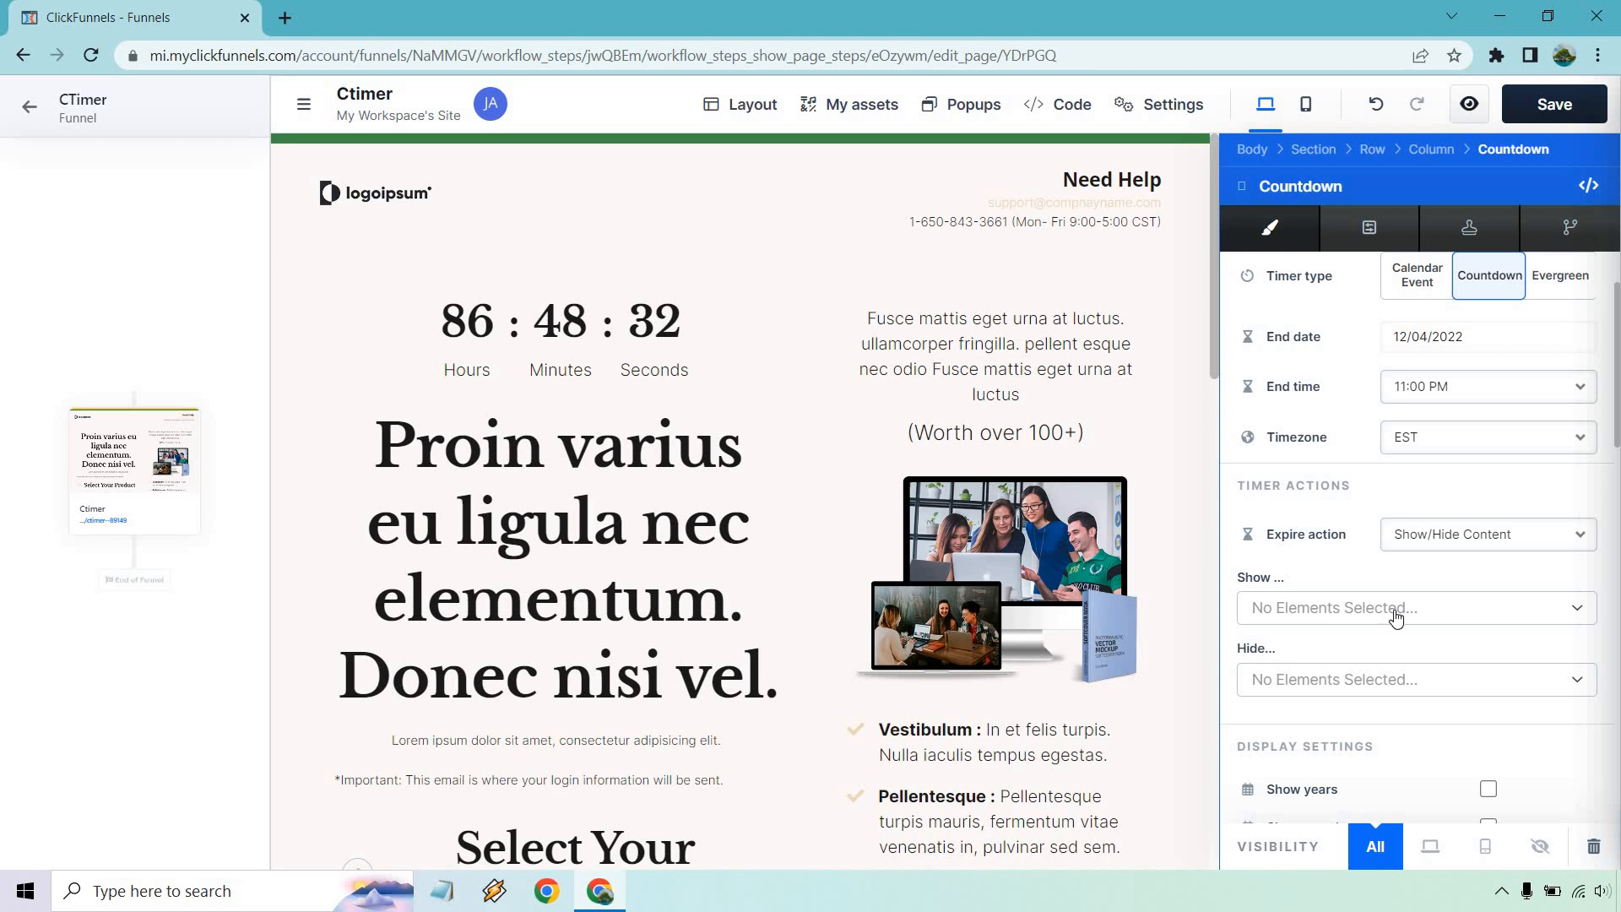
pyautogui.click(1486, 534)
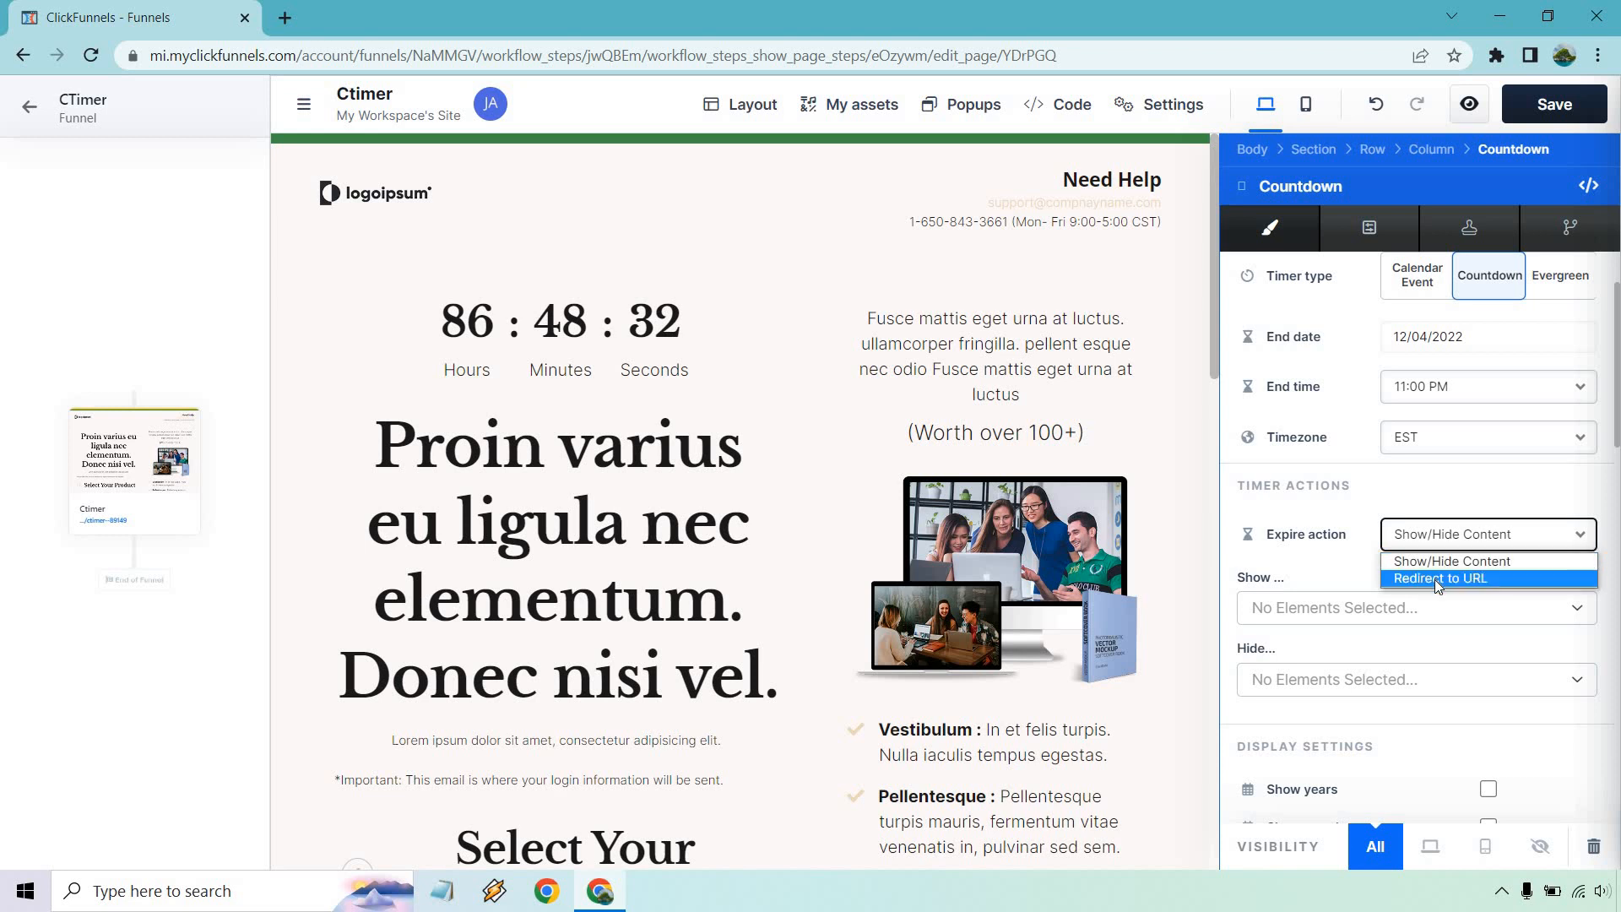
pyautogui.click(1441, 578)
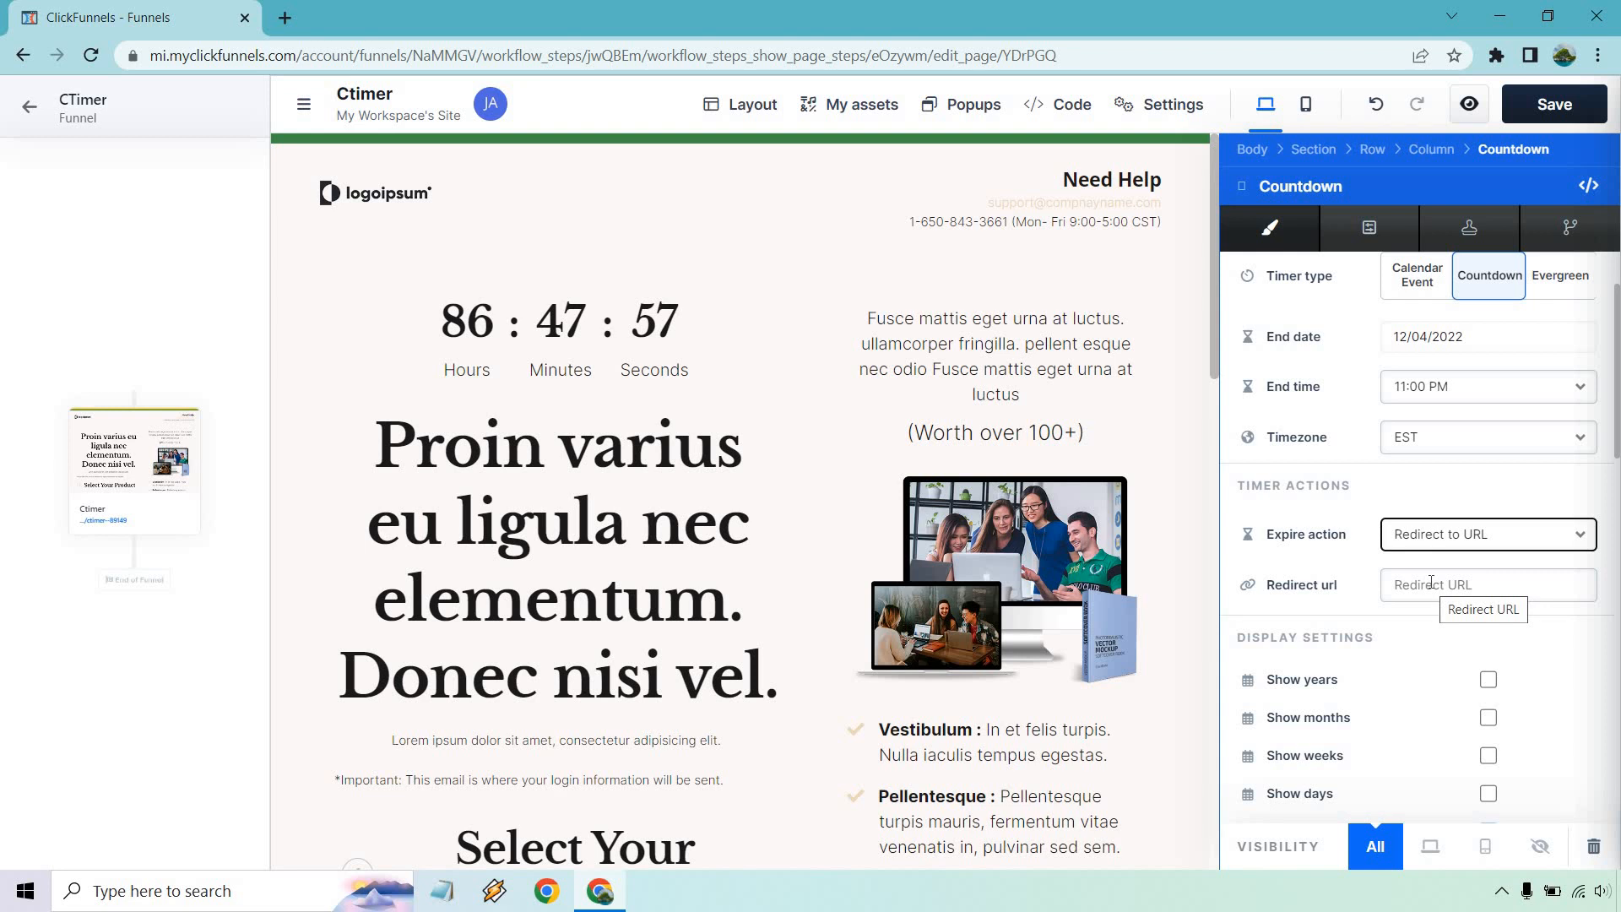
pyautogui.write('www.clickfunnels.com')
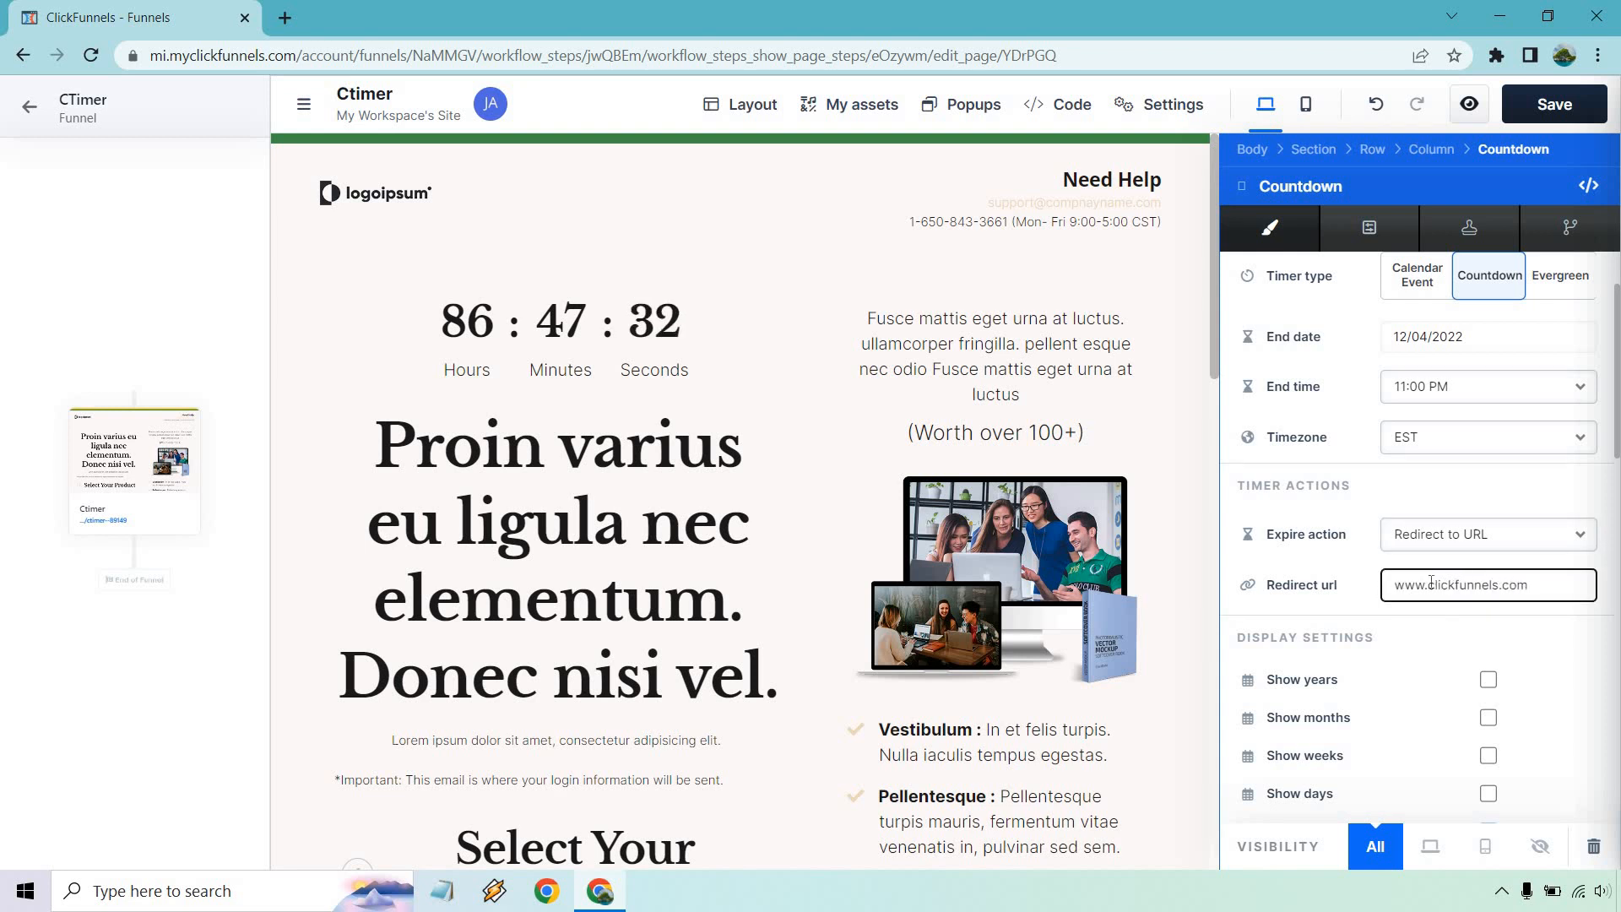
pyautogui.moveTo(1363, 521)
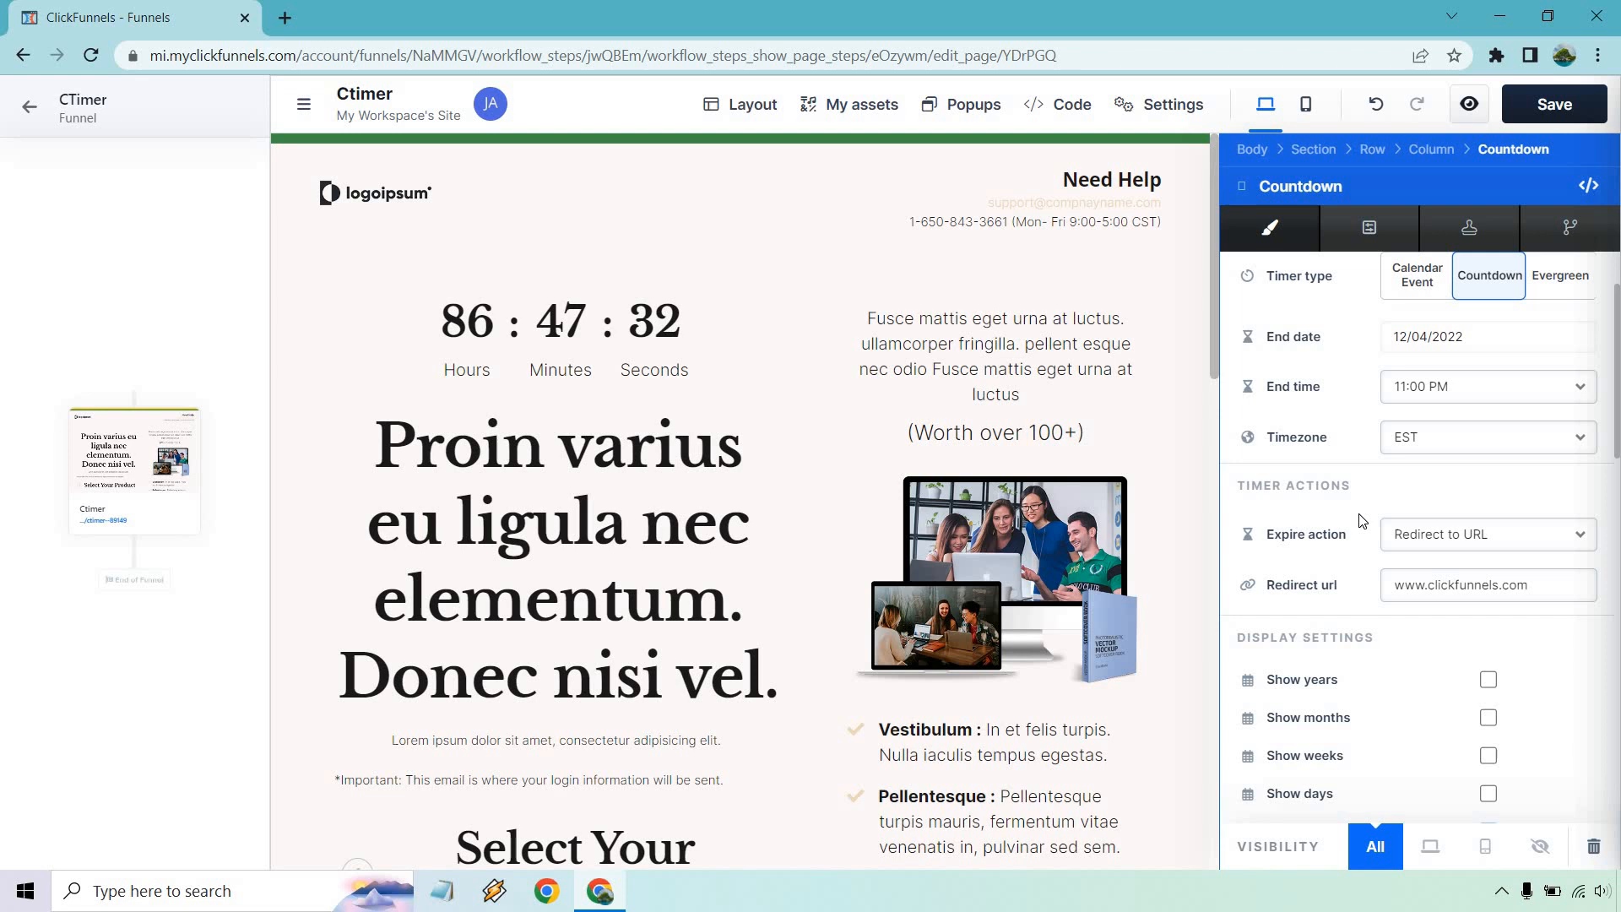
pyautogui.click(1487, 584)
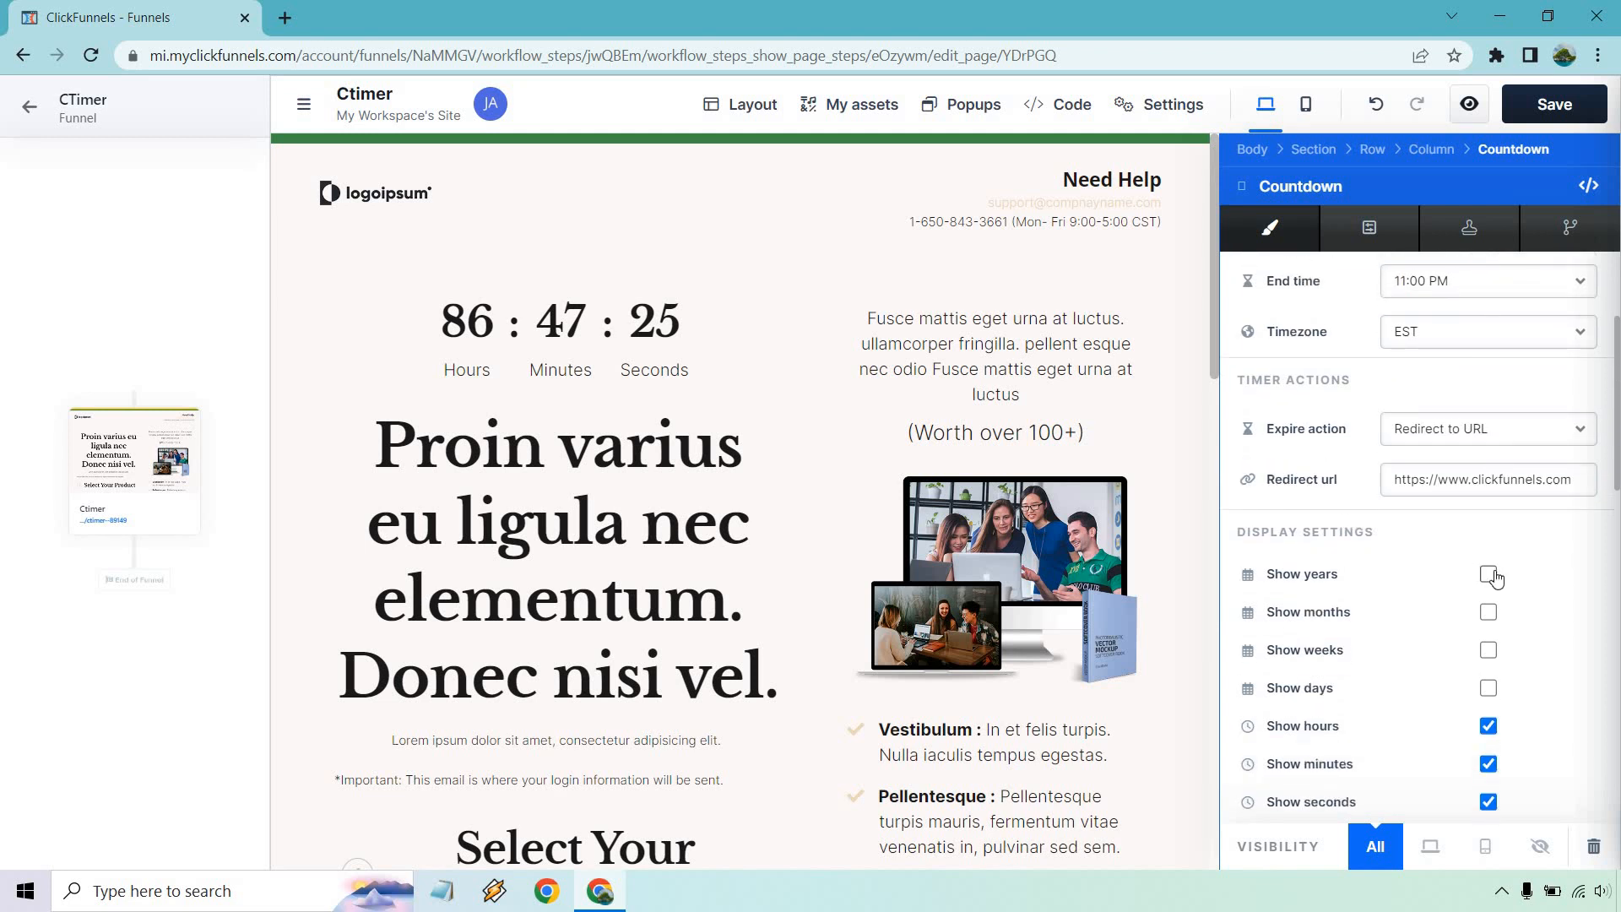
pyautogui.click(1488, 574)
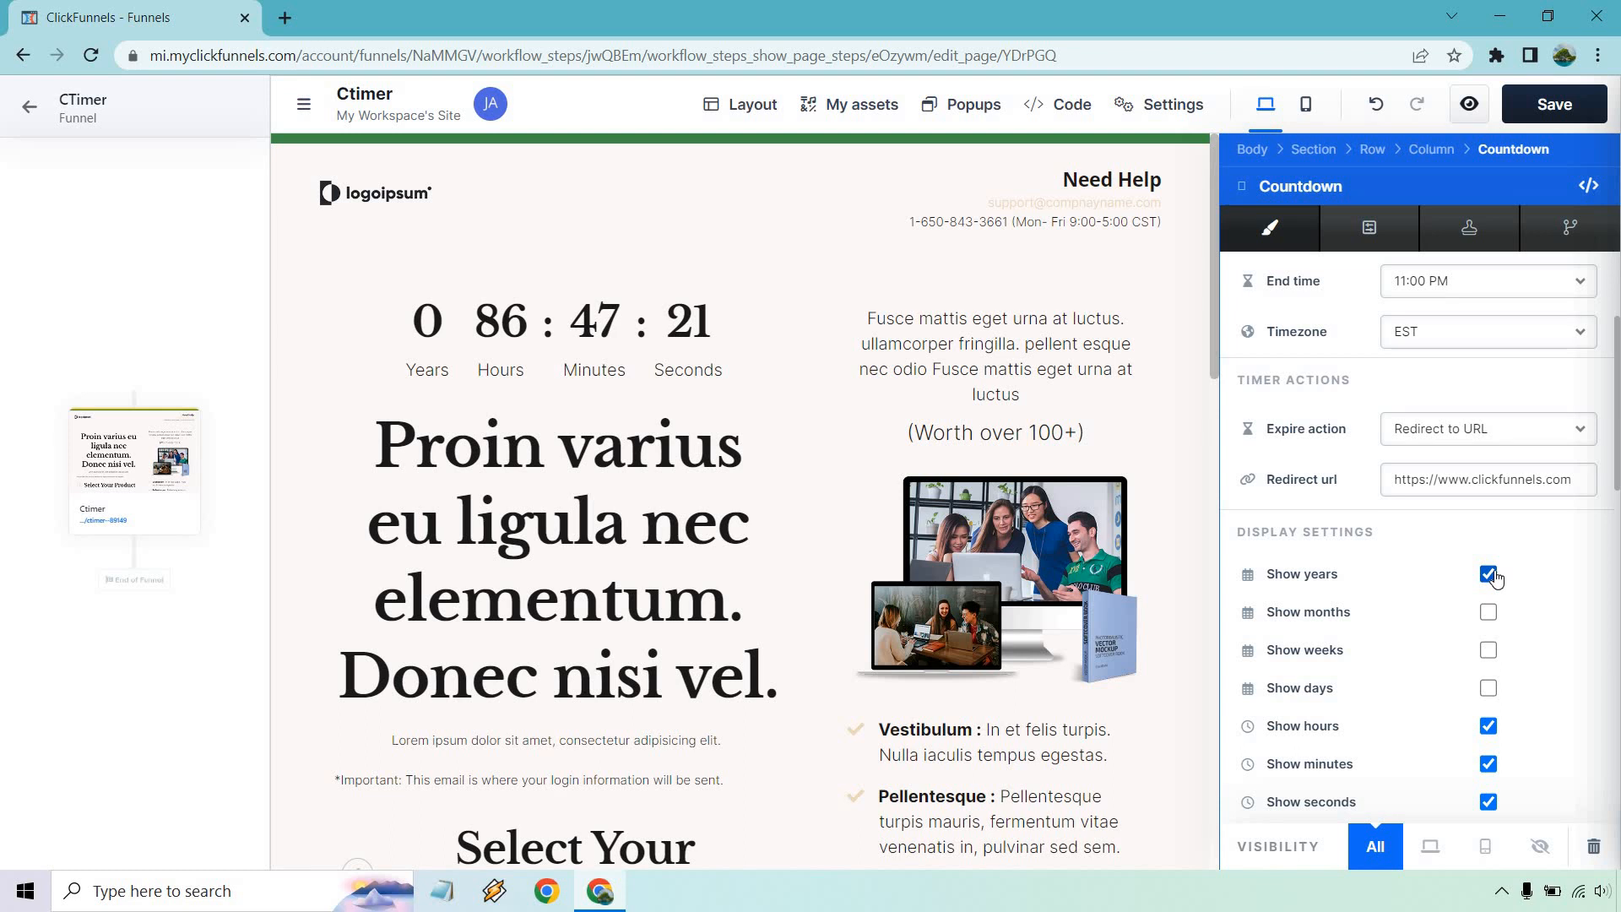
pyautogui.click(1488, 574)
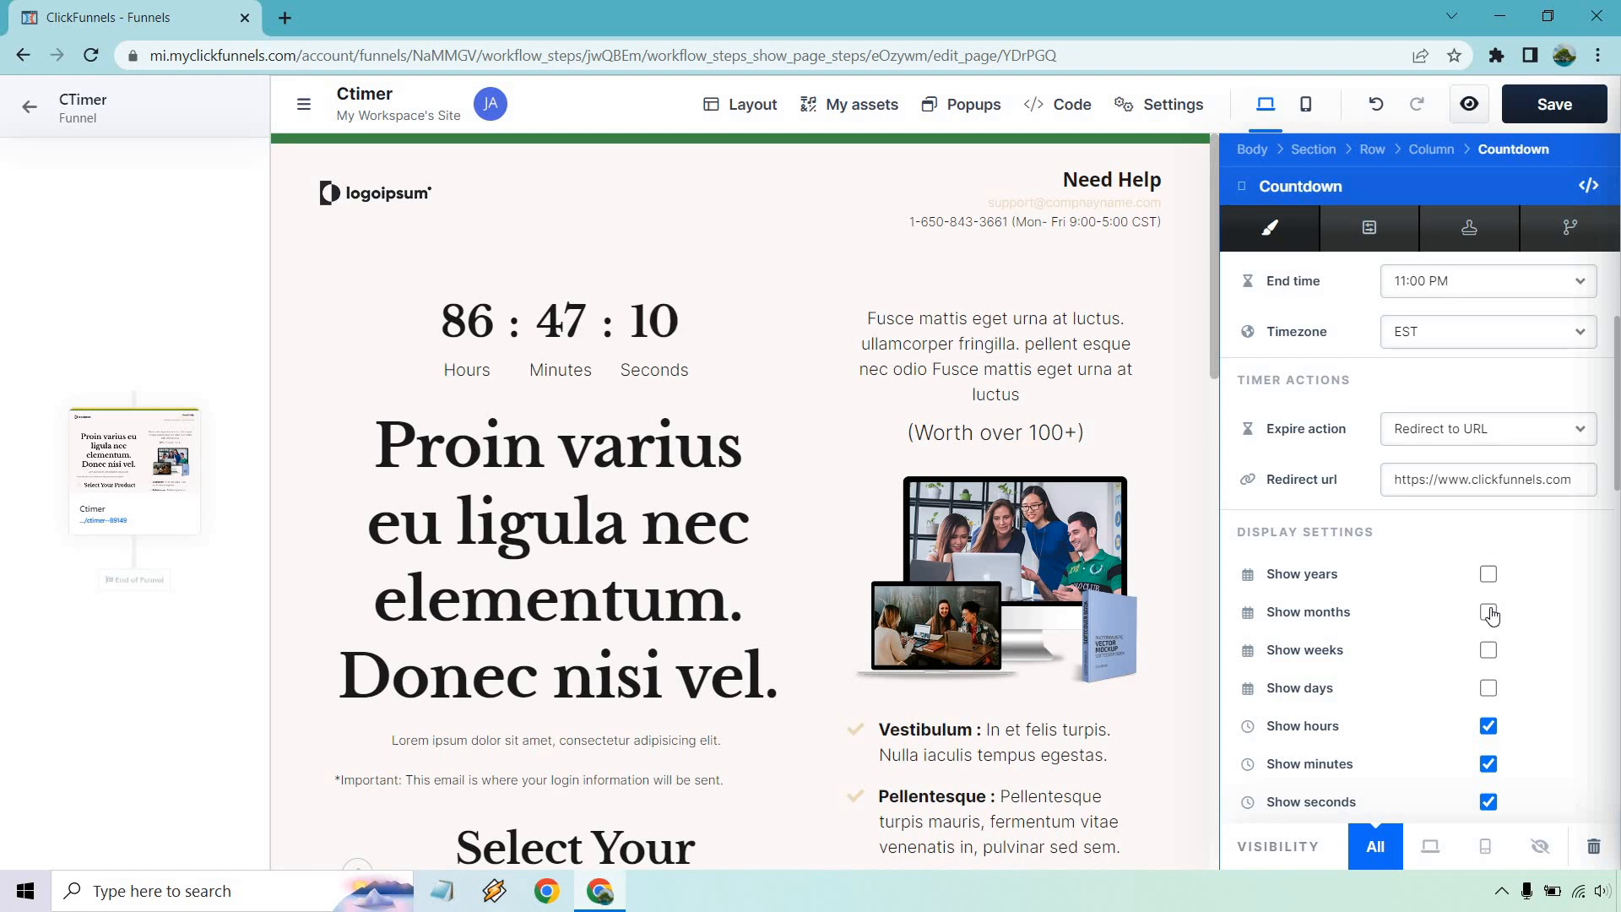
pyautogui.click(1488, 650)
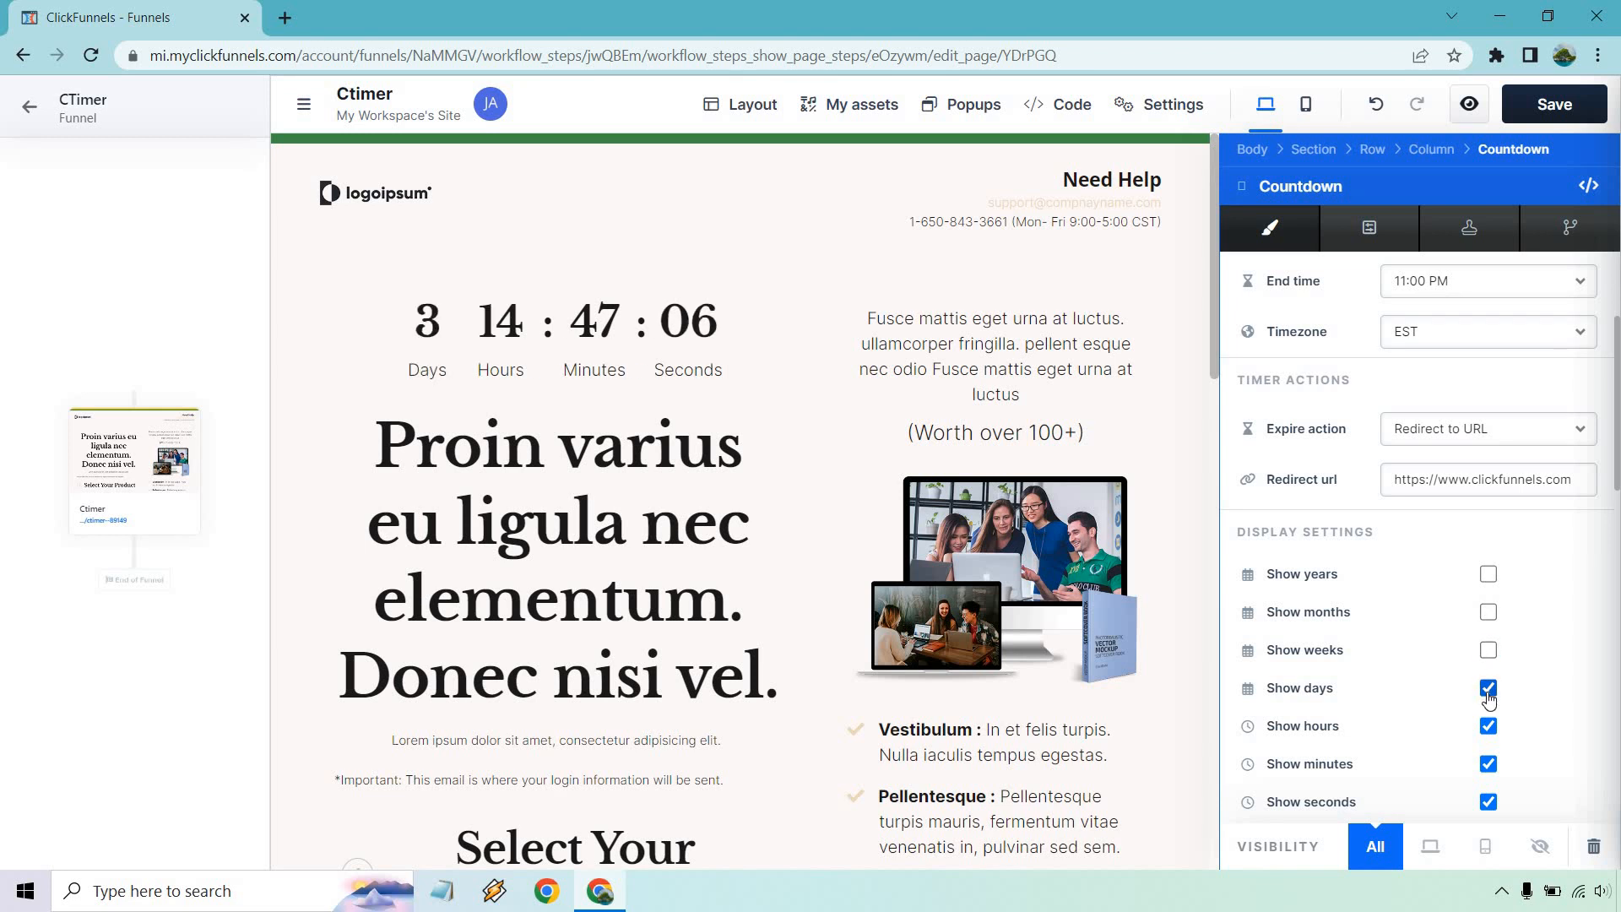
pyautogui.click(1488, 690)
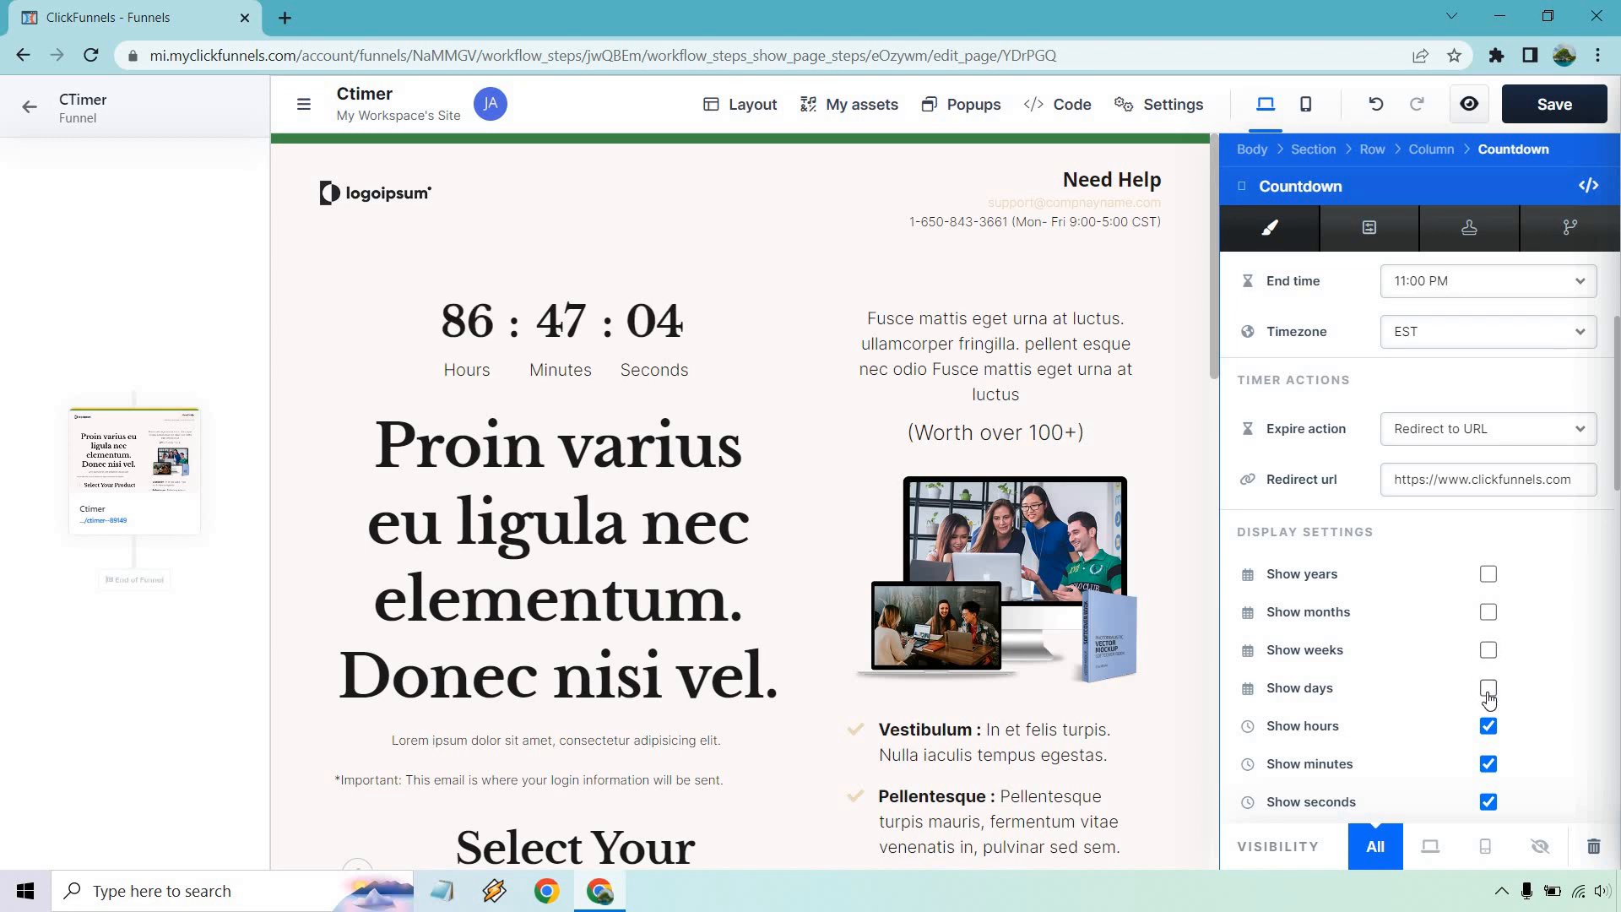
pyautogui.click(1488, 690)
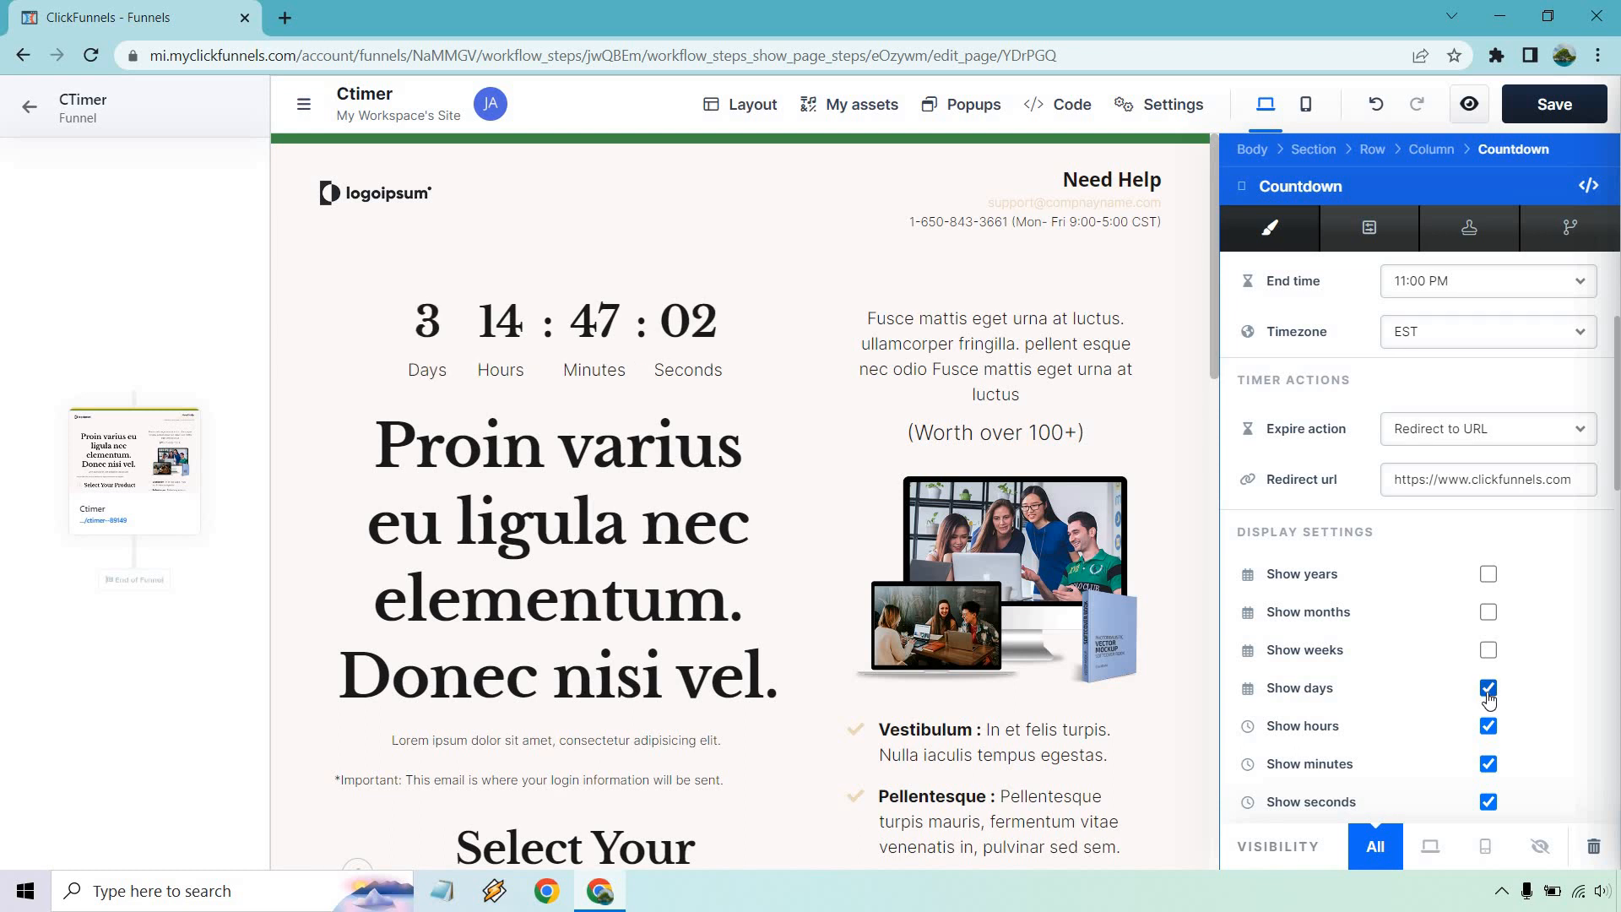
pyautogui.click(1488, 691)
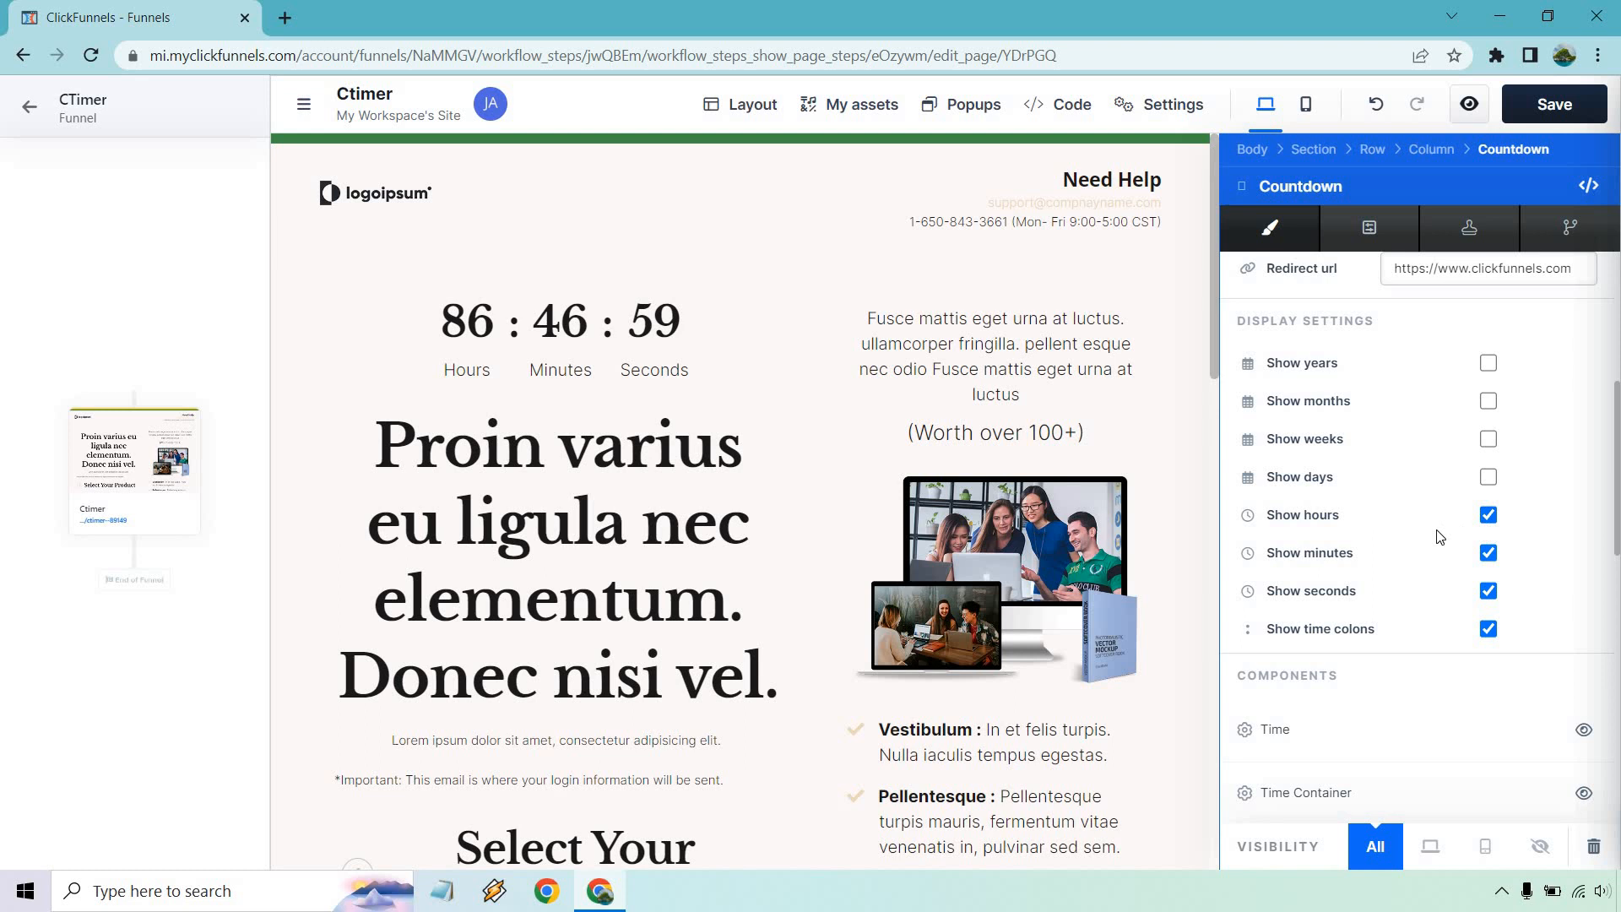
pyautogui.click(1488, 628)
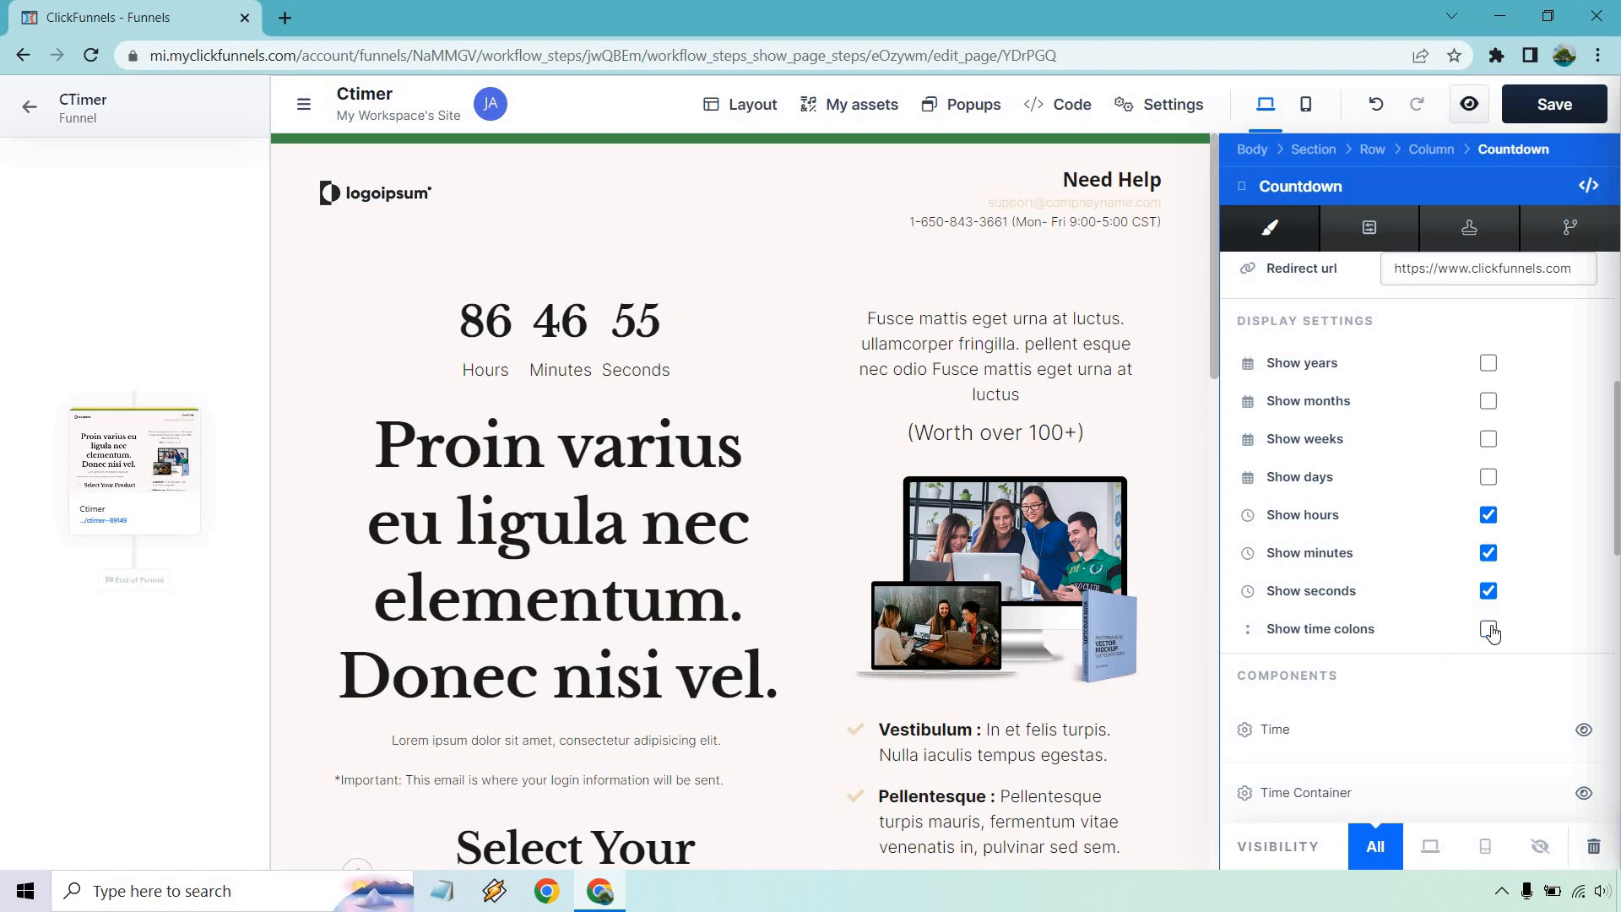
pyautogui.click(1488, 631)
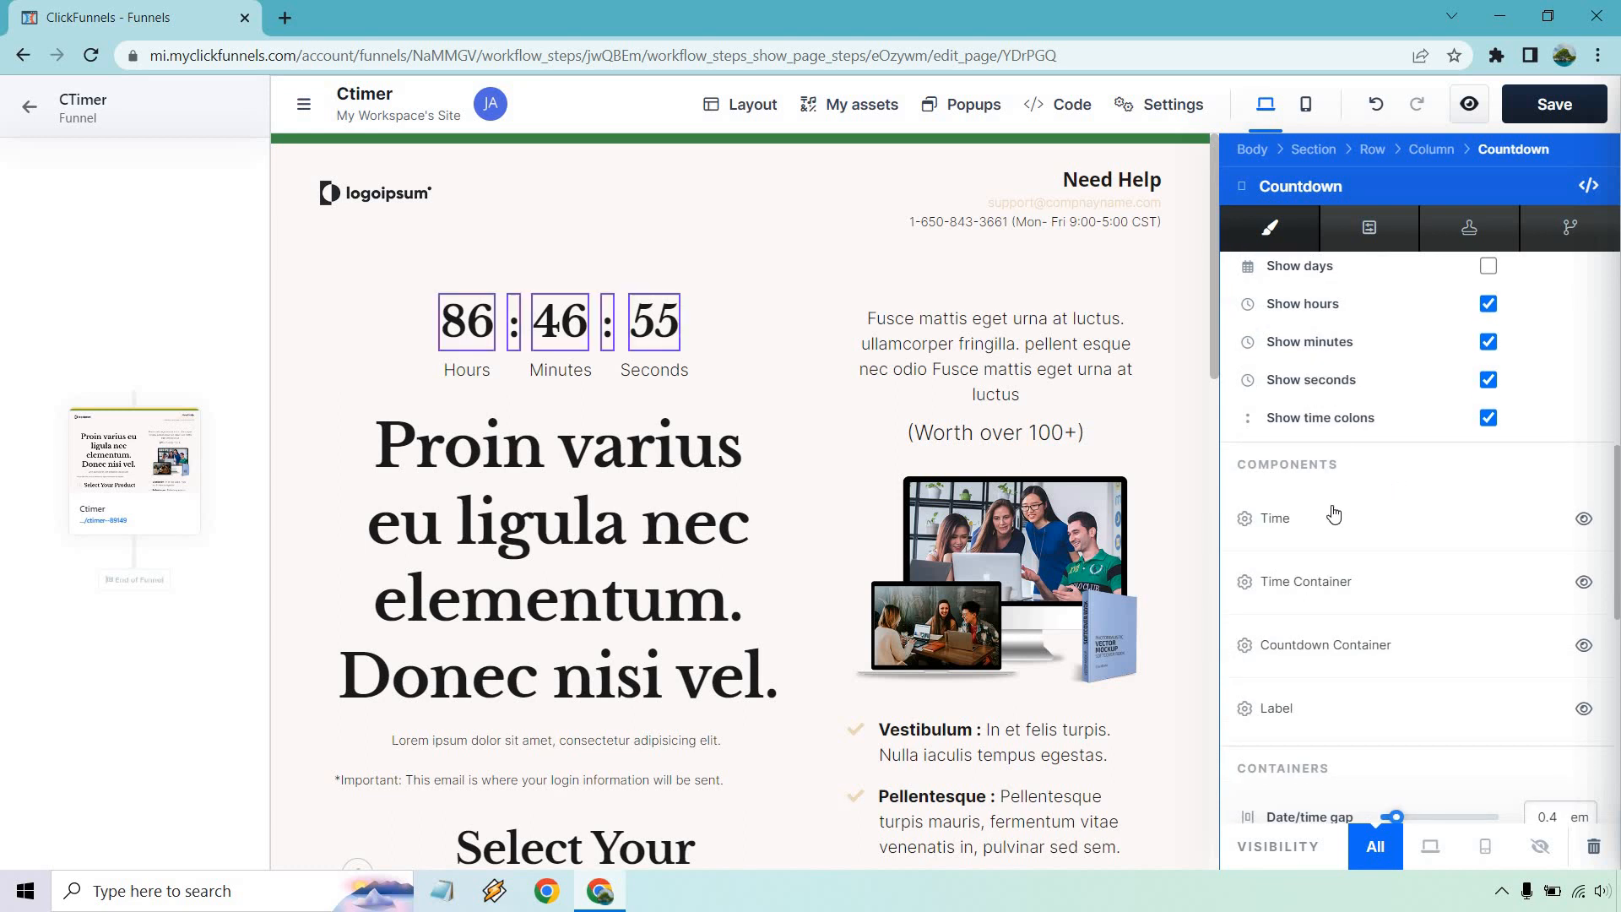
pyautogui.scroll(-3)
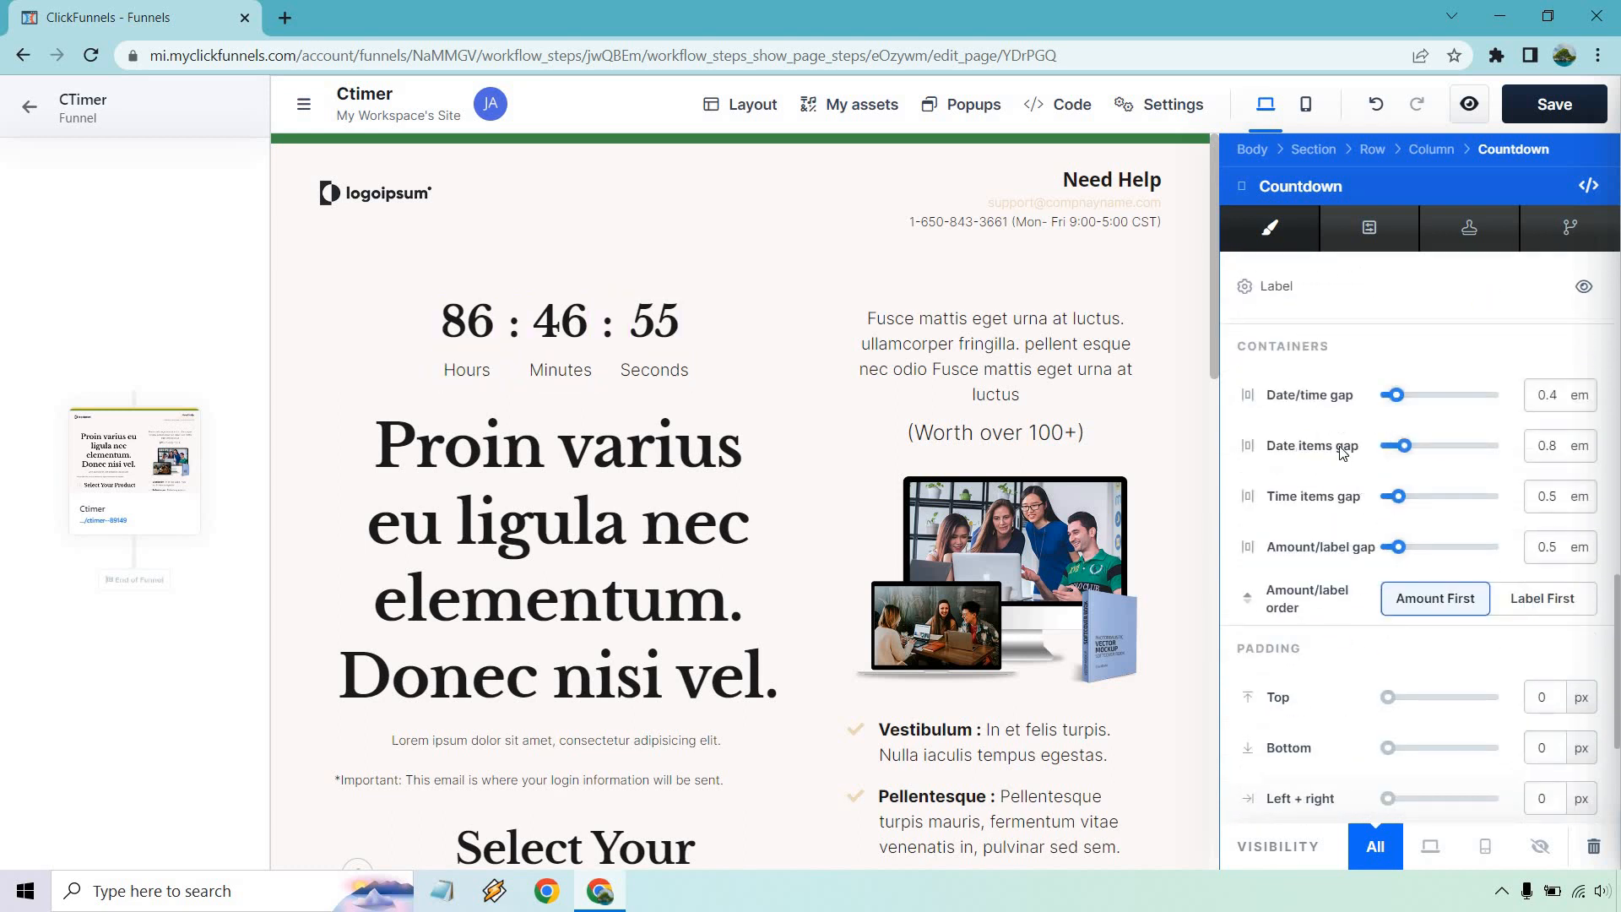
pyautogui.scroll(-3)
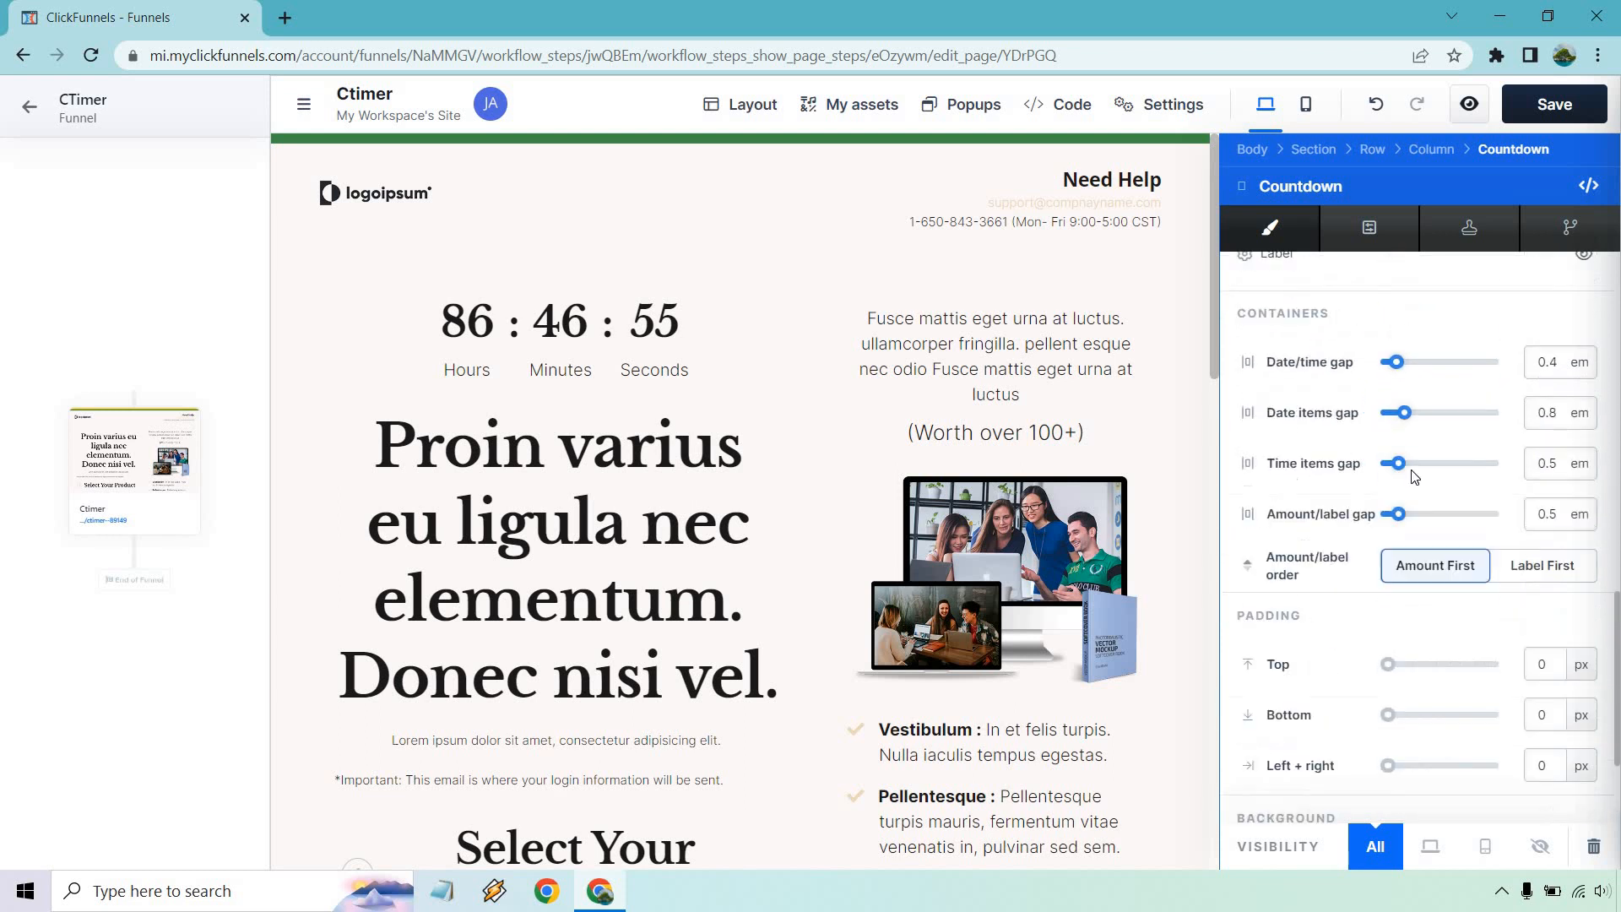
pyautogui.scroll(-3)
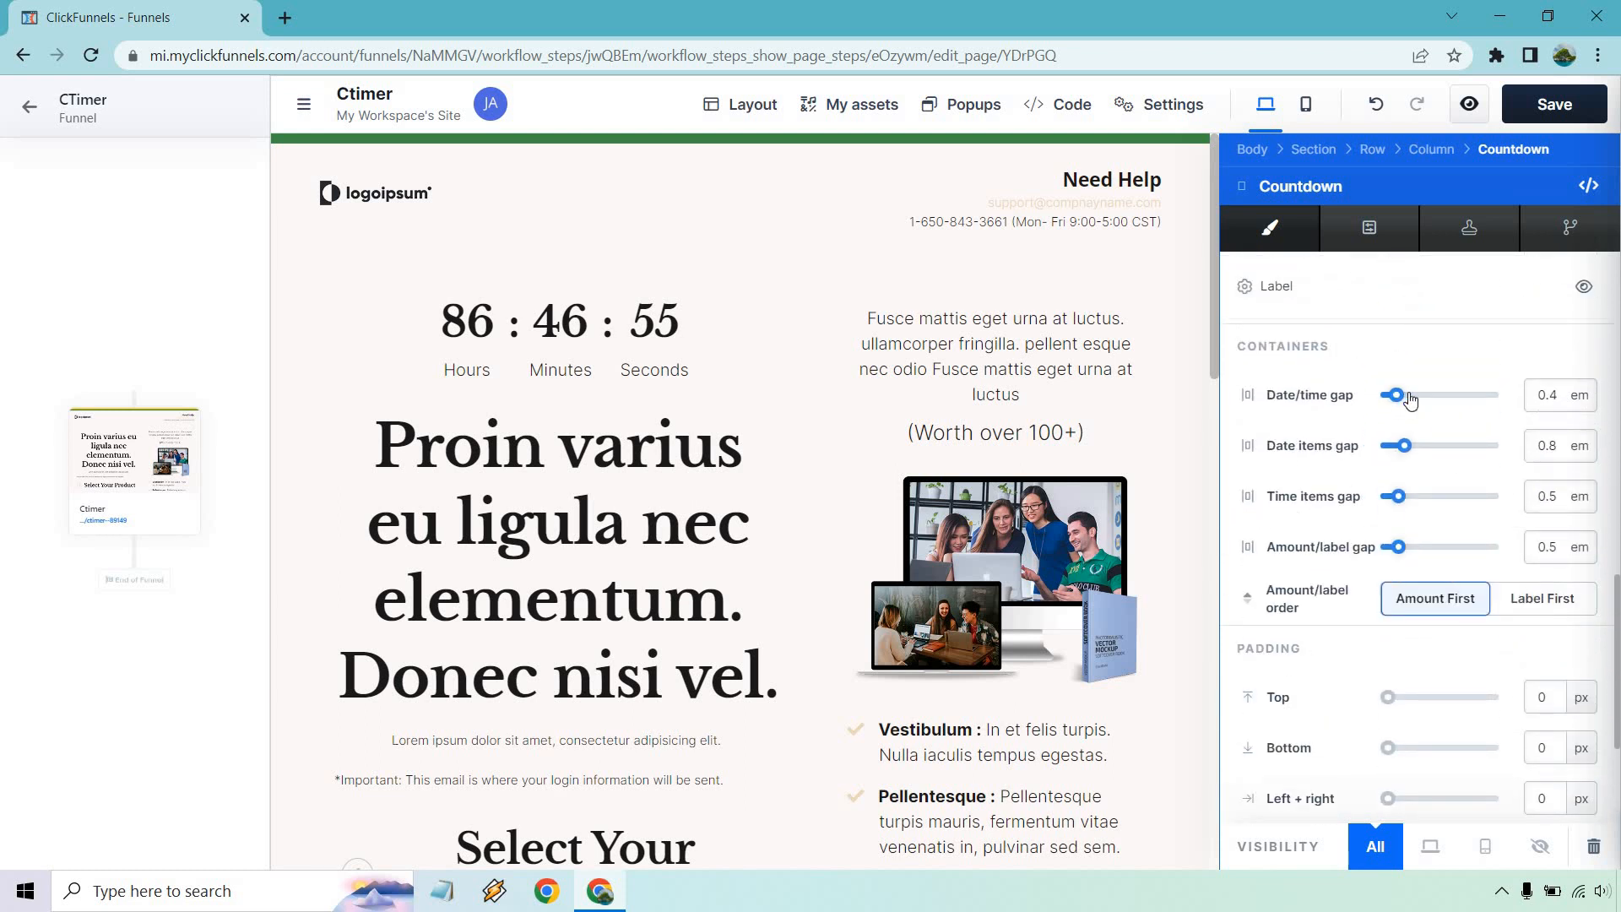
pyautogui.moveTo(1397, 395); pyautogui.dragTo(1420, 395)
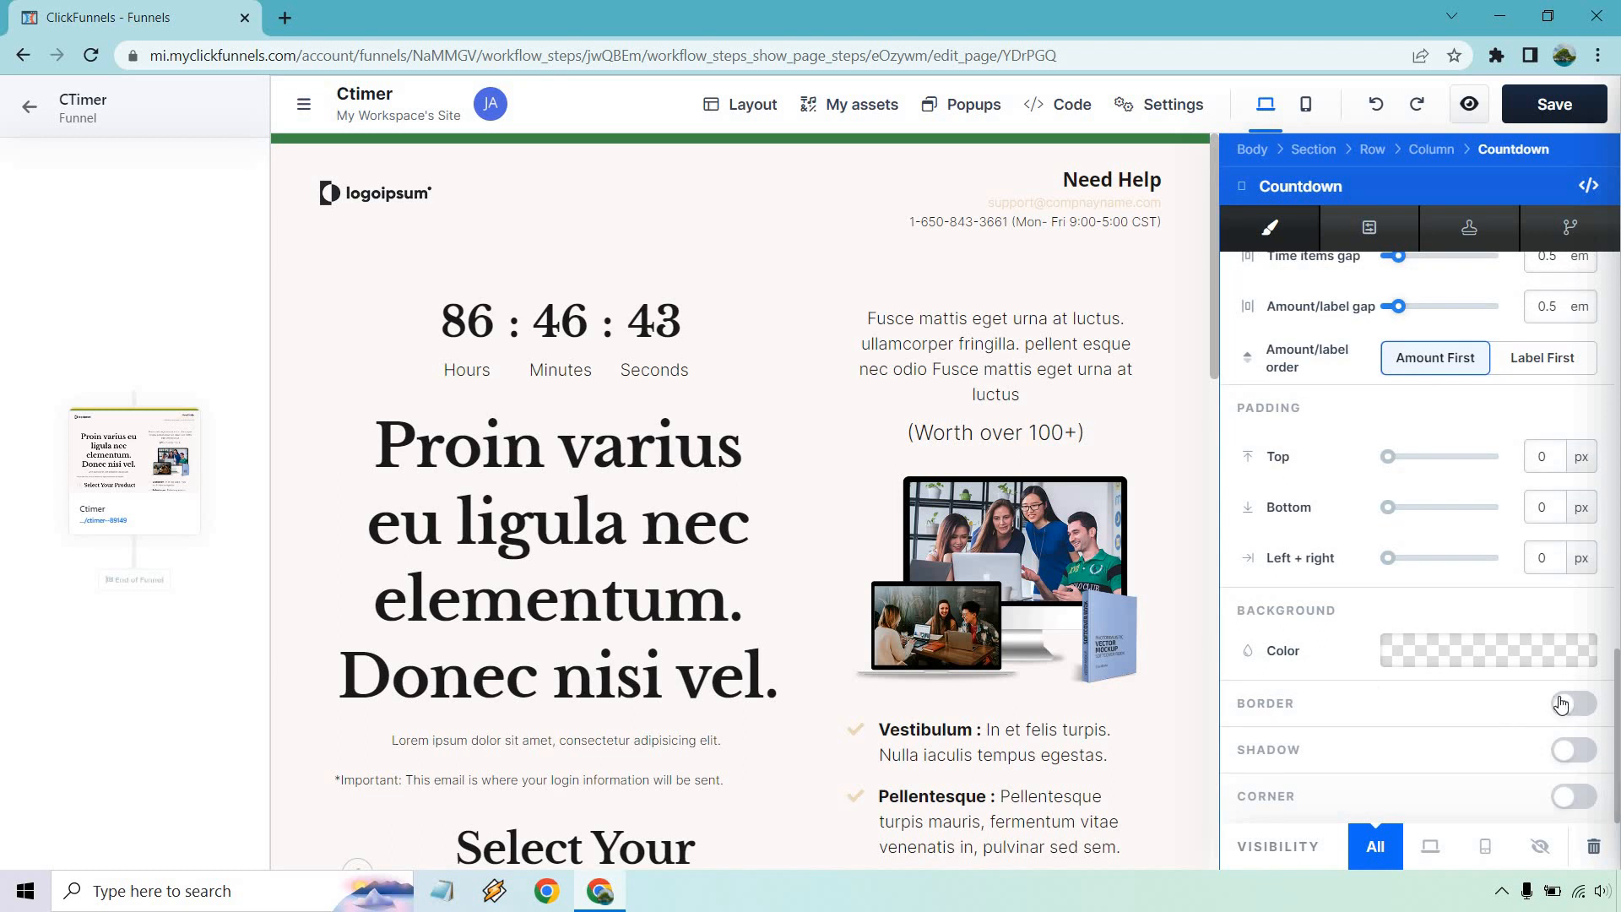
pyautogui.click(1571, 704)
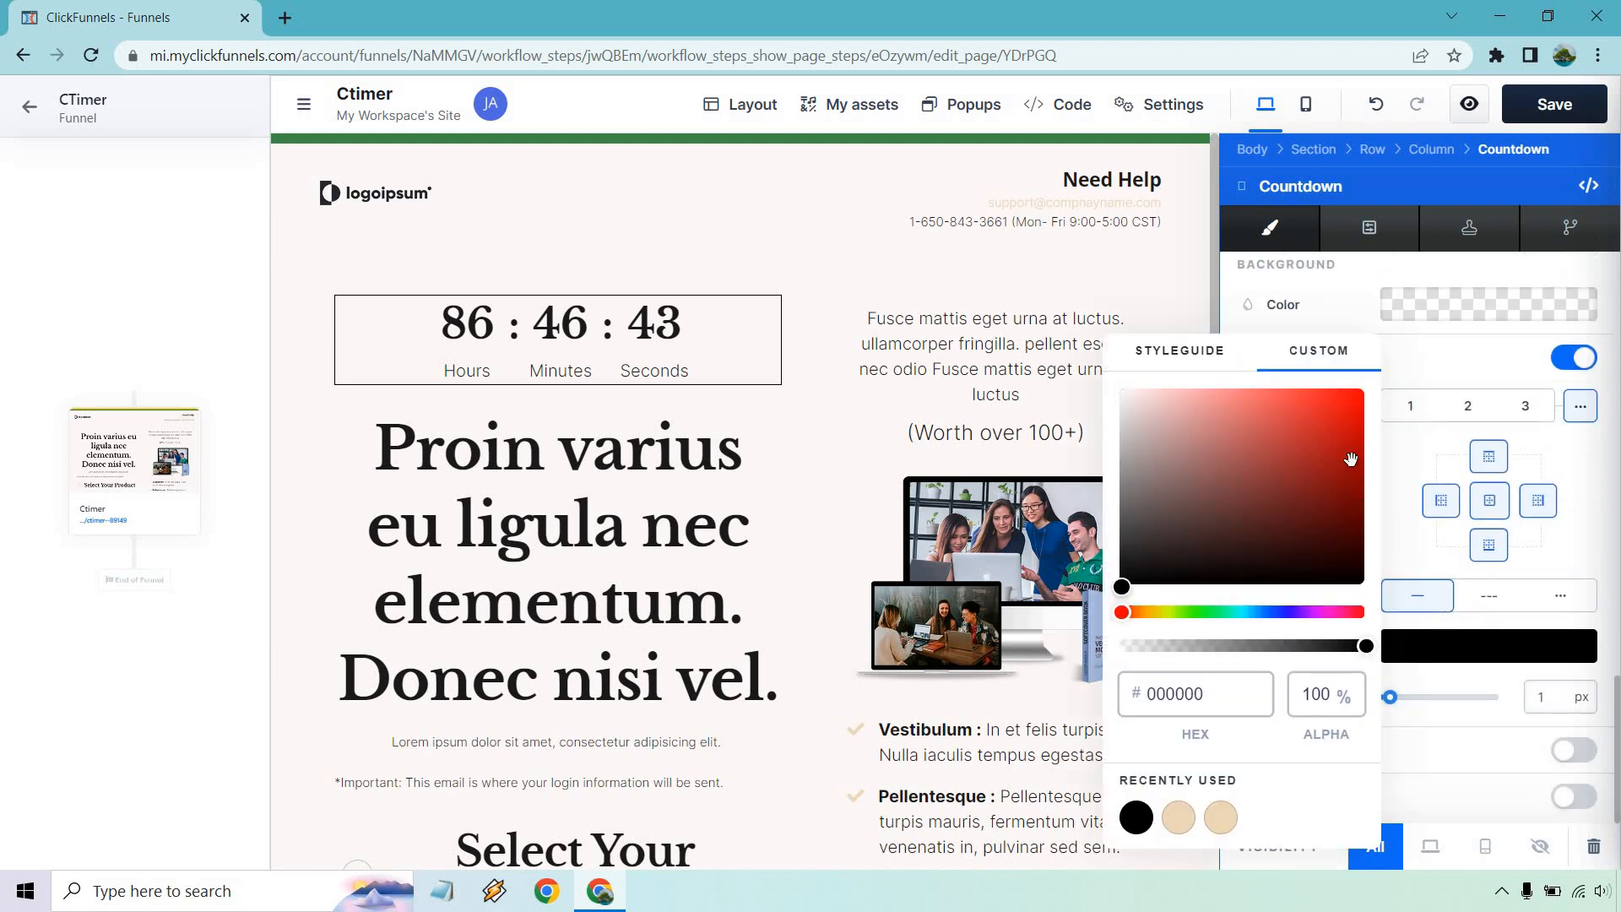
# Give the red-bordered timer box a grey Outset shadow with blur 4 and spread 8
pyautogui.click(1366, 391)
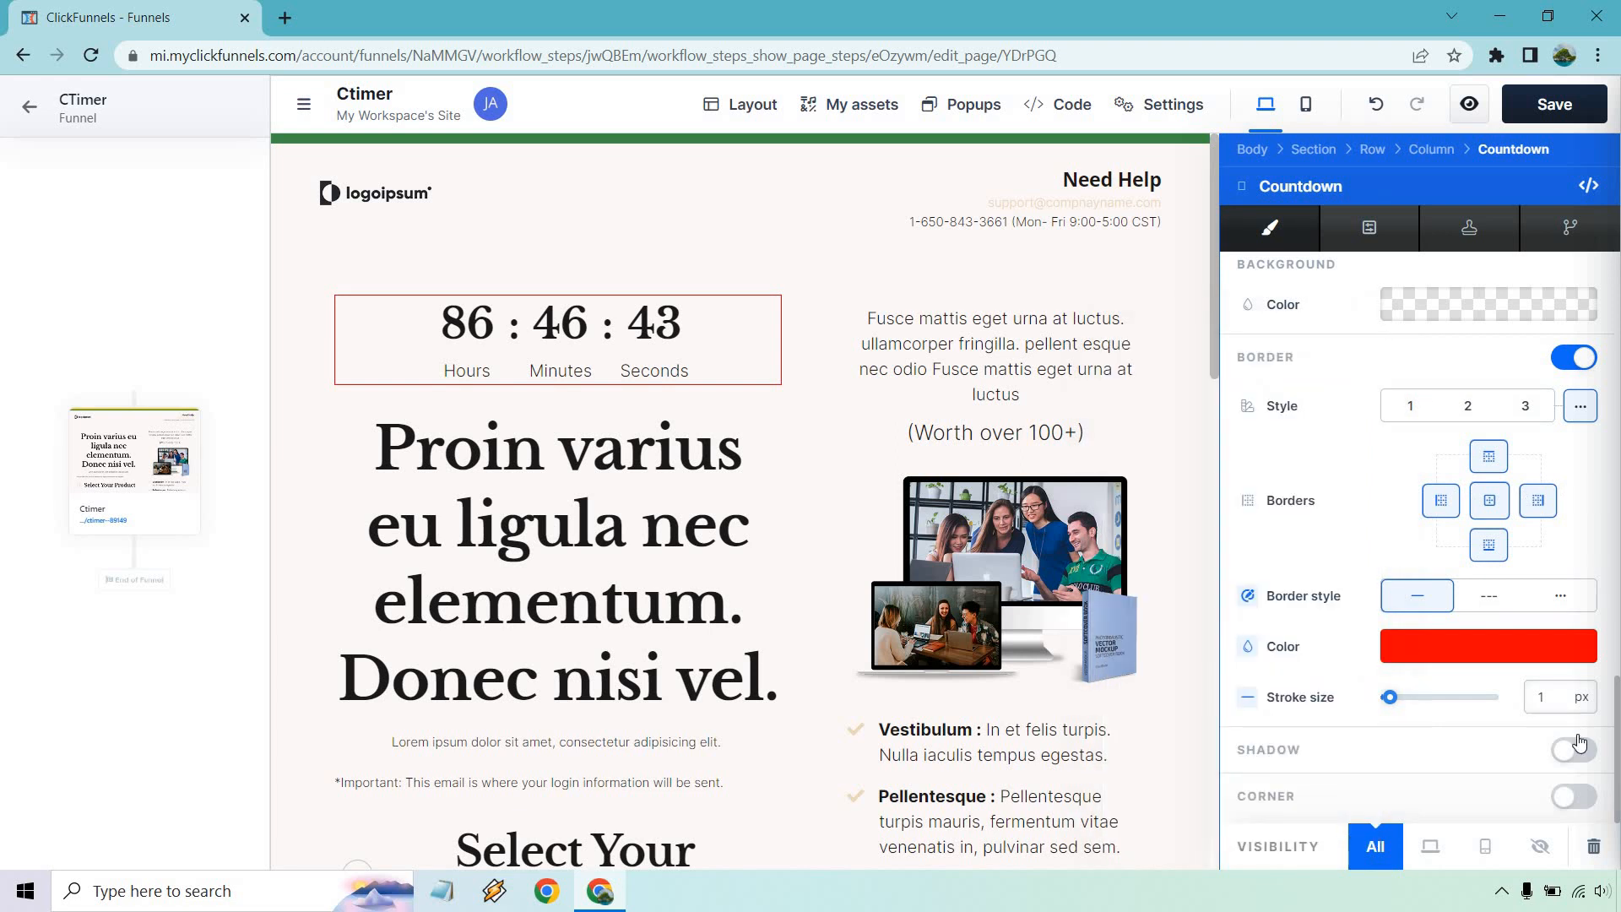
pyautogui.click(1573, 750)
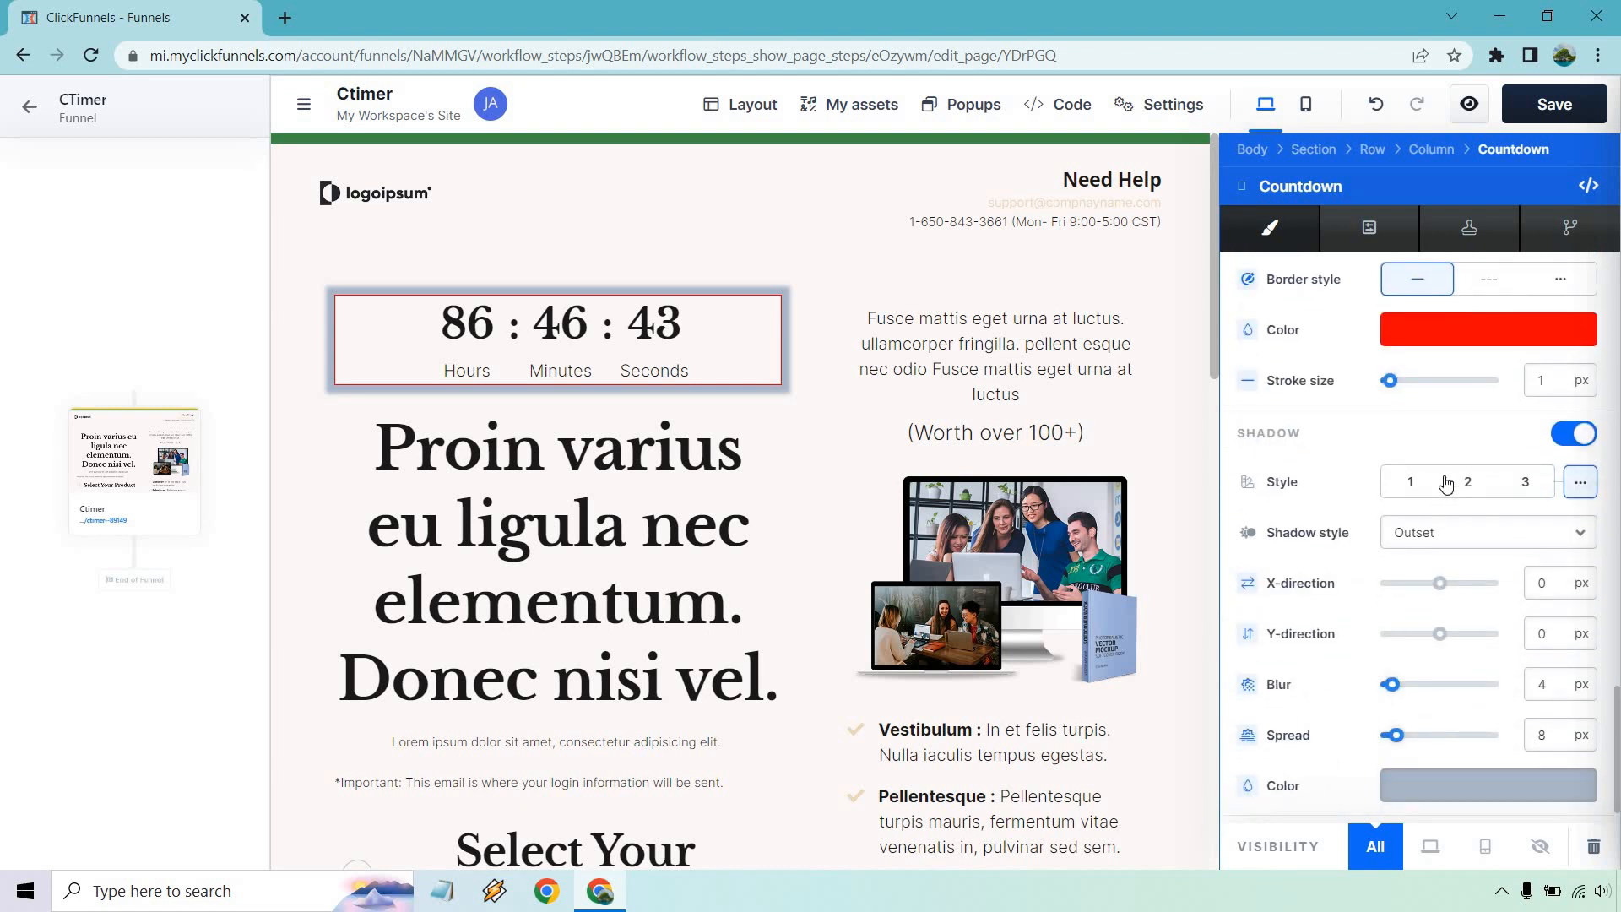
pyautogui.scroll(-3)
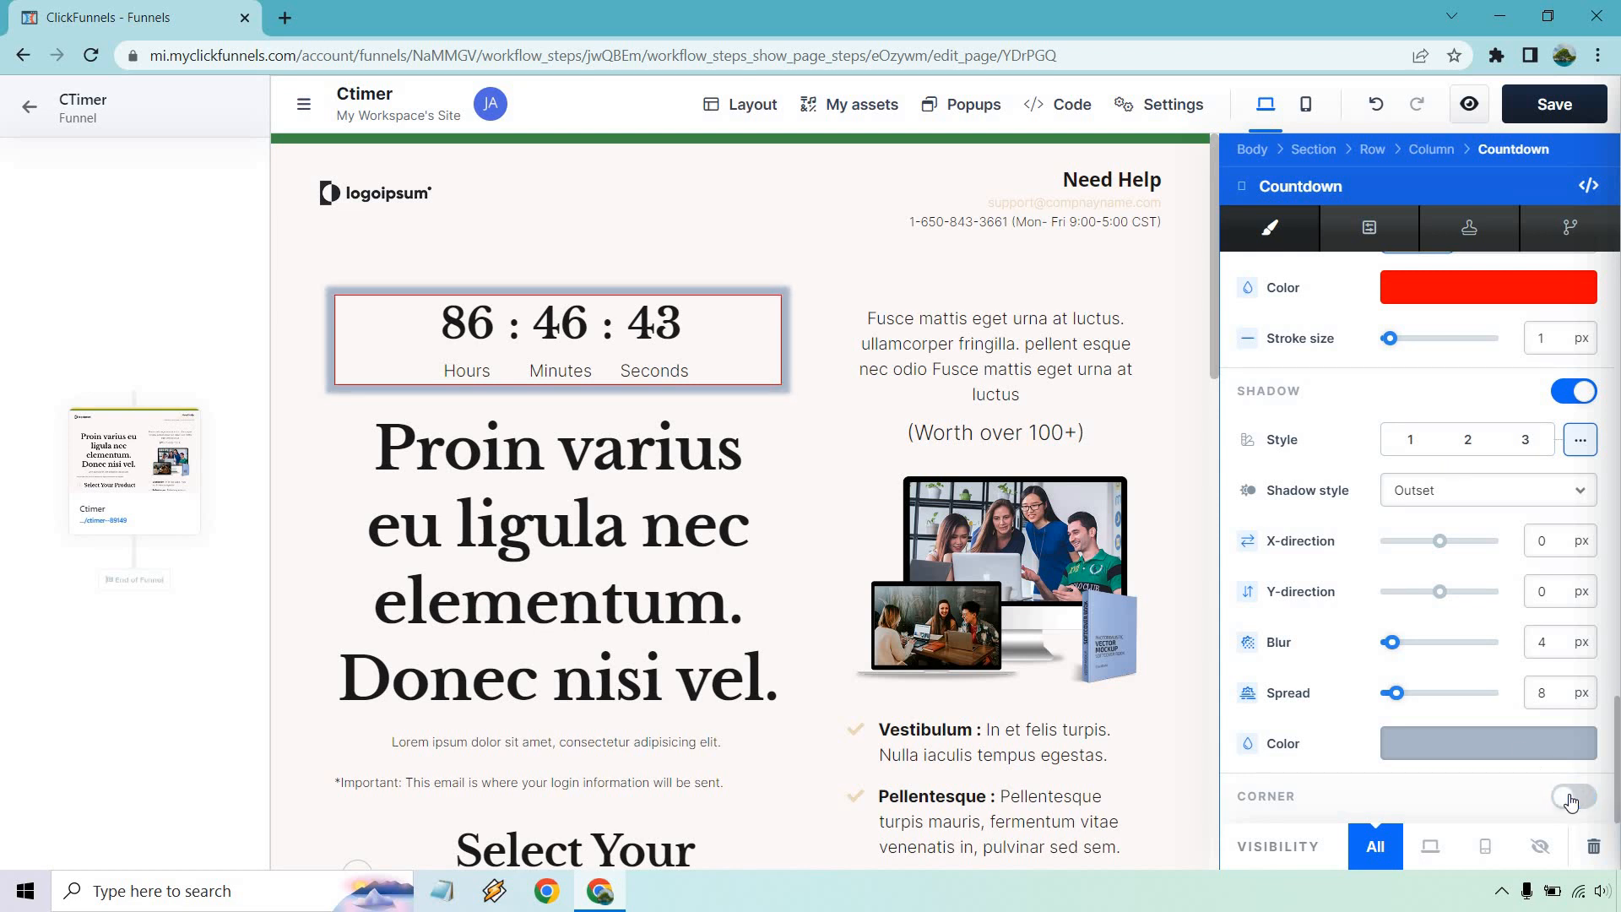
pyautogui.click(1571, 644)
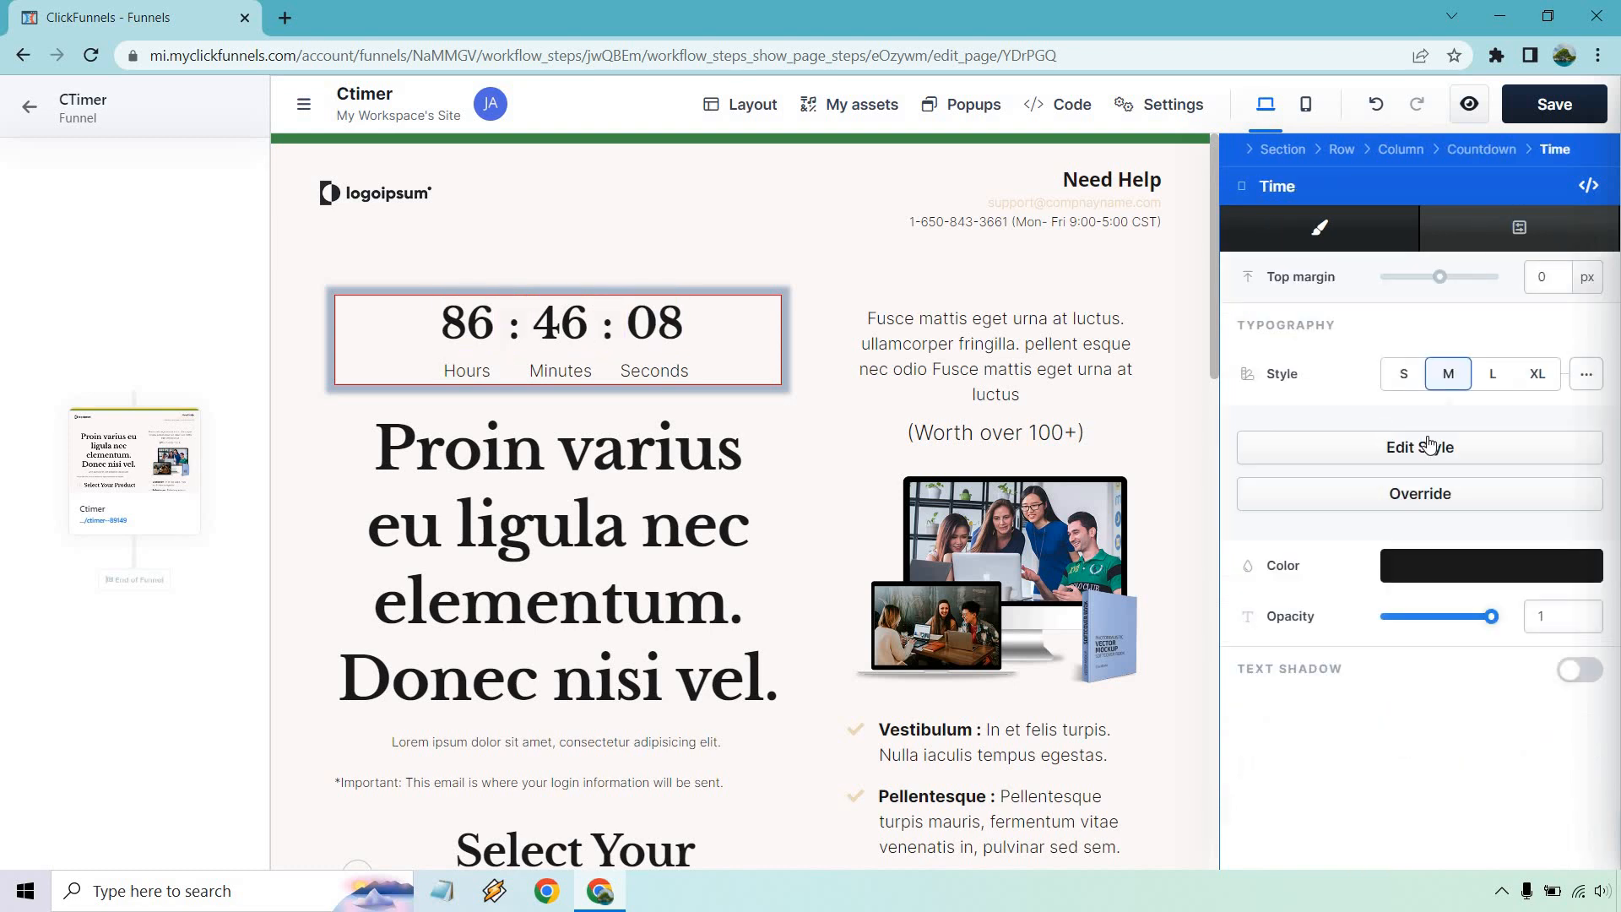
pyautogui.moveTo(1499, 374)
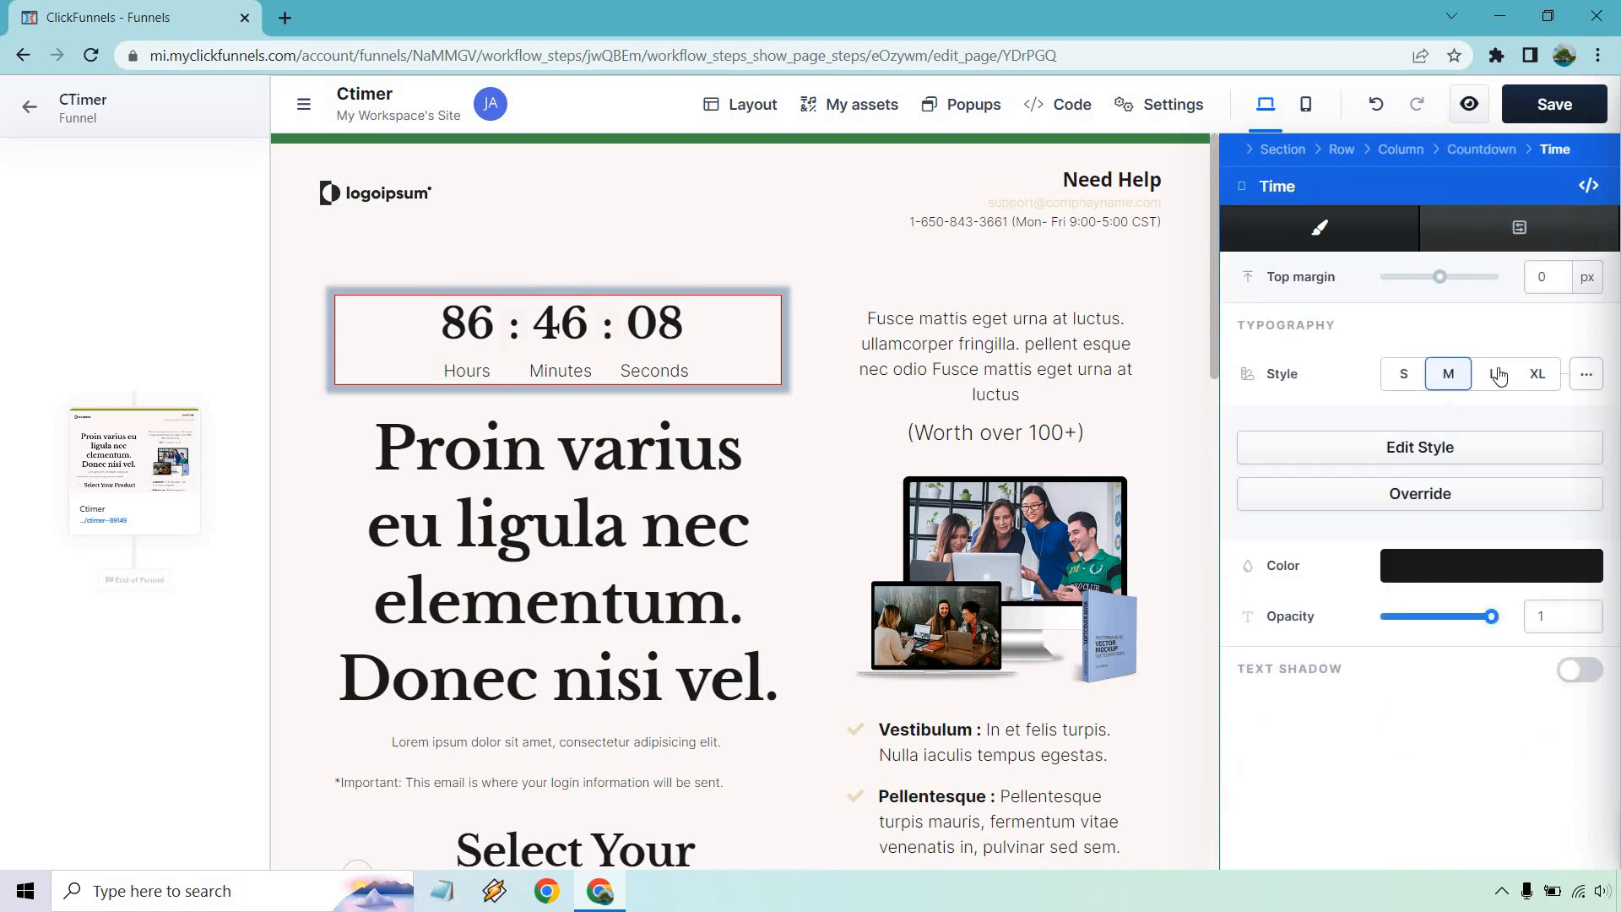
# Set the Time digits to XL size and a bright red custom colour
pyautogui.click(1492, 374)
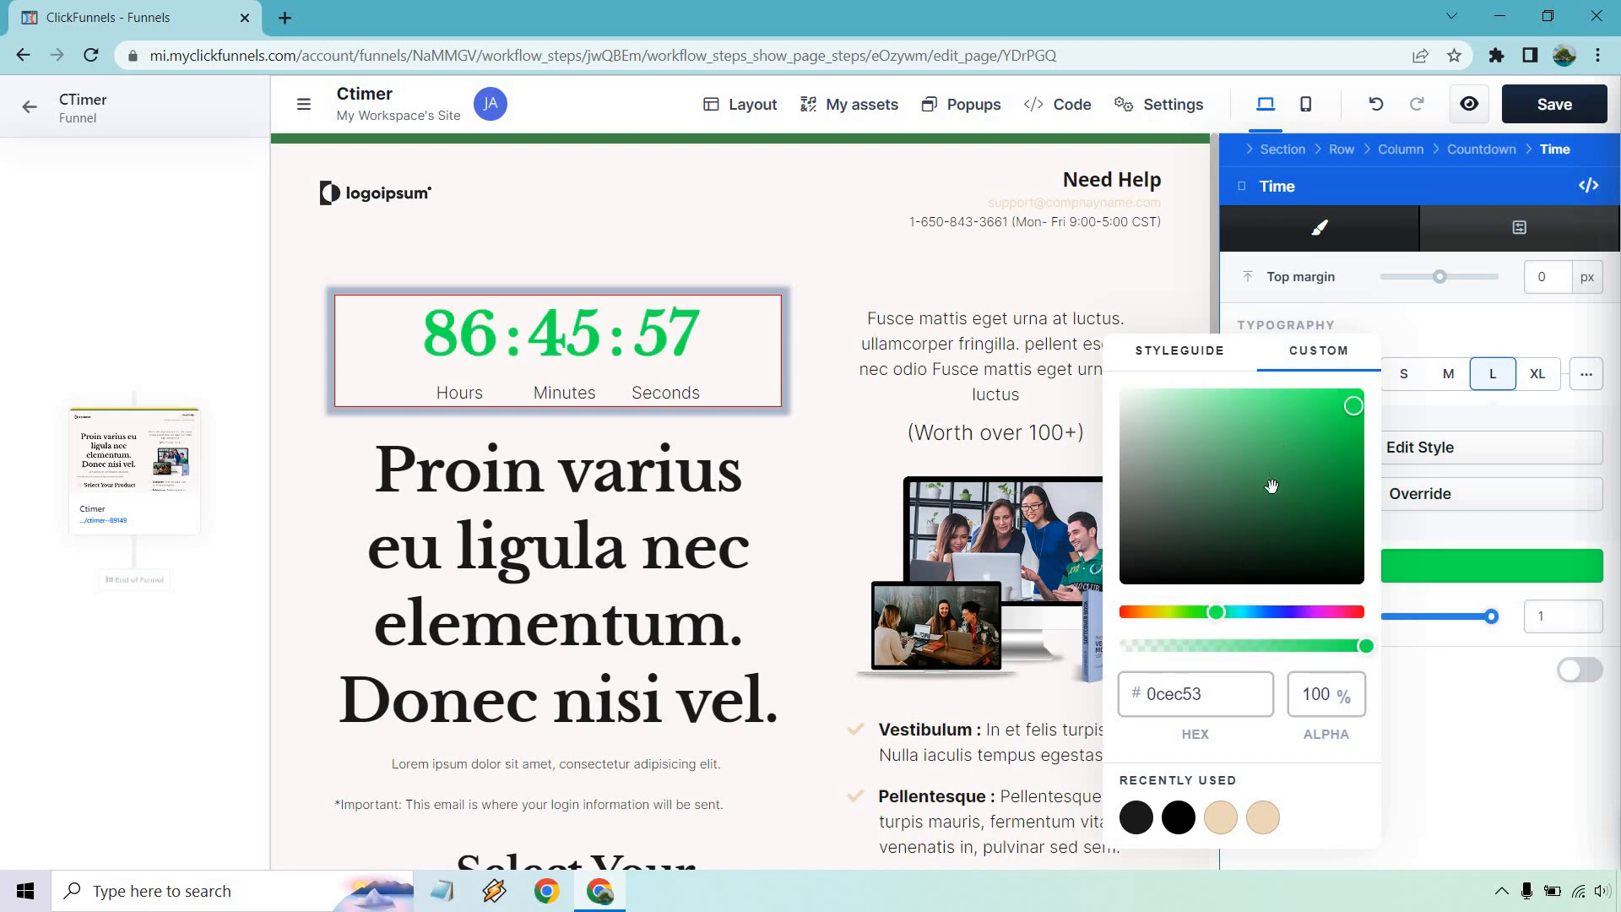
pyautogui.moveTo(1354, 404); pyautogui.dragTo(1304, 422)
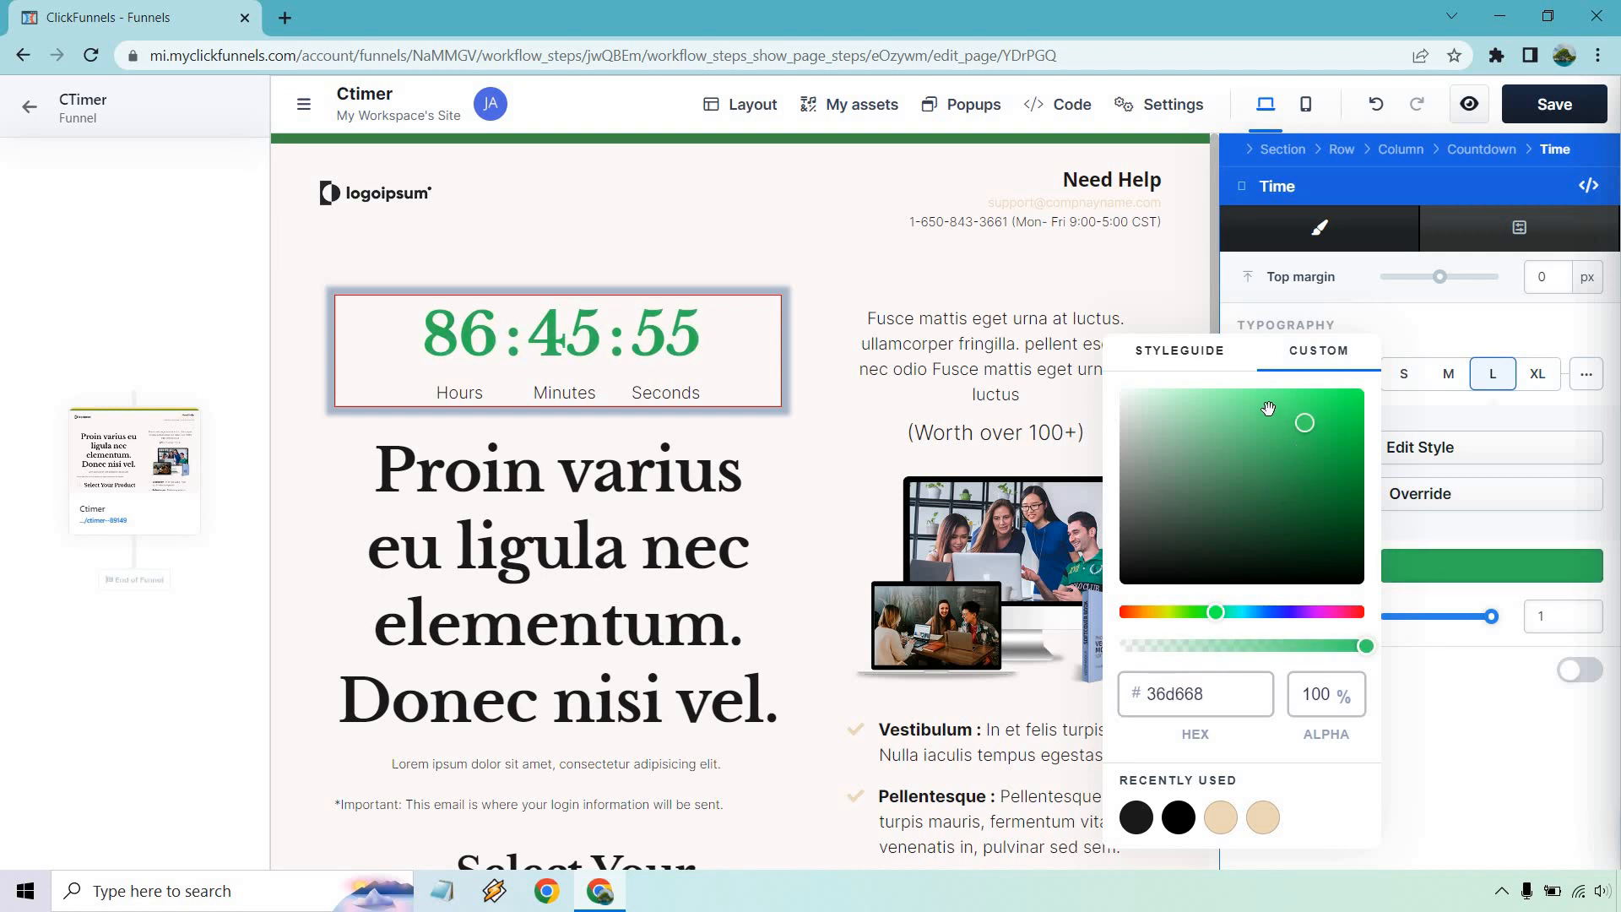
pyautogui.moveTo(1216, 612); pyautogui.dragTo(1291, 611)
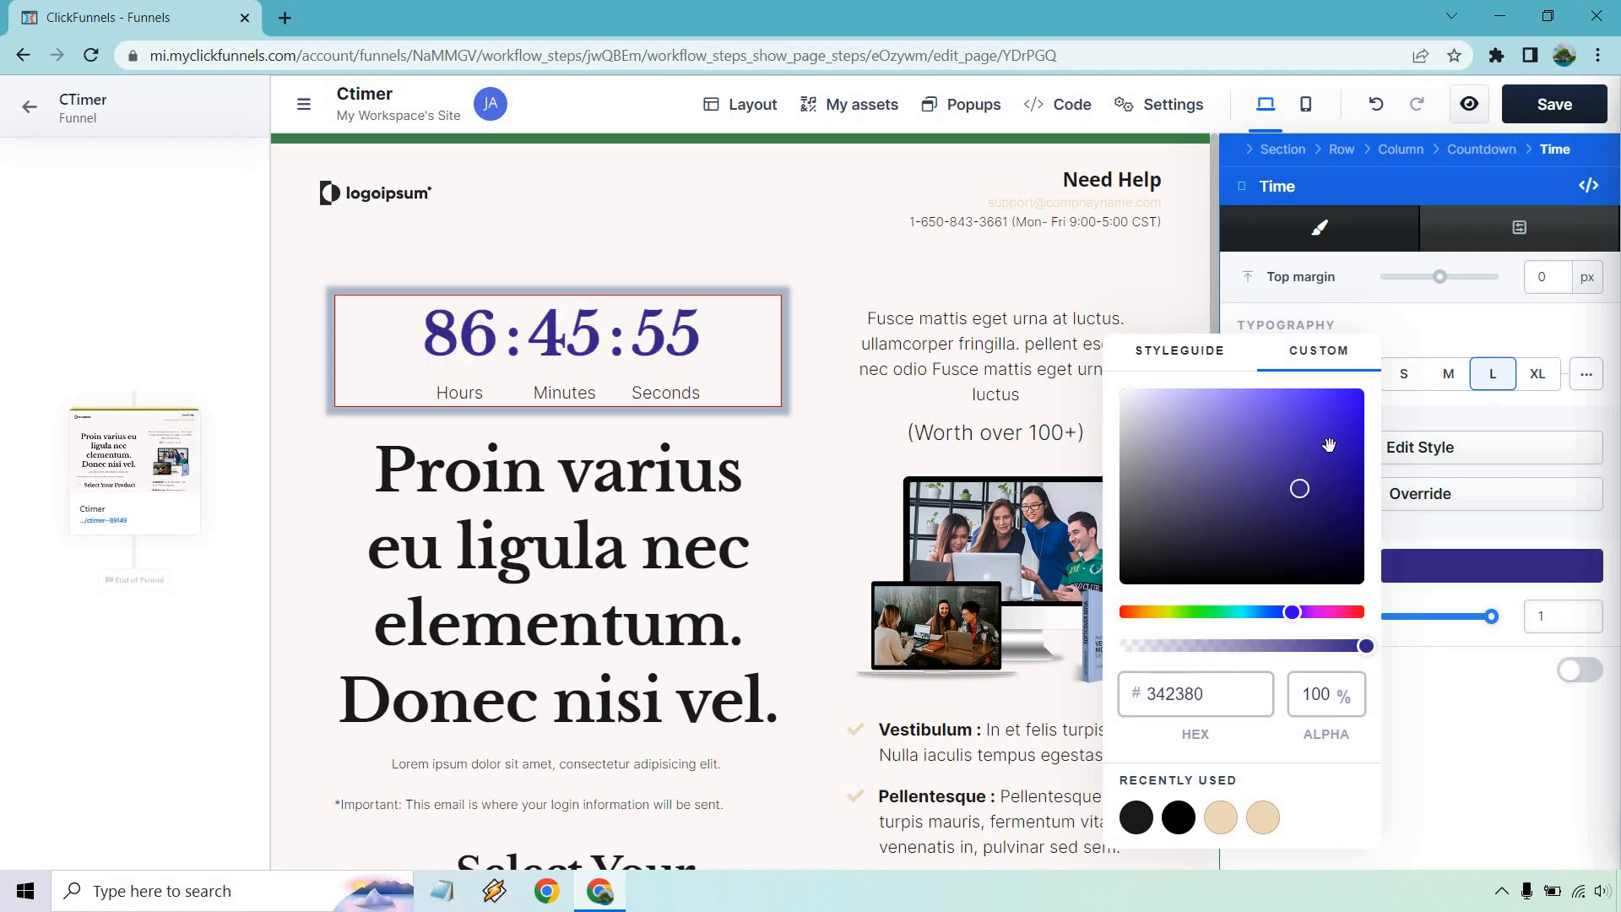
pyautogui.moveTo(1301, 488); pyautogui.dragTo(1323, 479)
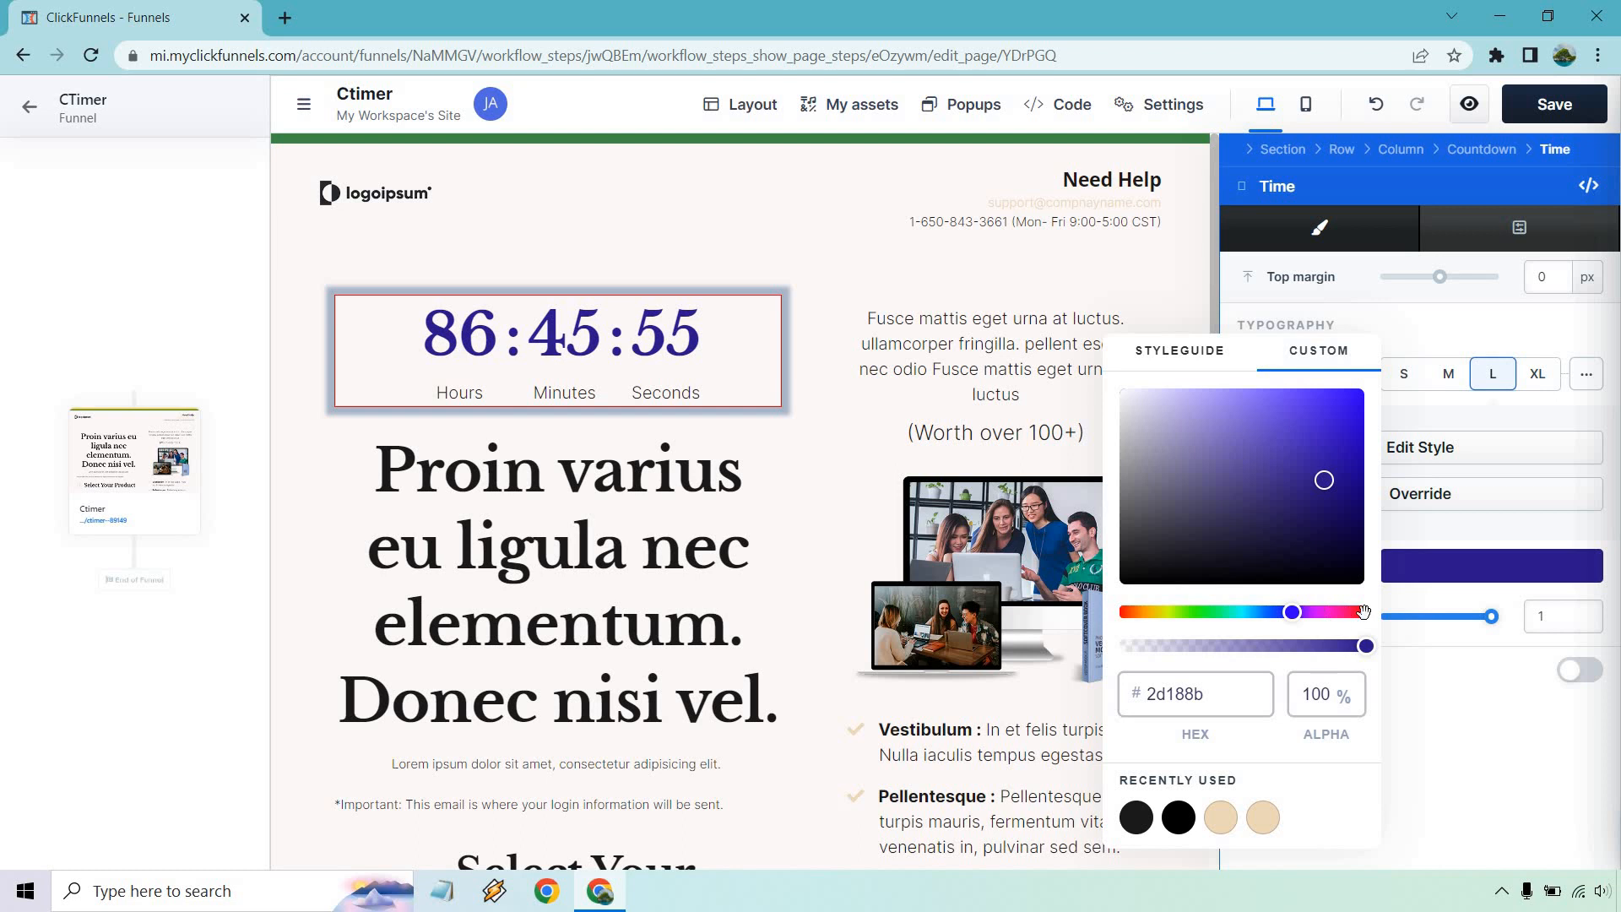
pyautogui.moveTo(1290, 611); pyautogui.dragTo(1363, 612)
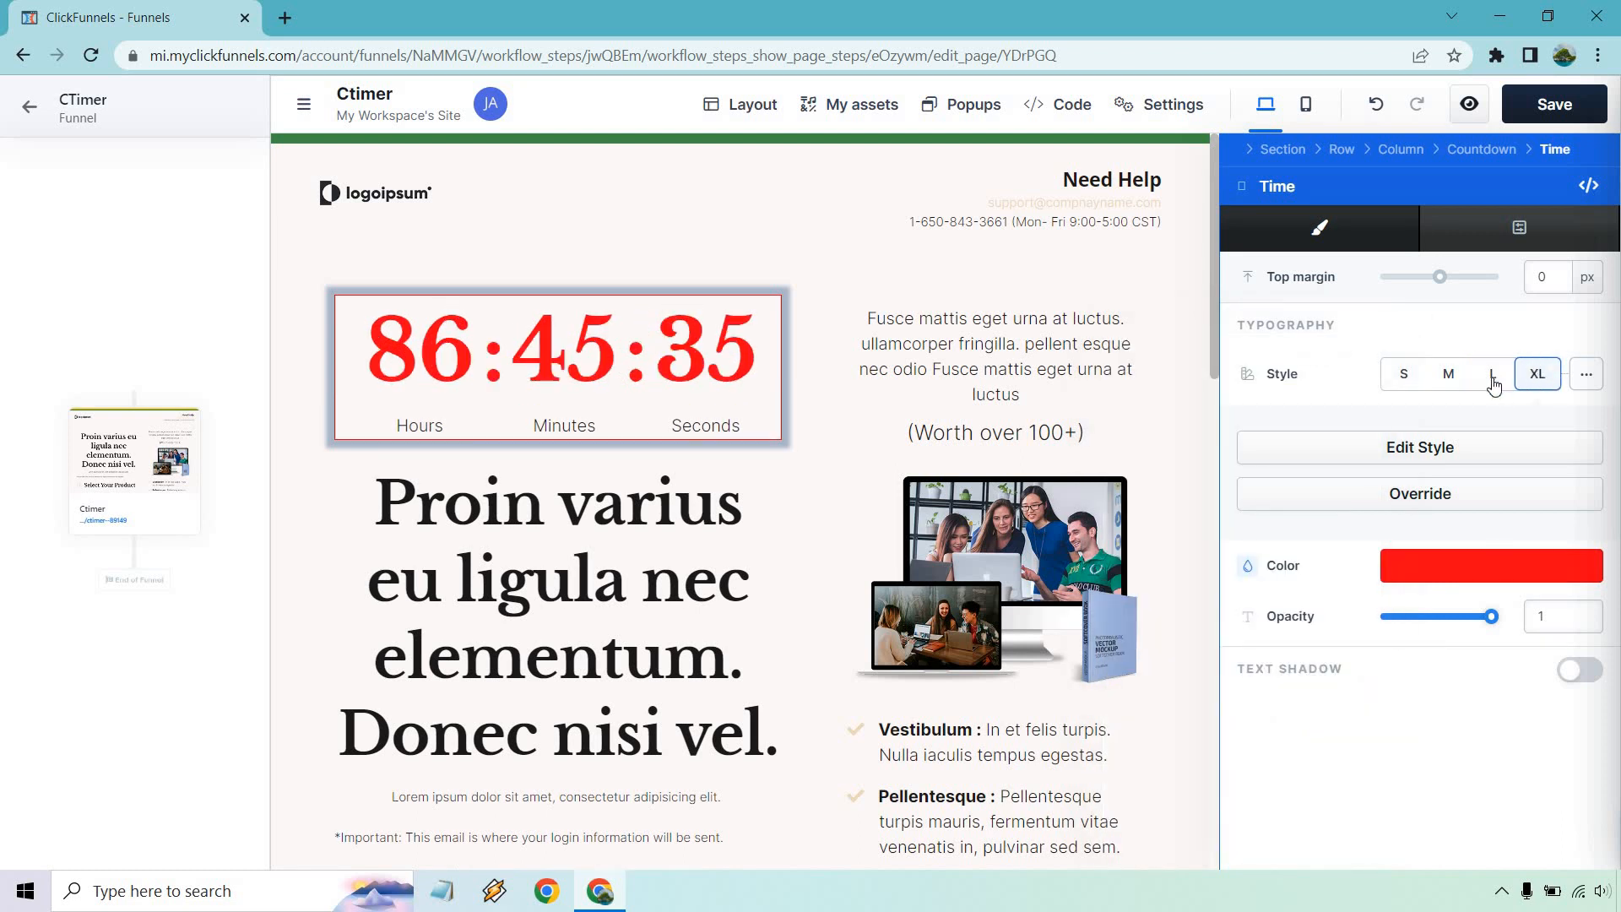
pyautogui.click(1492, 374)
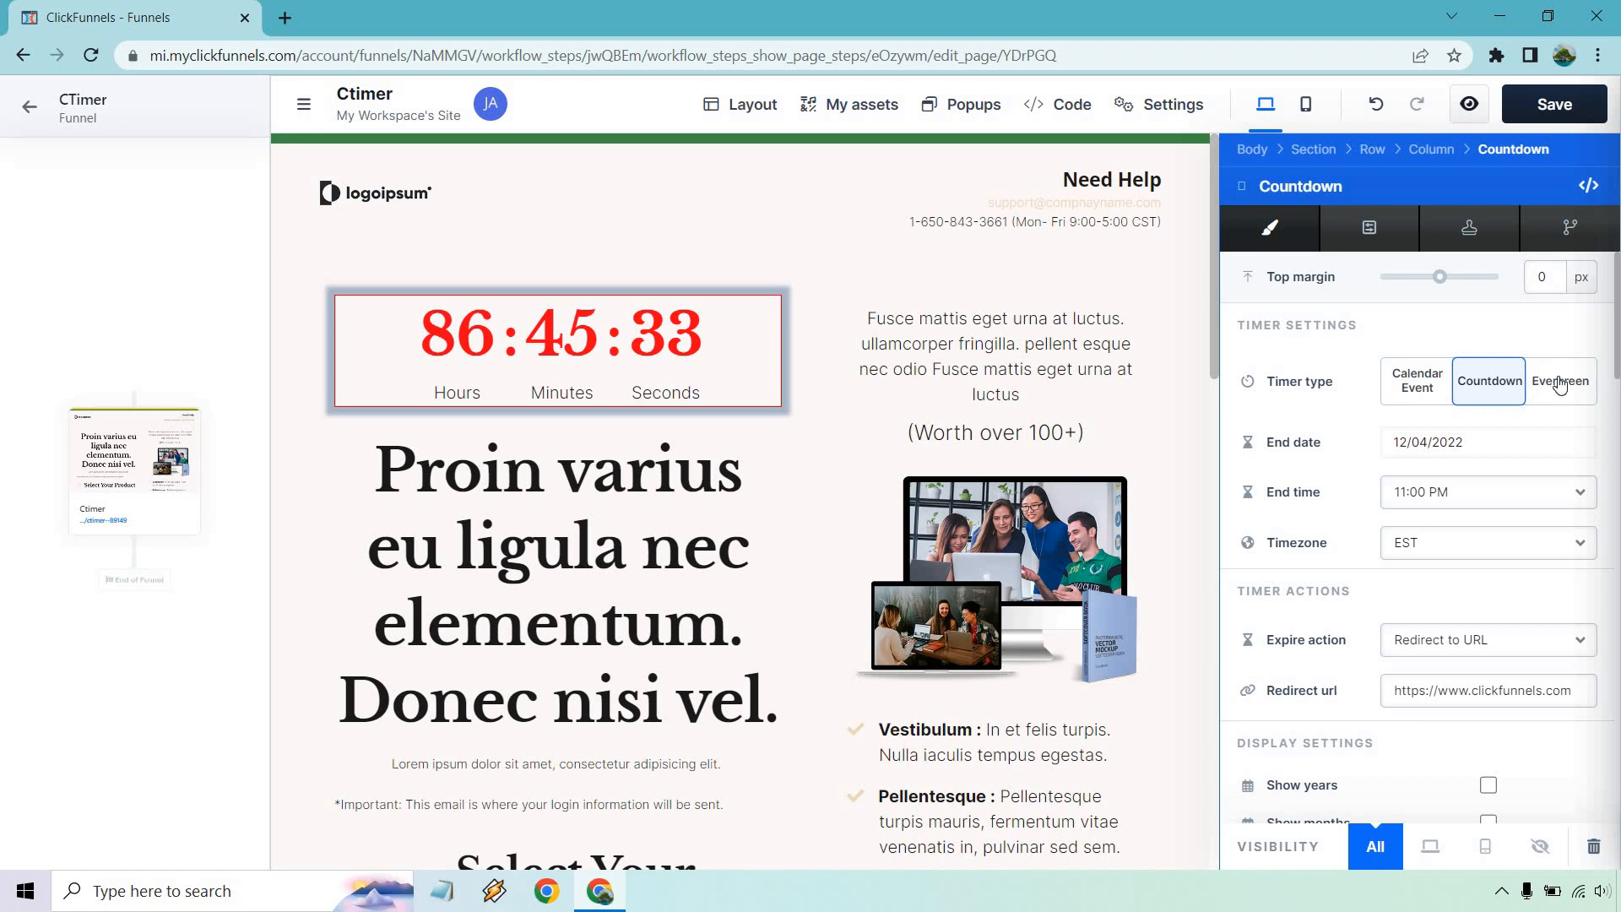
# Switch the timer to Evergreen, resetting Weekly on Friday
pyautogui.click(1560, 381)
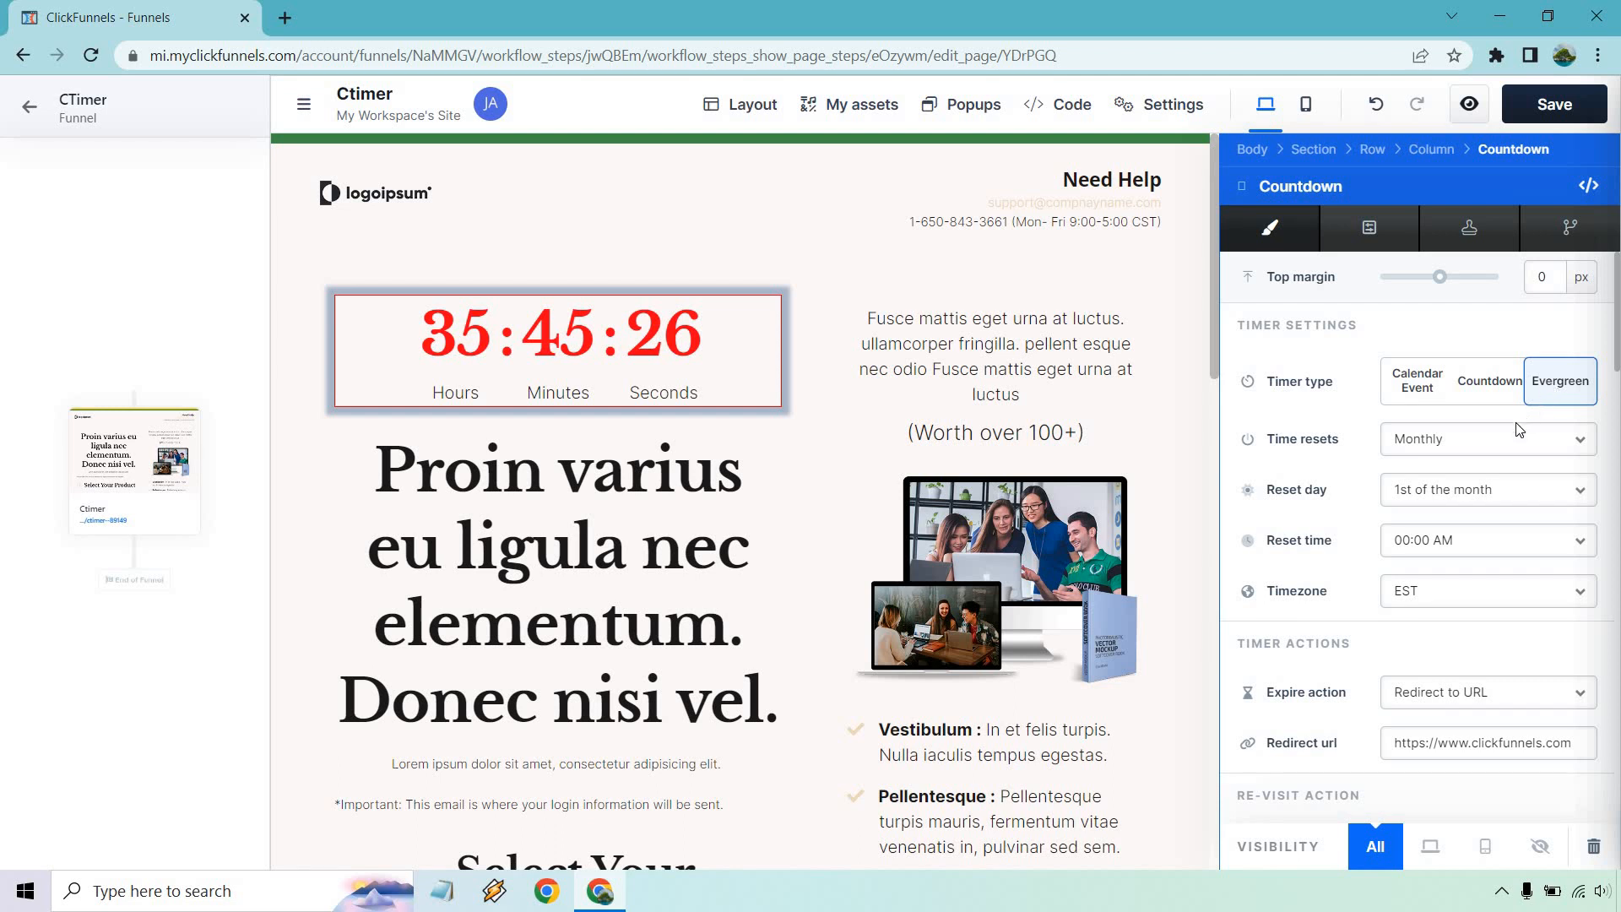
pyautogui.click(1486, 438)
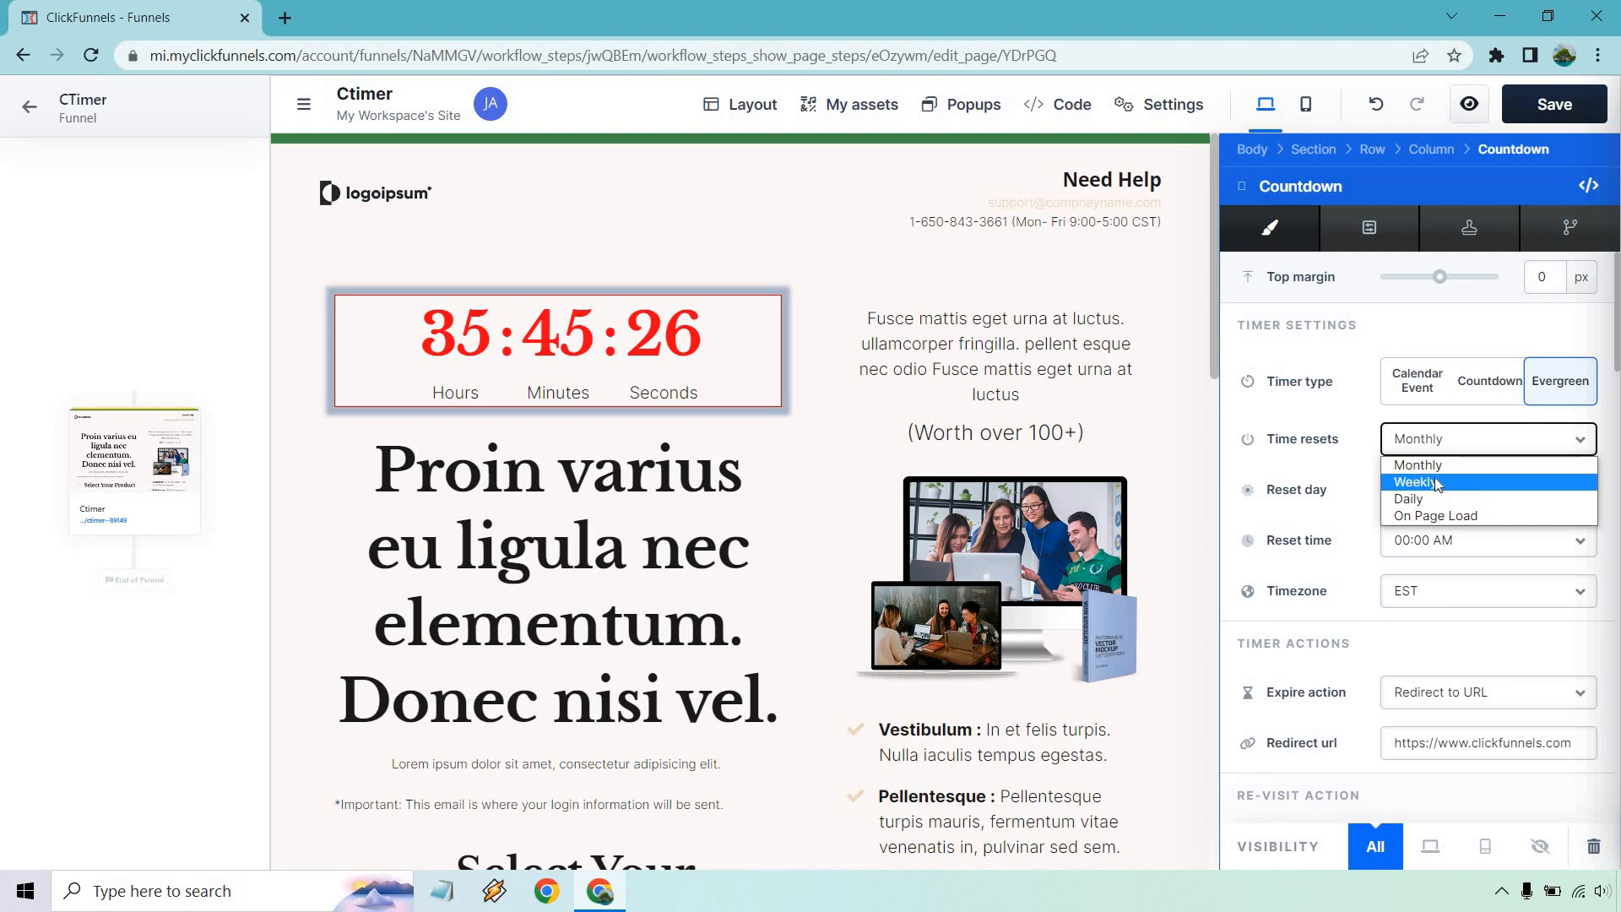
pyautogui.click(1416, 483)
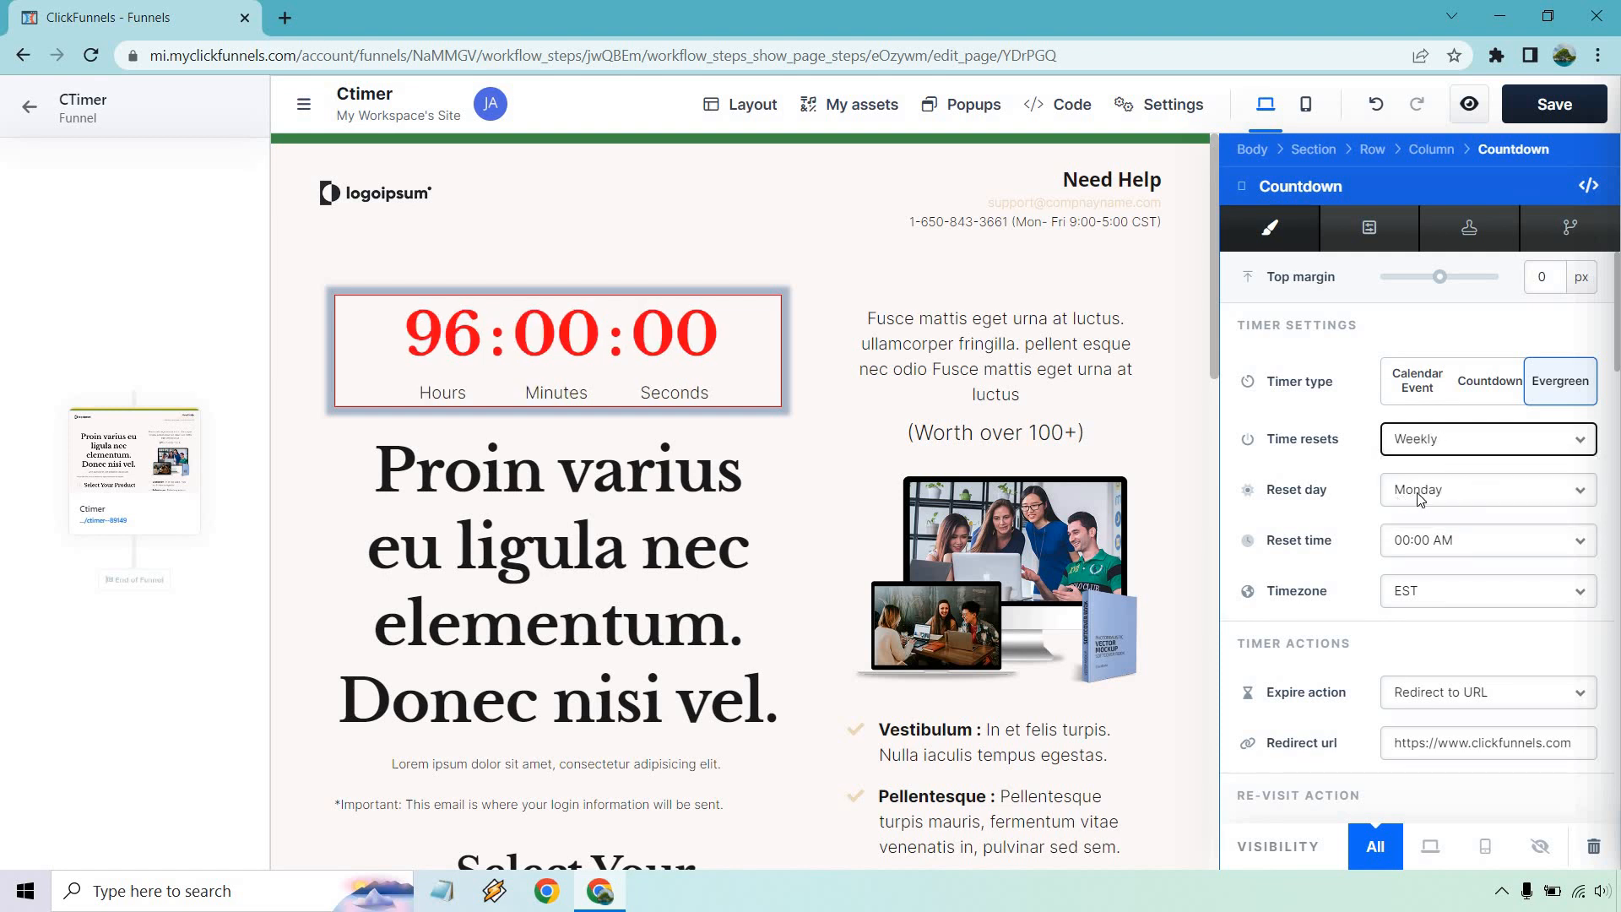
pyautogui.click(1486, 489)
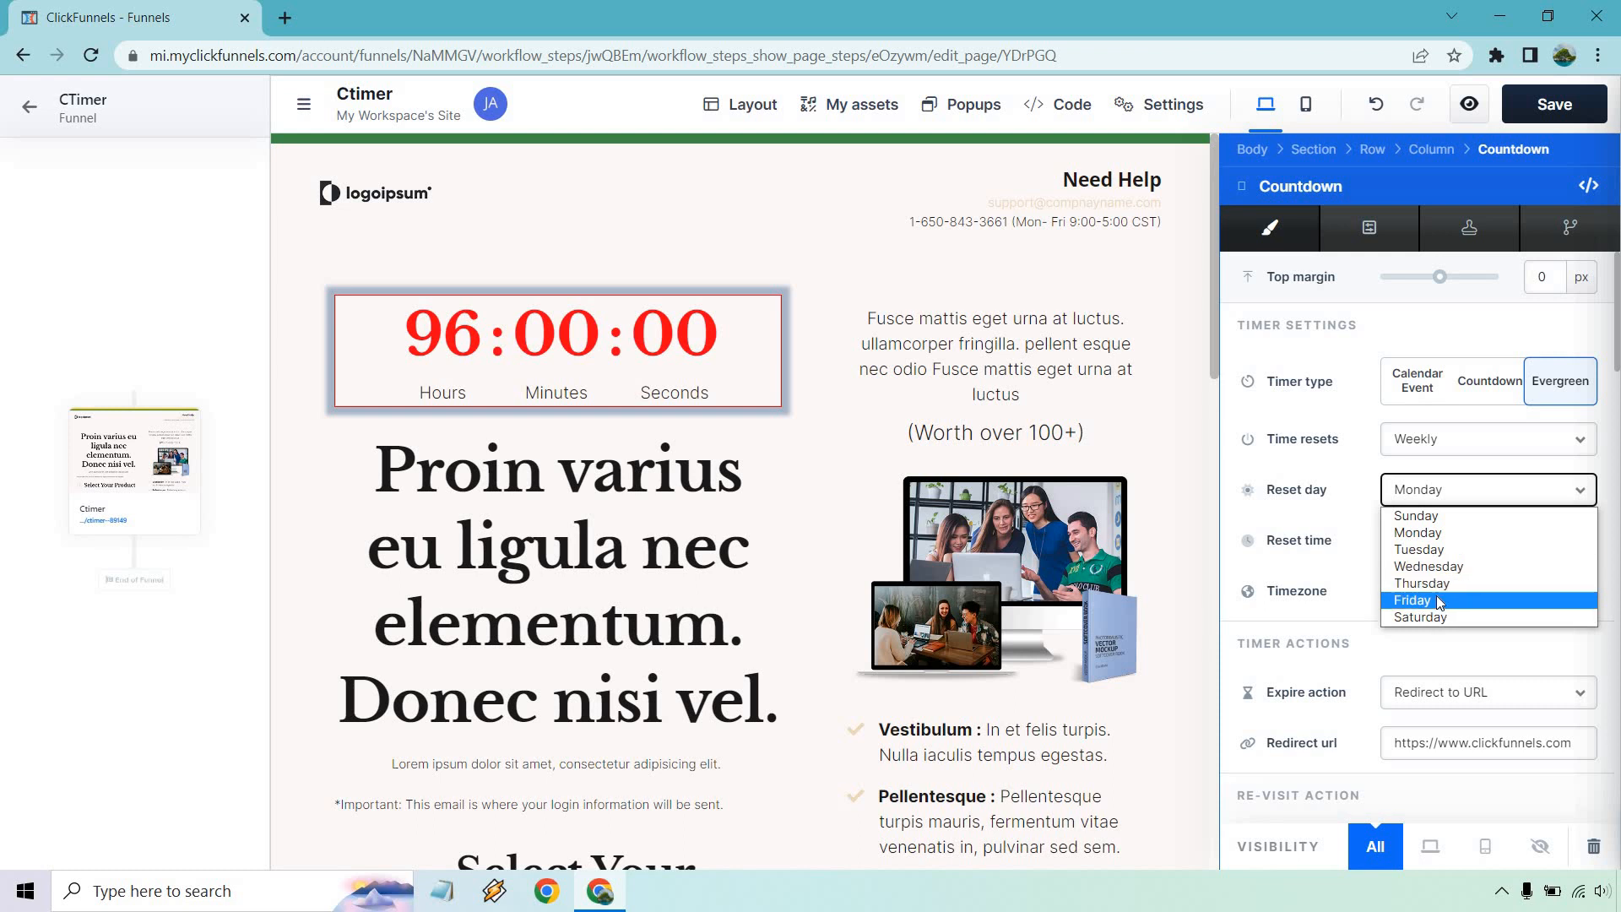
pyautogui.click(1413, 601)
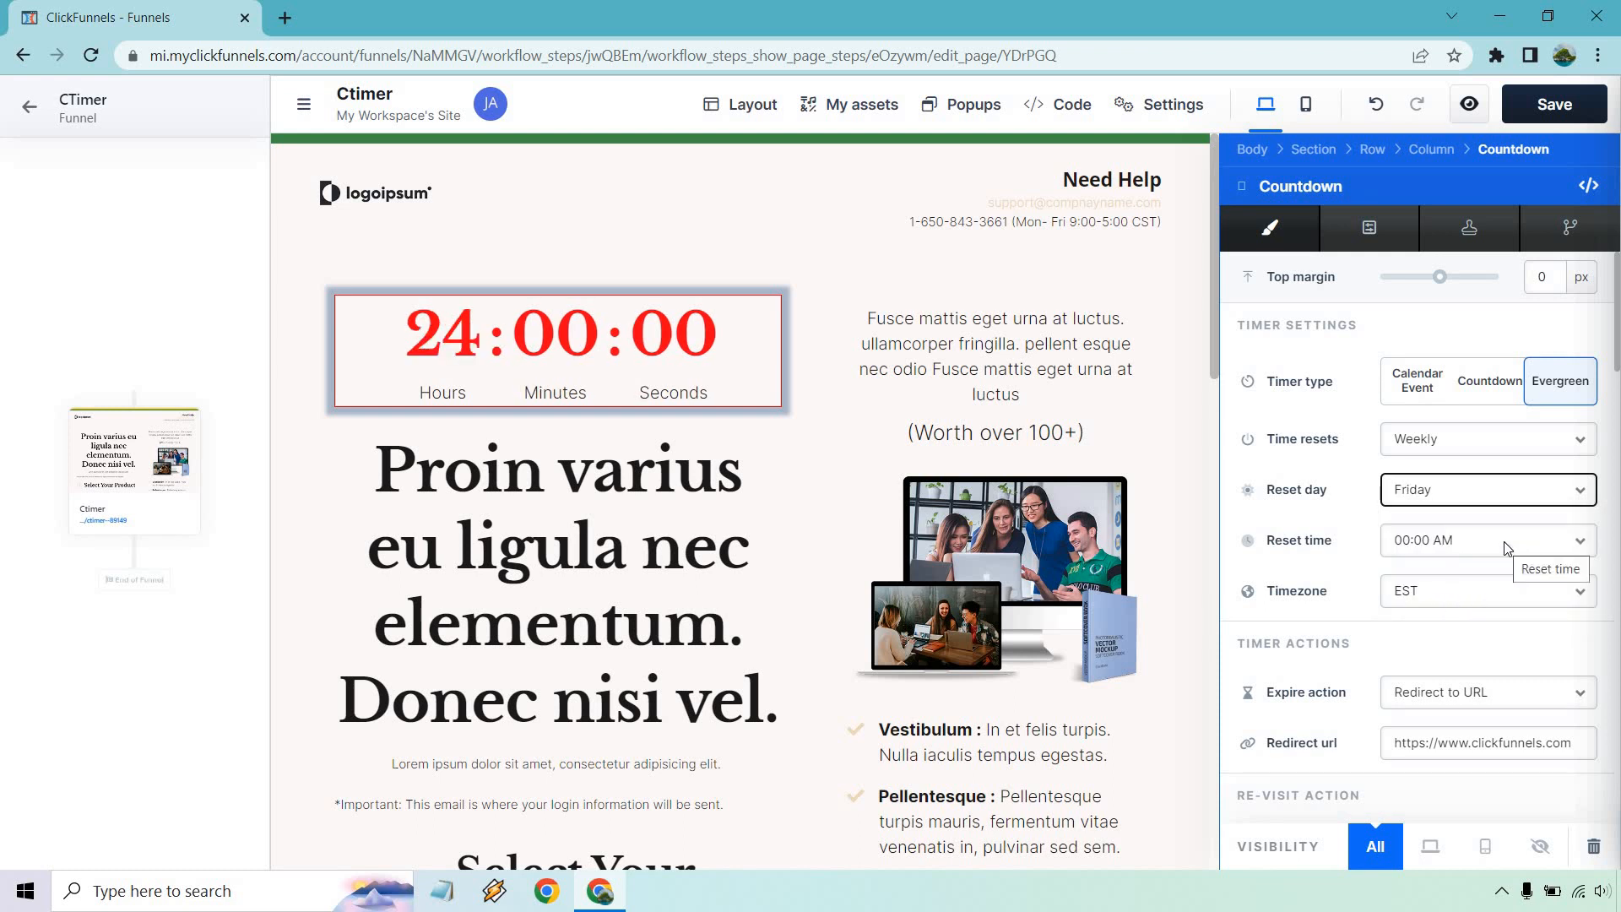
pyautogui.moveTo(1477, 607)
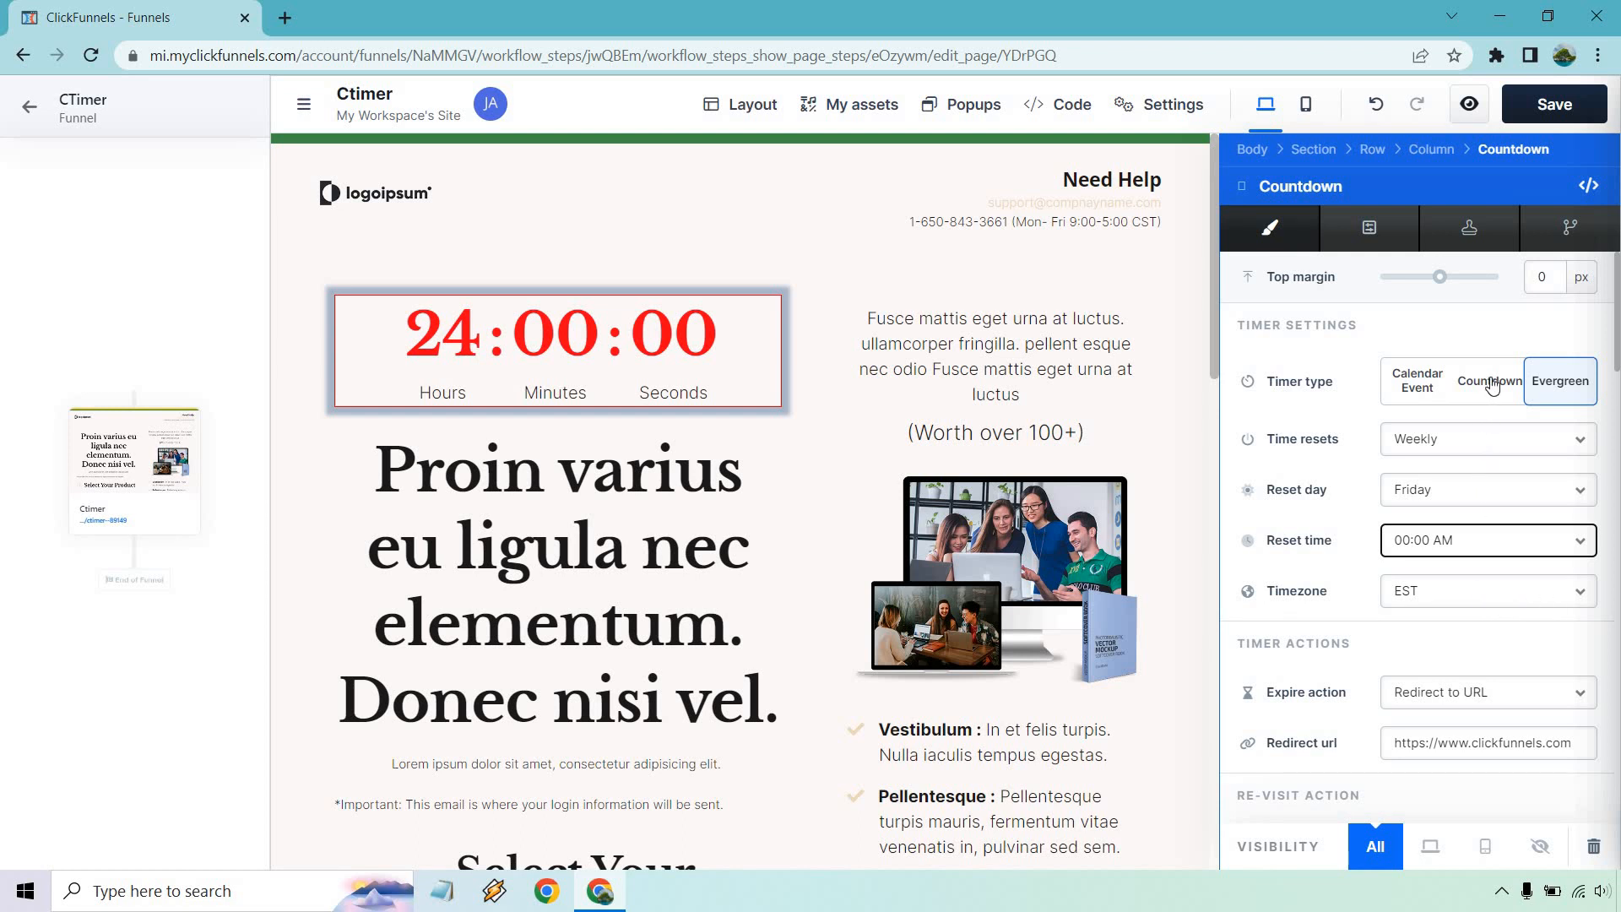
# Return the timer to Countdown type, keeping the 11:00 PM end time
pyautogui.click(1489, 380)
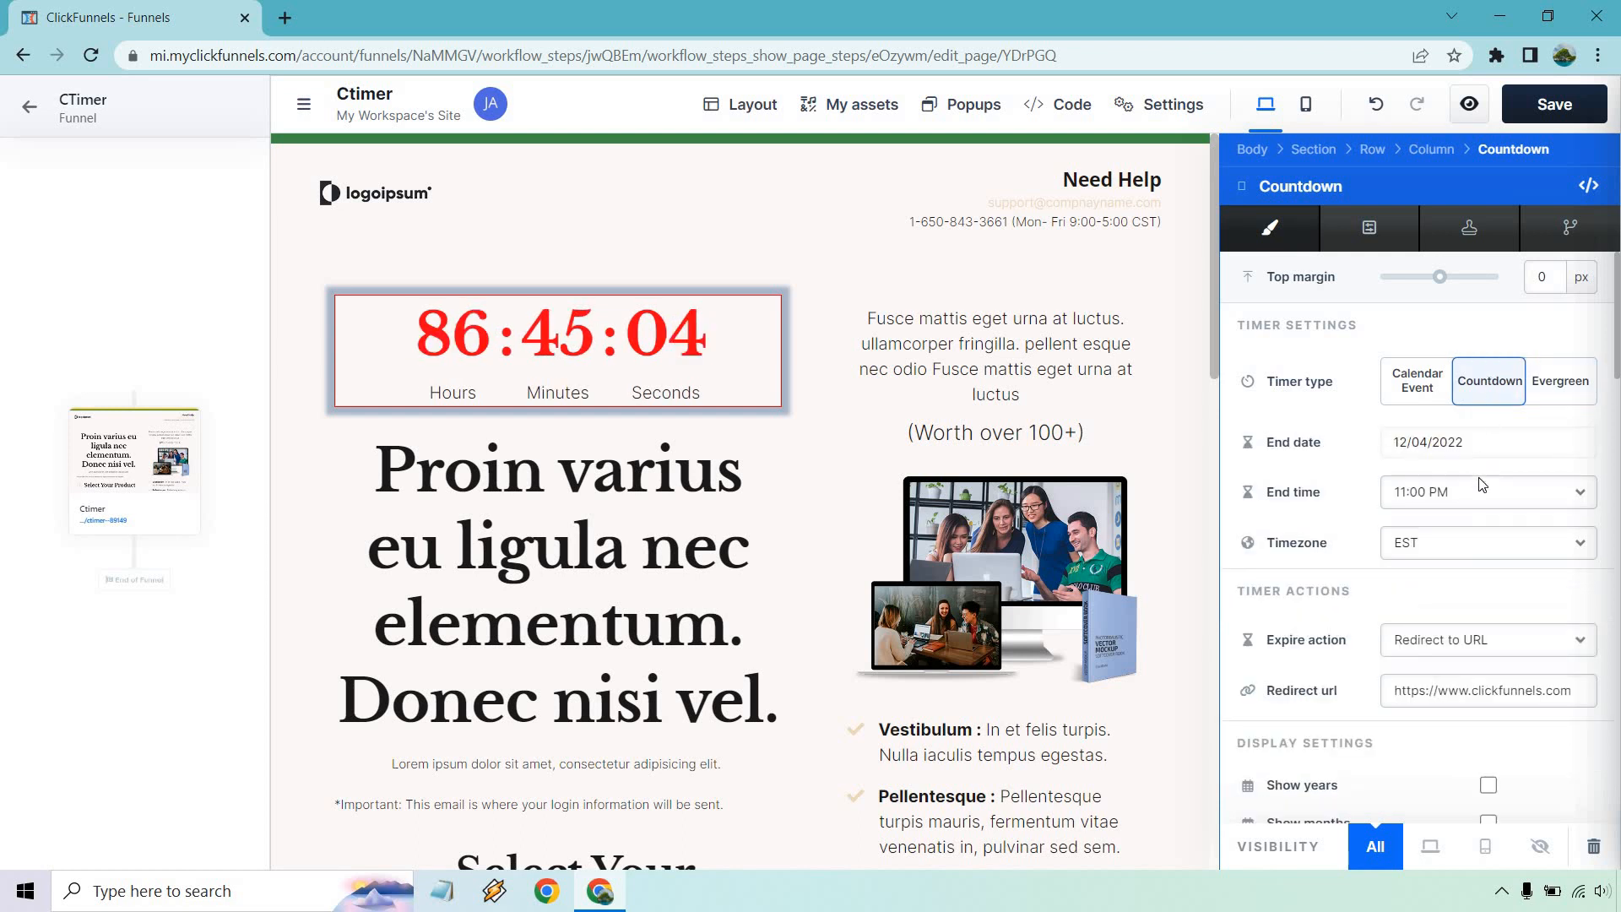
pyautogui.click(1486, 492)
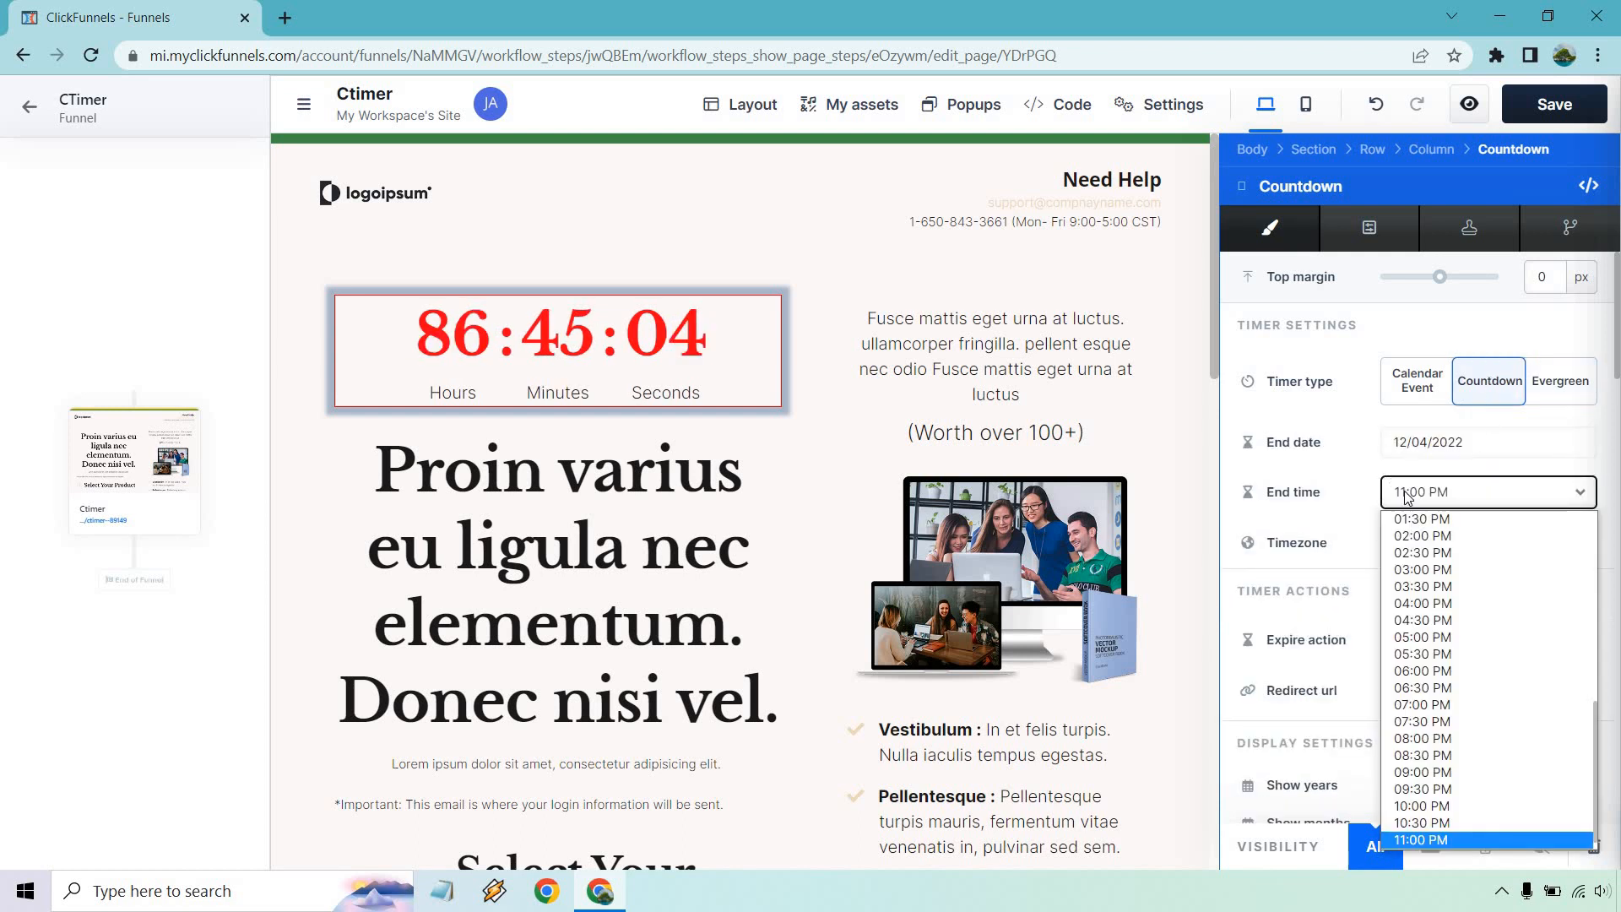
pyautogui.click(1422, 839)
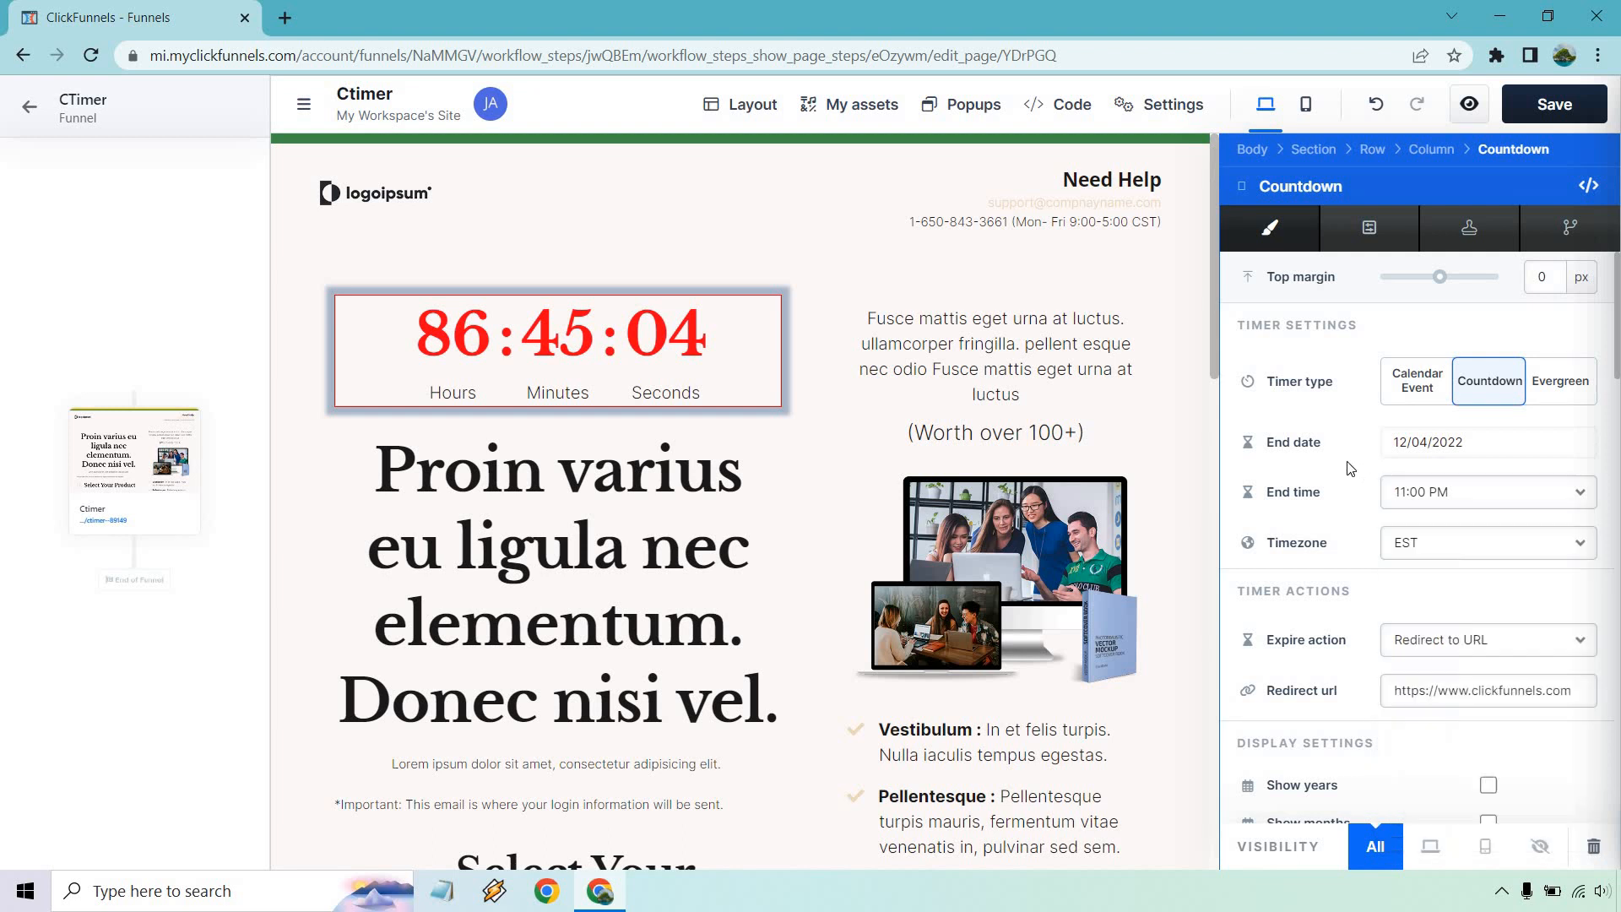
pyautogui.moveTo(1294, 525)
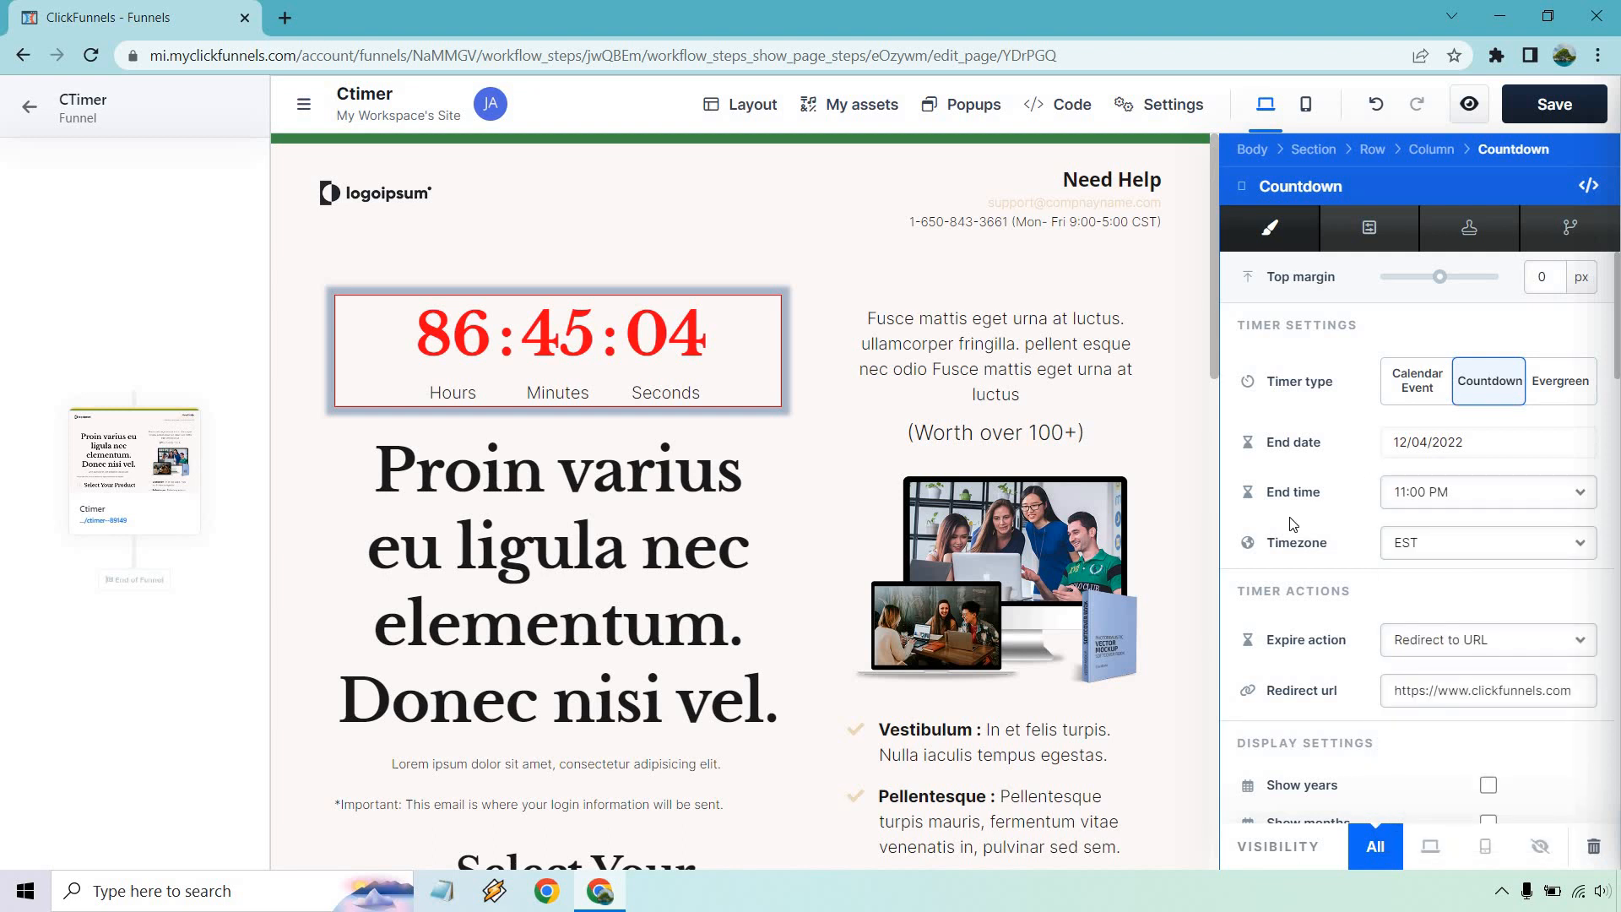
pyautogui.click(1487, 492)
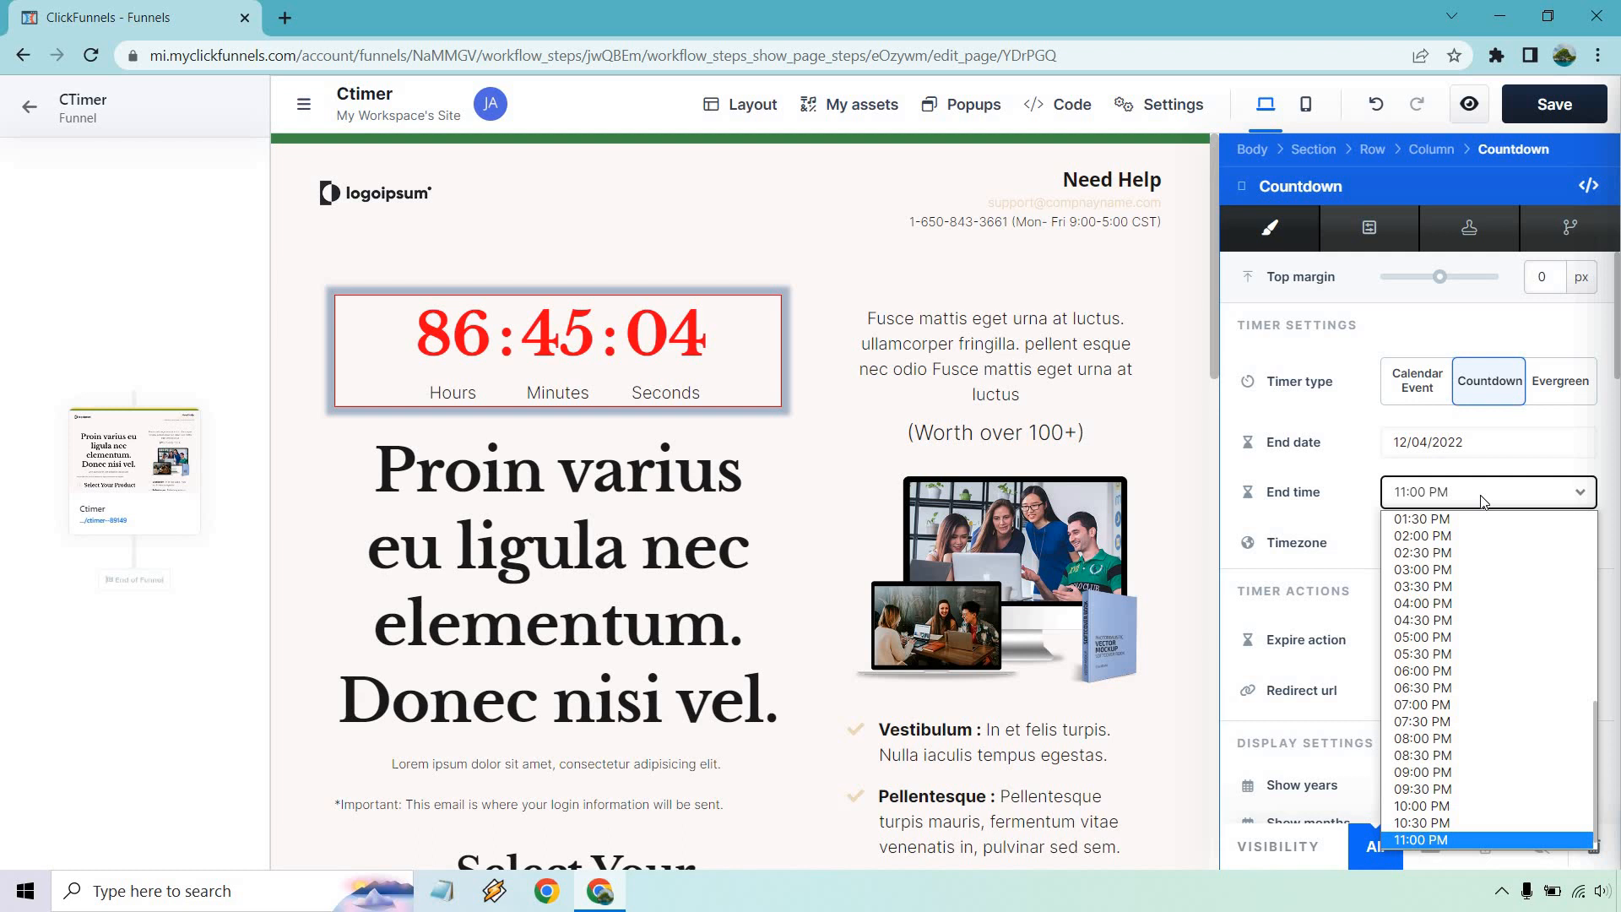
pyautogui.click(1422, 839)
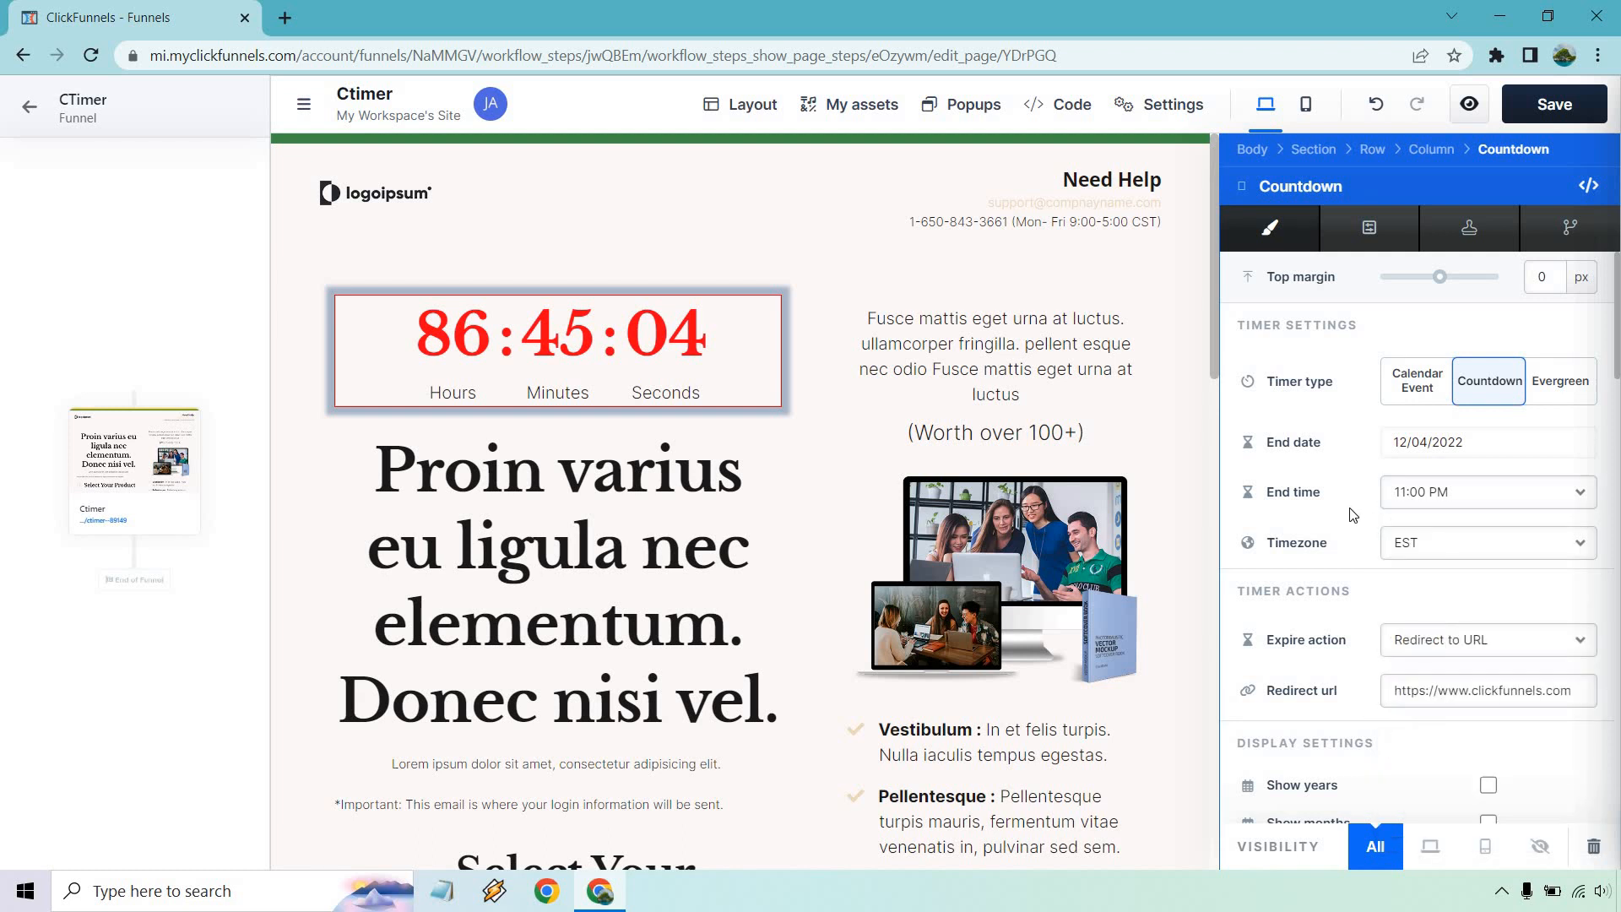